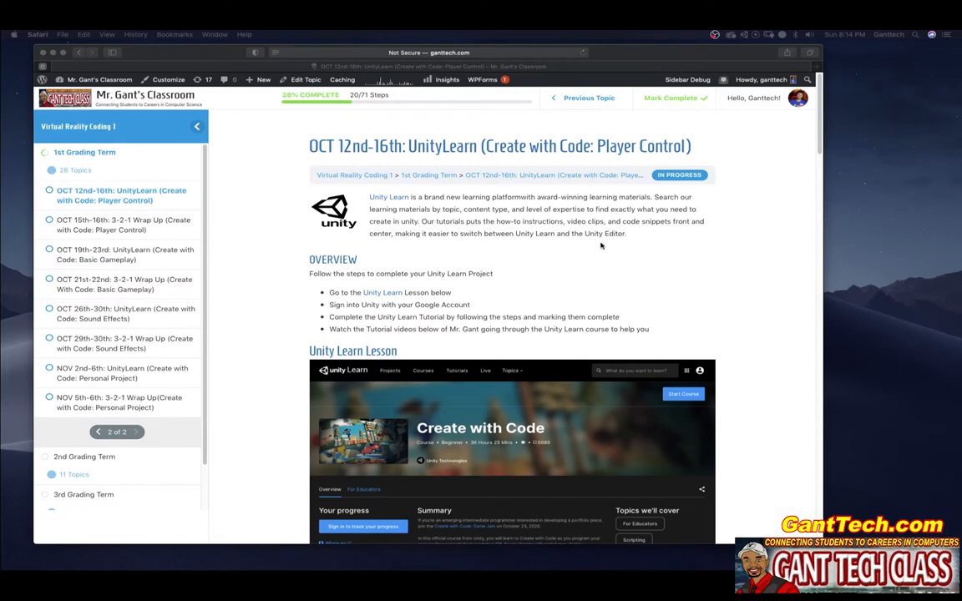
- Go to Create with Code, open Unit 1 - Player Control, and show lessons 1.1–1.3
scroll(down, 3)
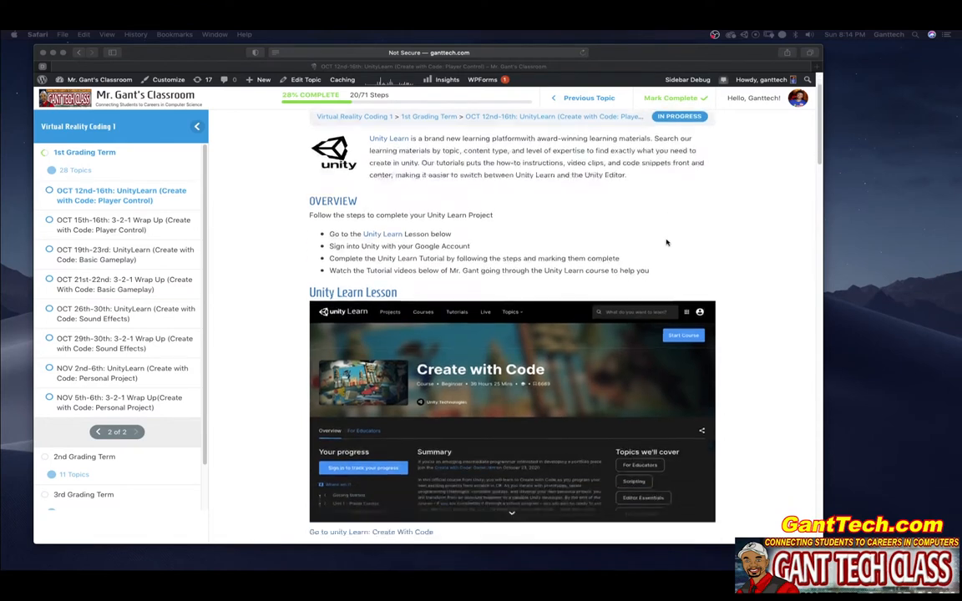
scroll(down, 3)
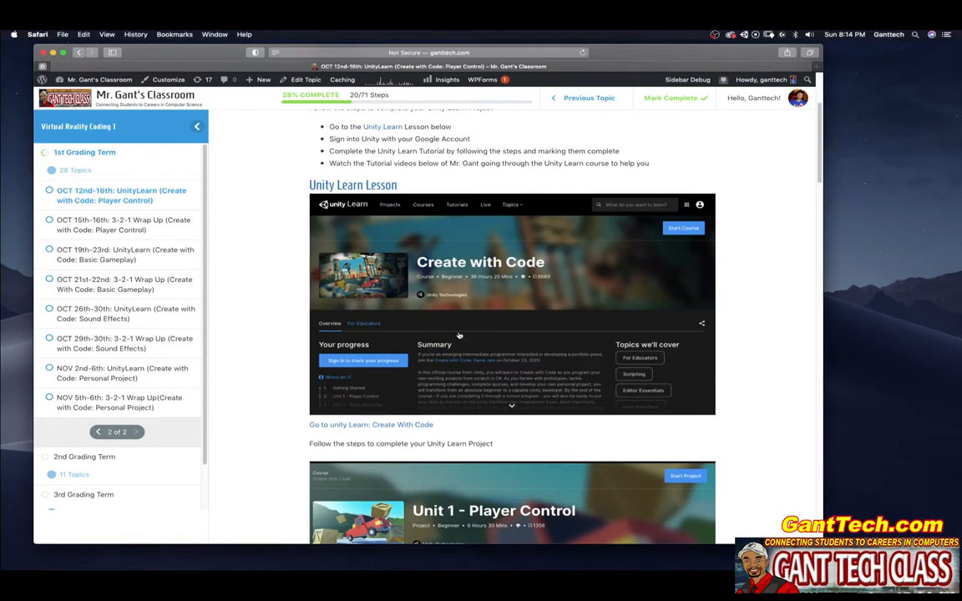
click(814, 66)
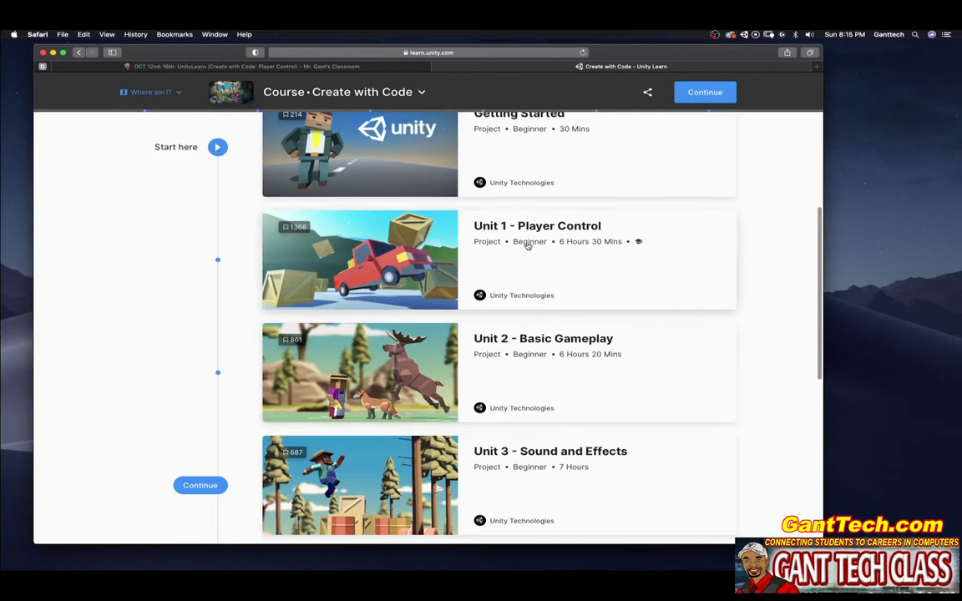
click(537, 225)
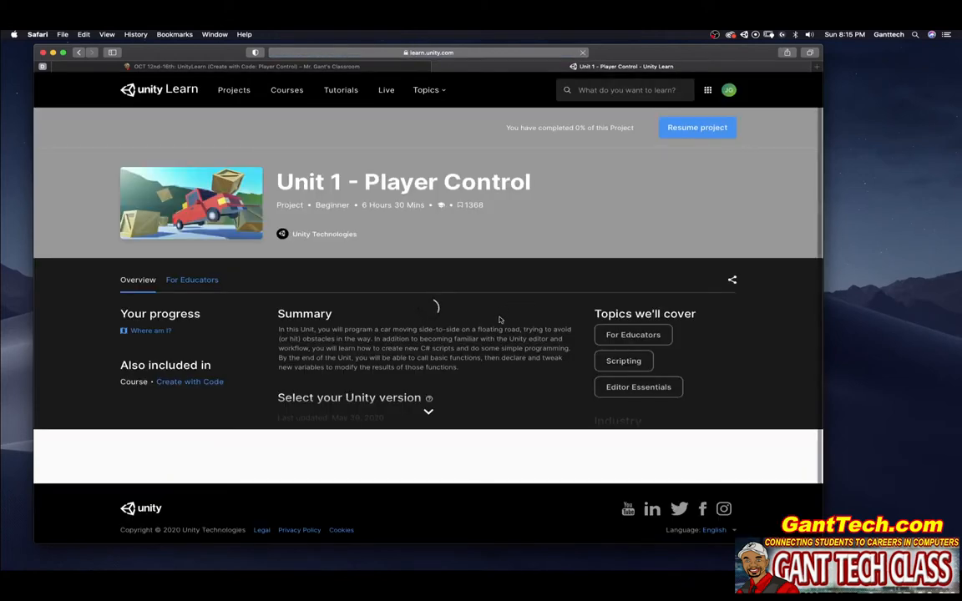
scroll(down, 3)
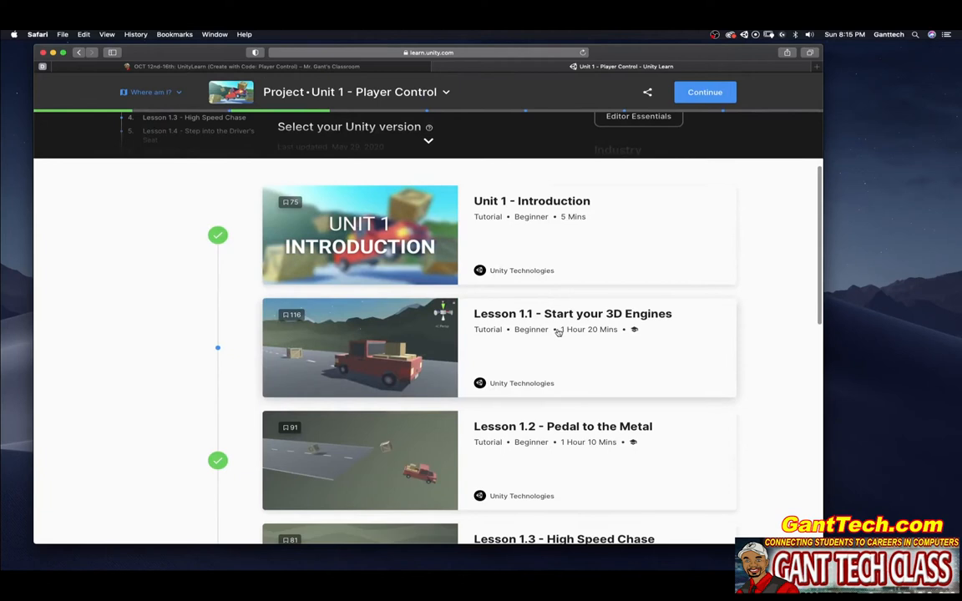
mouse_move(526, 352)
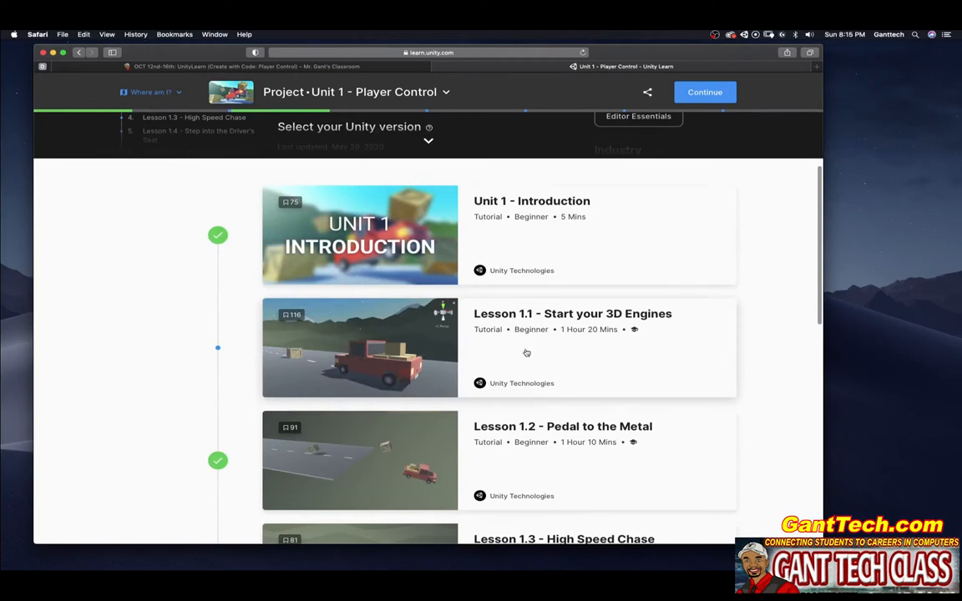
- Open Lesson 1.1 and scroll to step 2, Make a course folder and new project
click(571, 313)
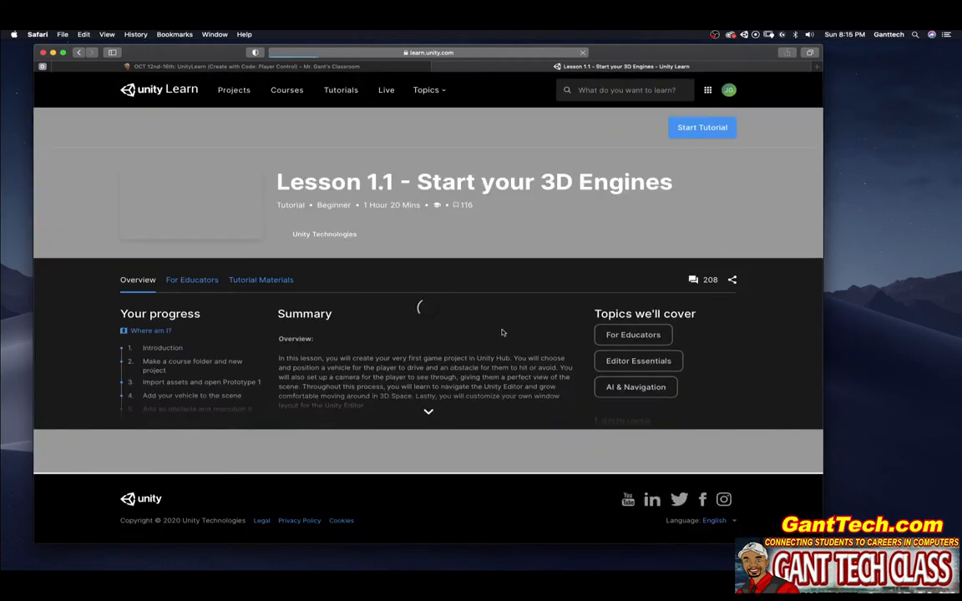
scroll(down, 3)
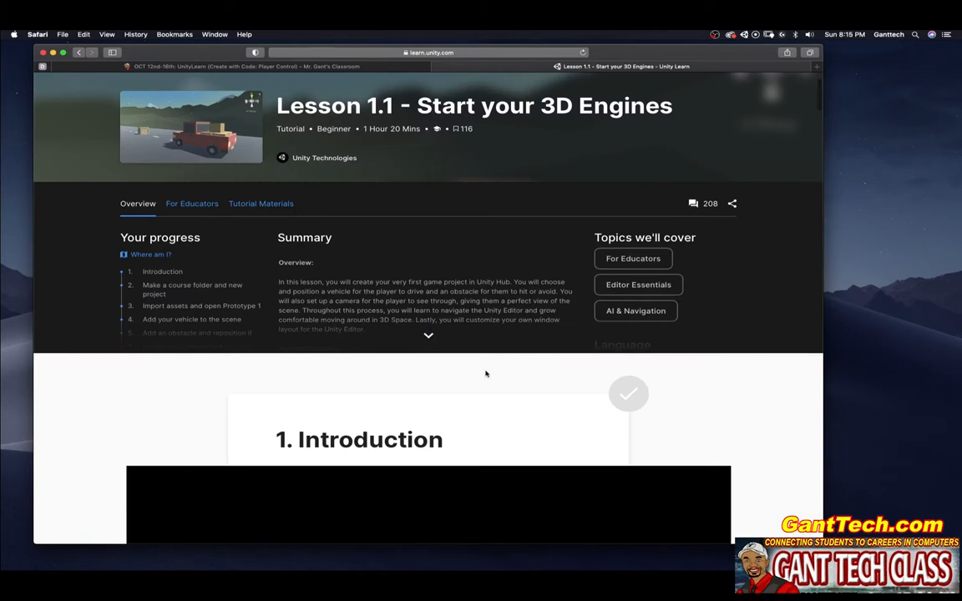
mouse_move(488, 368)
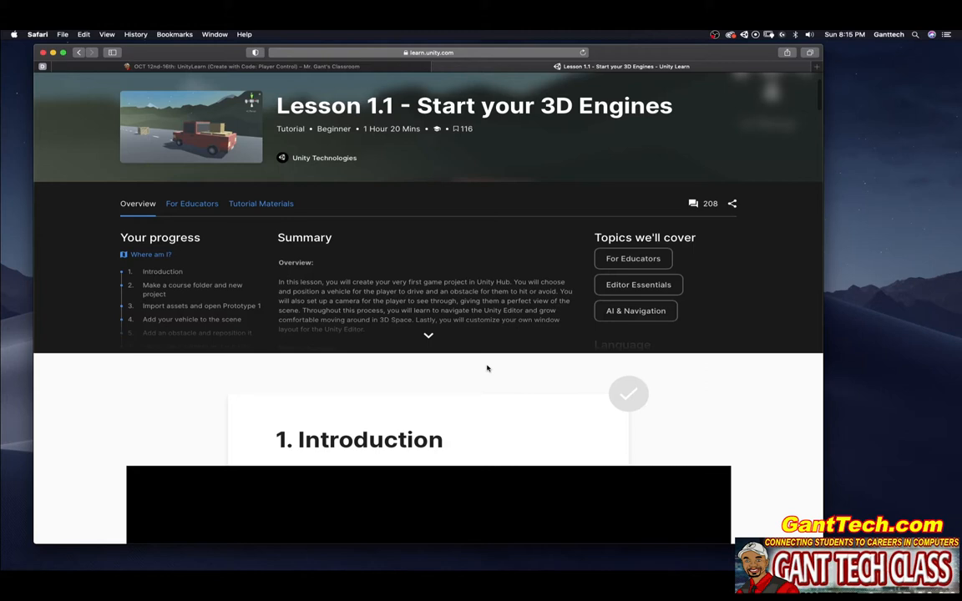
mouse_move(427, 336)
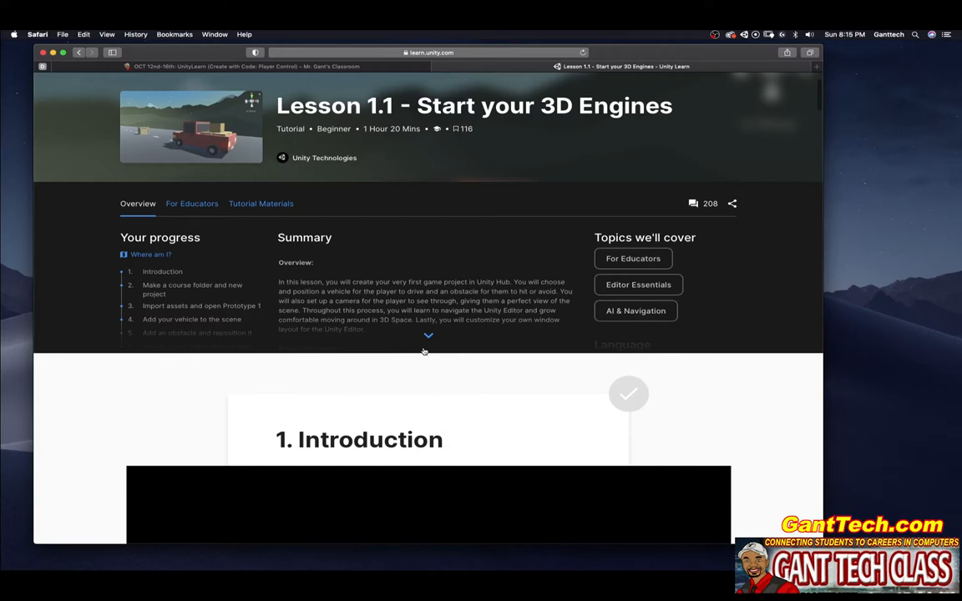
mouse_move(440, 352)
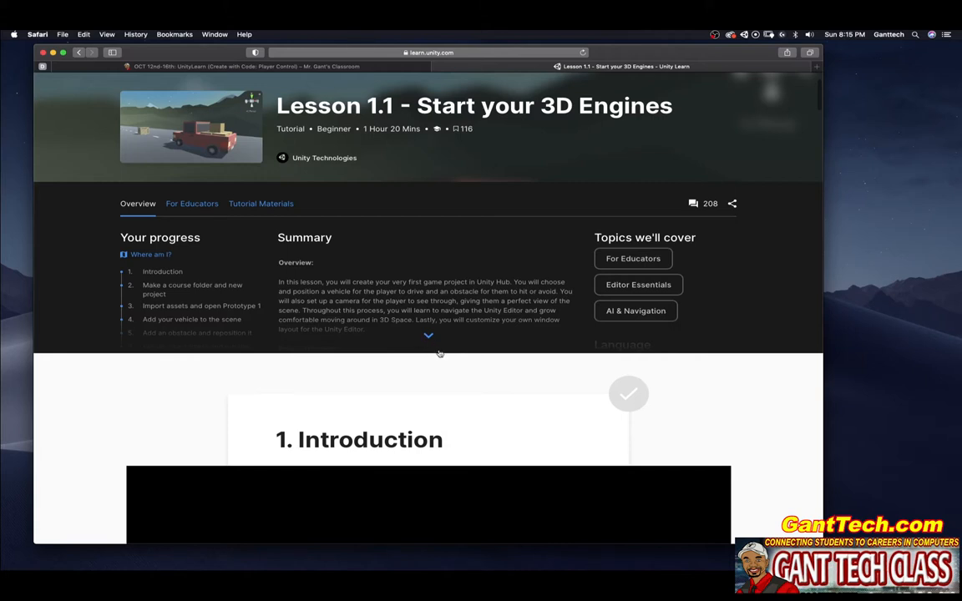
scroll(down, 3)
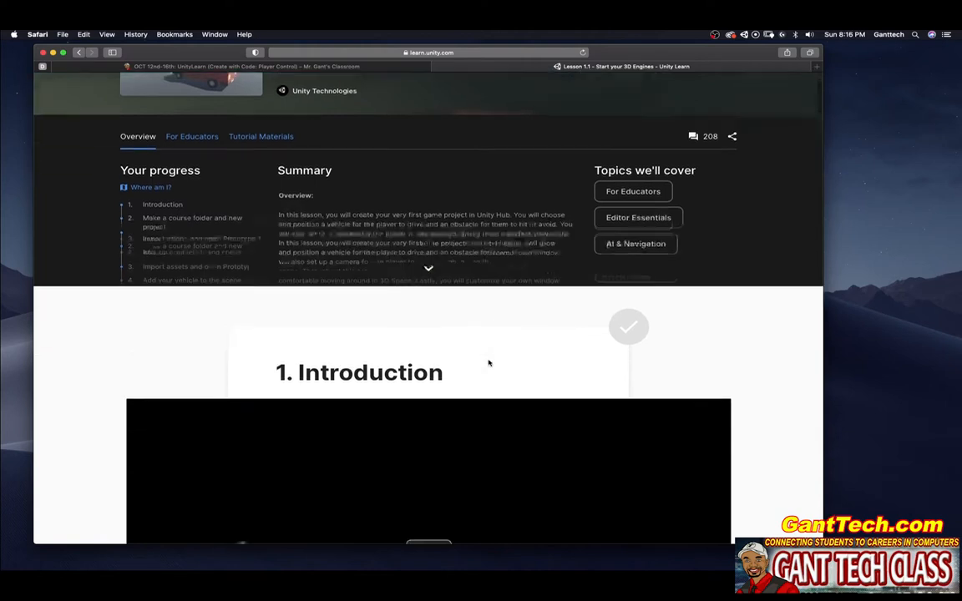
scroll(down, 3)
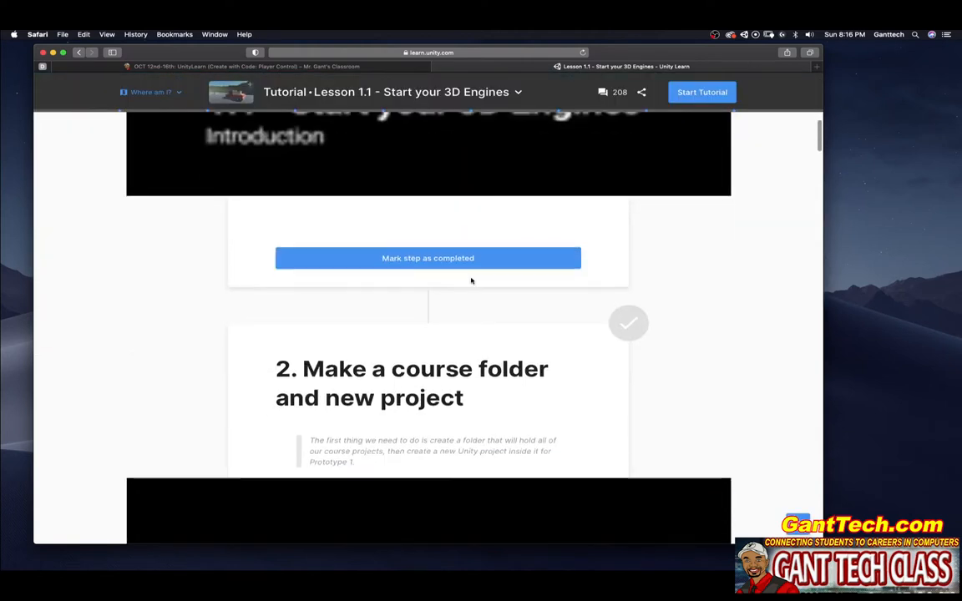
scroll(down, 3)
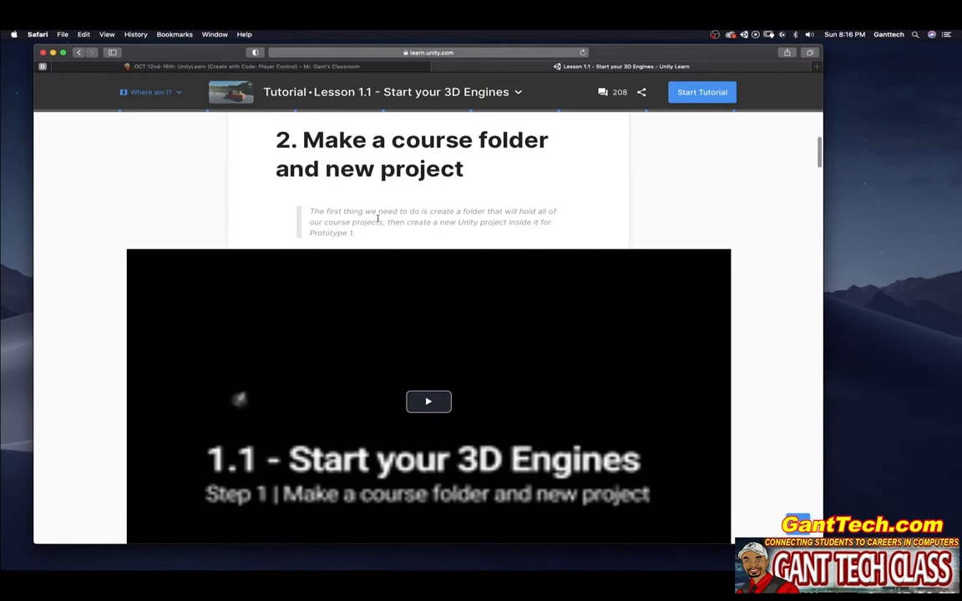
scroll(down, 3)
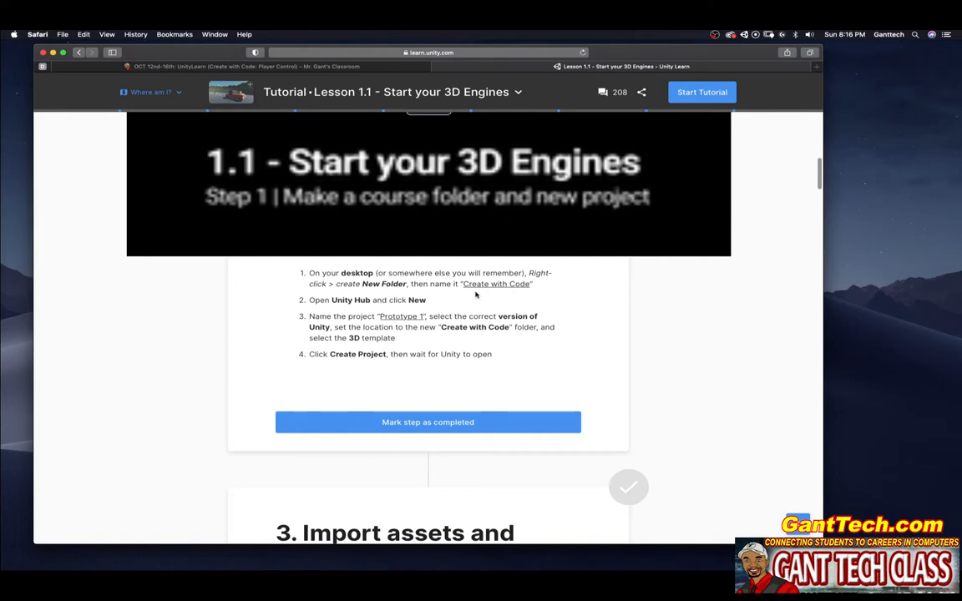
- Review Unity Hub's installed editors 2020.1.6f1, 2019.4.10f1 and 2018.4.28f1, then return to Projects
right_click(856, 282)
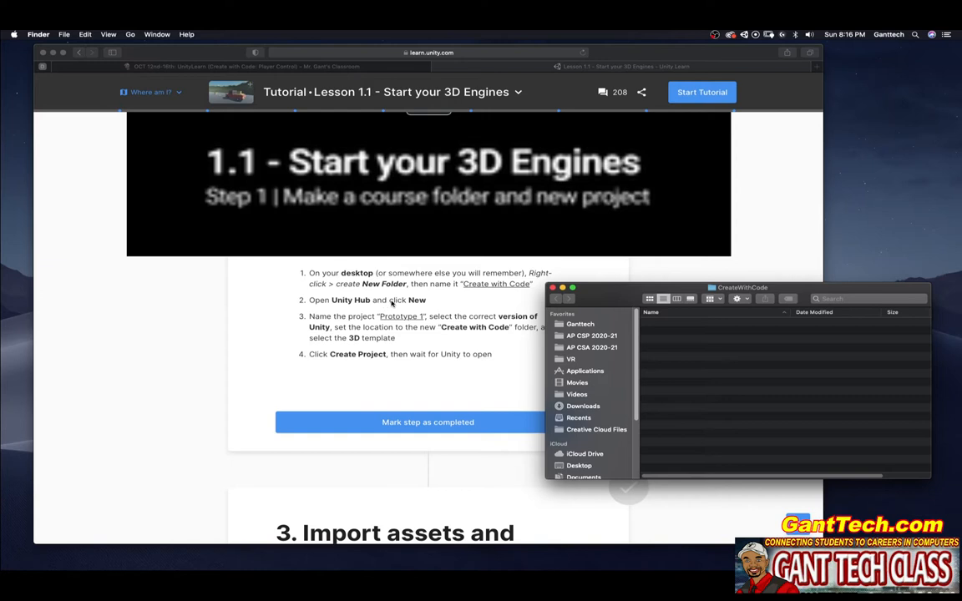
mouse_move(156, 233)
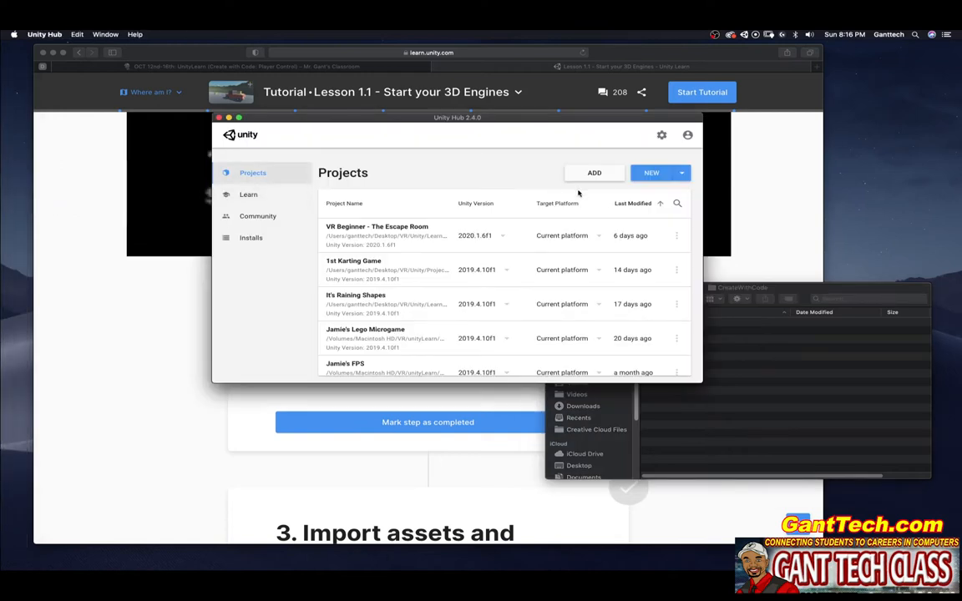
click(681, 173)
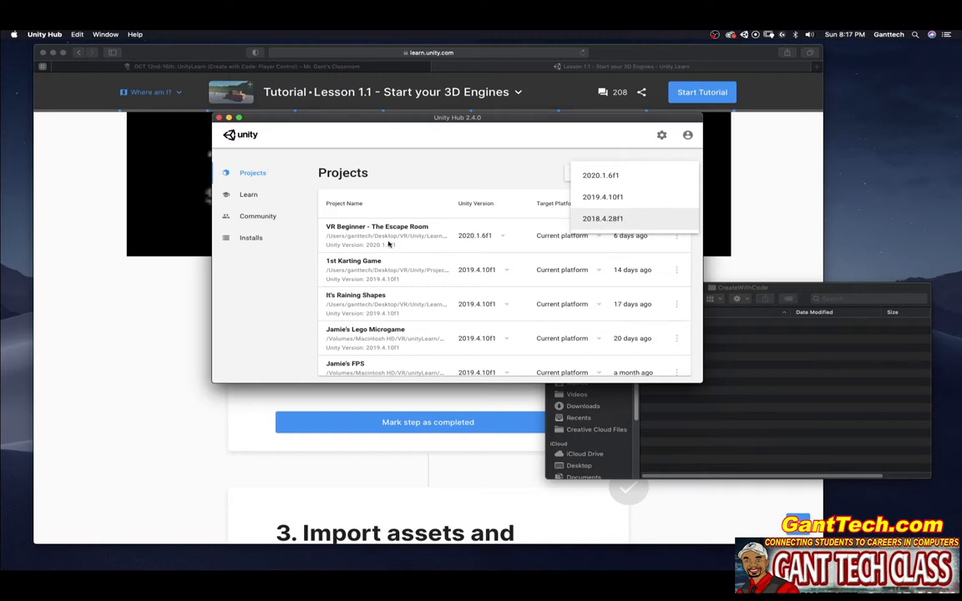
click(250, 237)
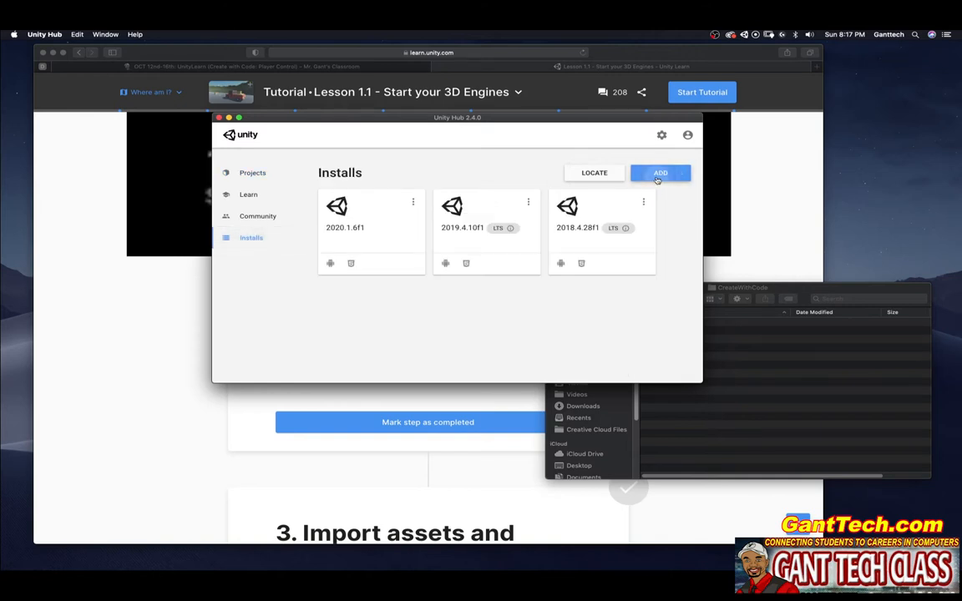
click(660, 173)
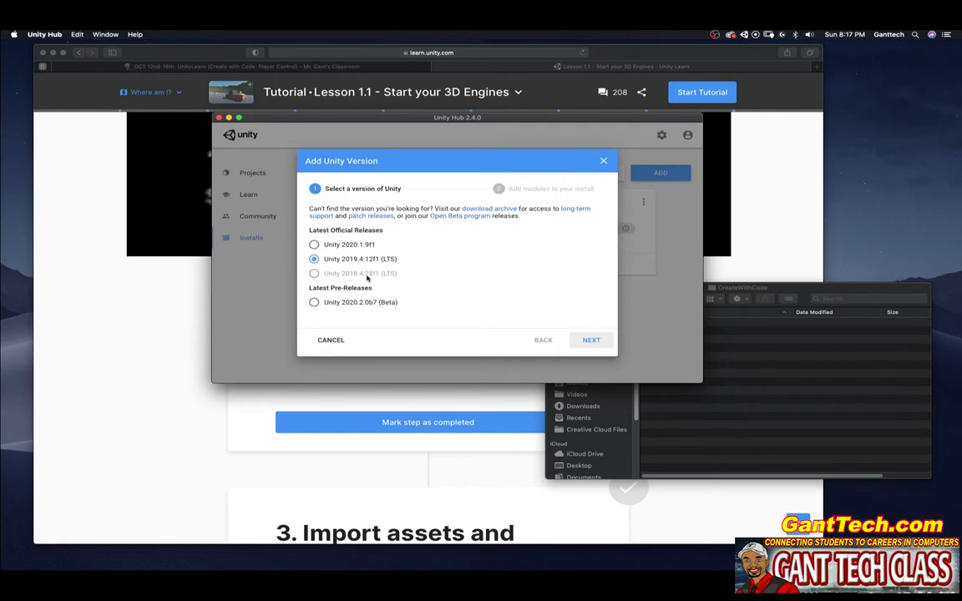
mouse_move(559, 344)
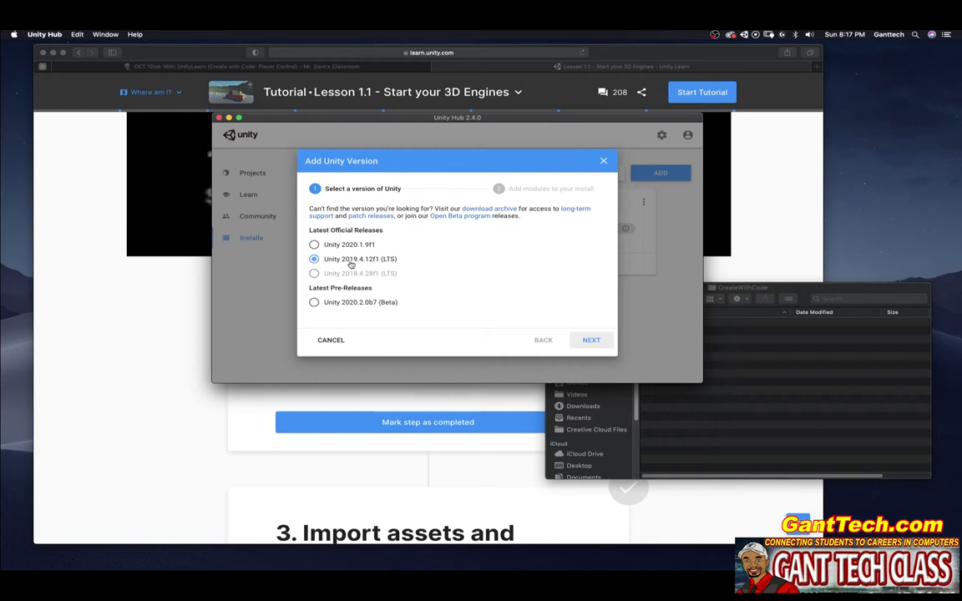
mouse_move(330, 263)
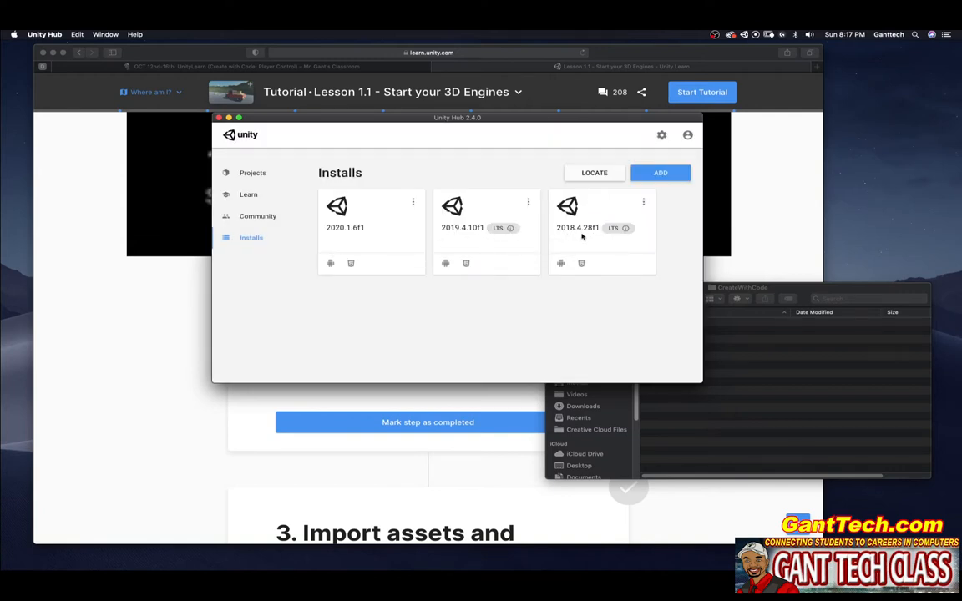
click(252, 173)
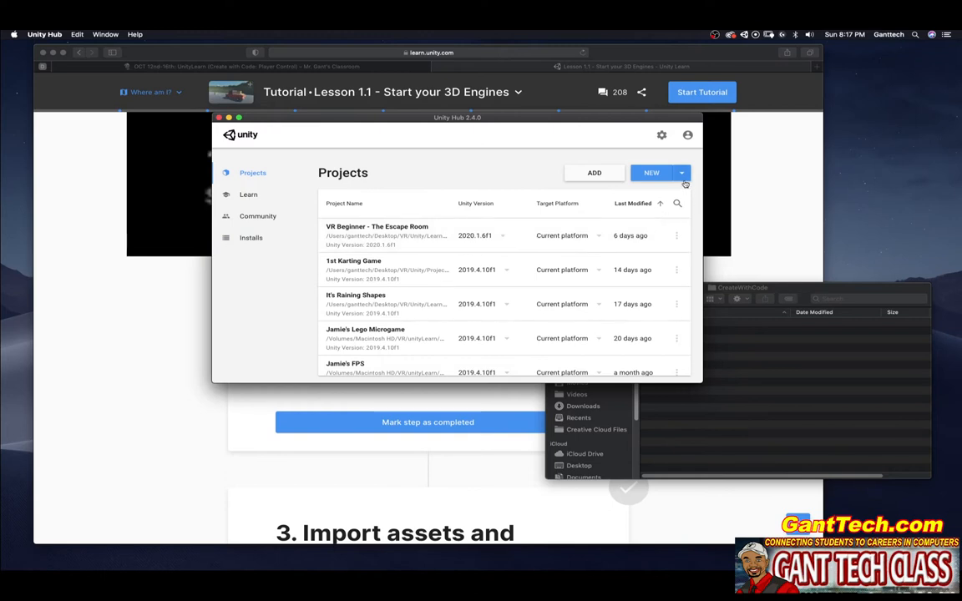
click(682, 173)
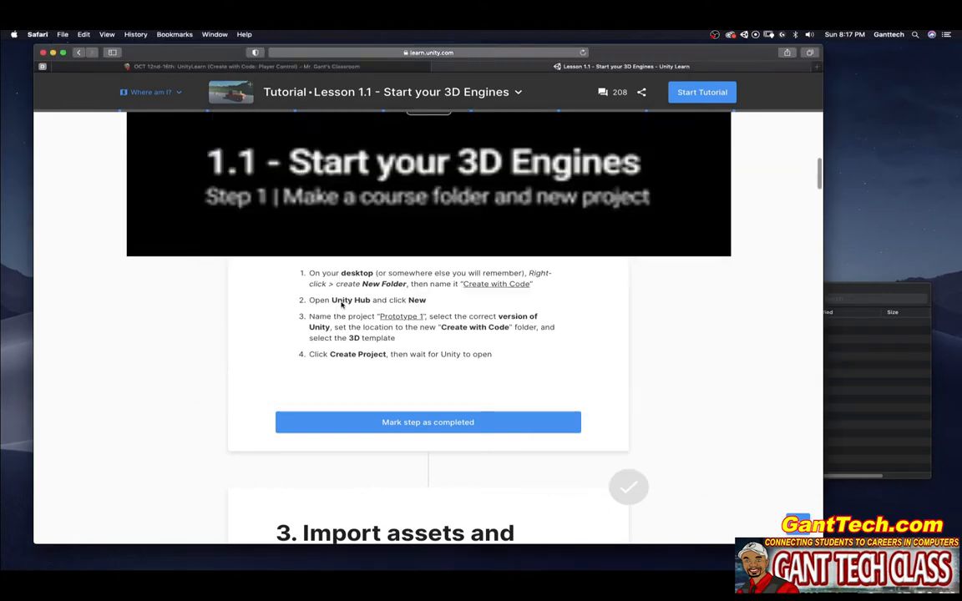
- Start a 2018.4.28f1 3D project named Prototype 1 and choose its save folder
double_click(401, 315)
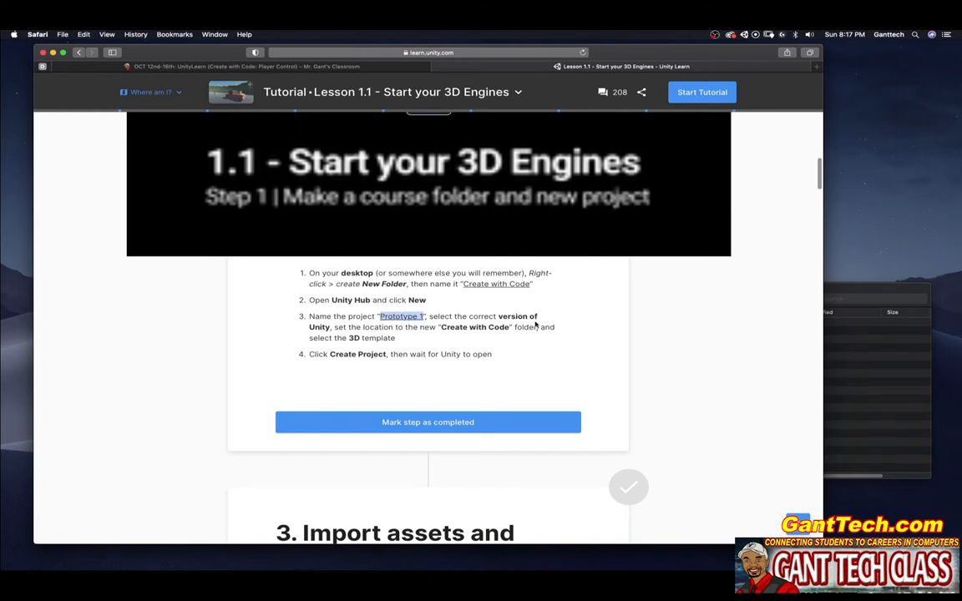
drag(497, 316, 331, 326)
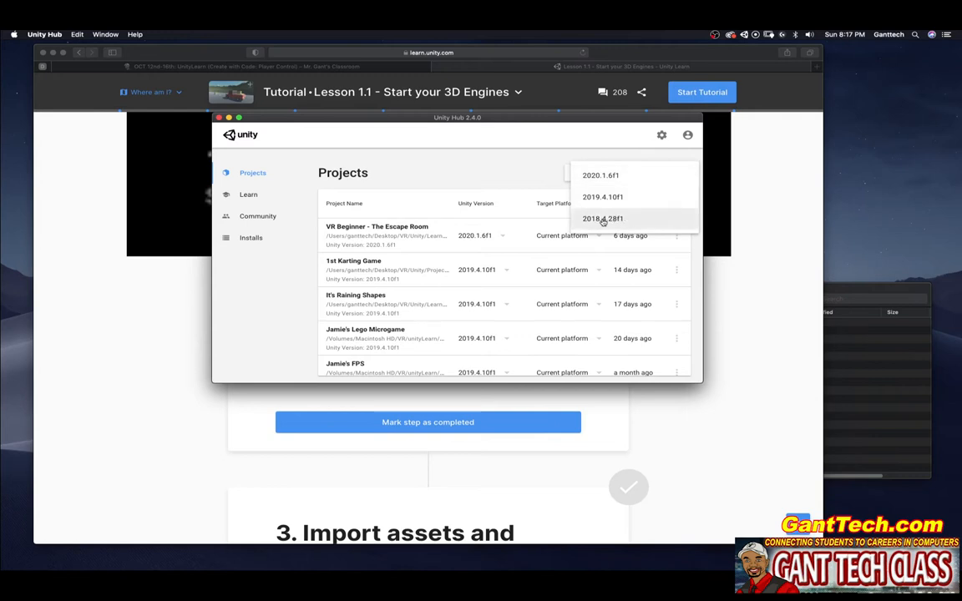
click(602, 218)
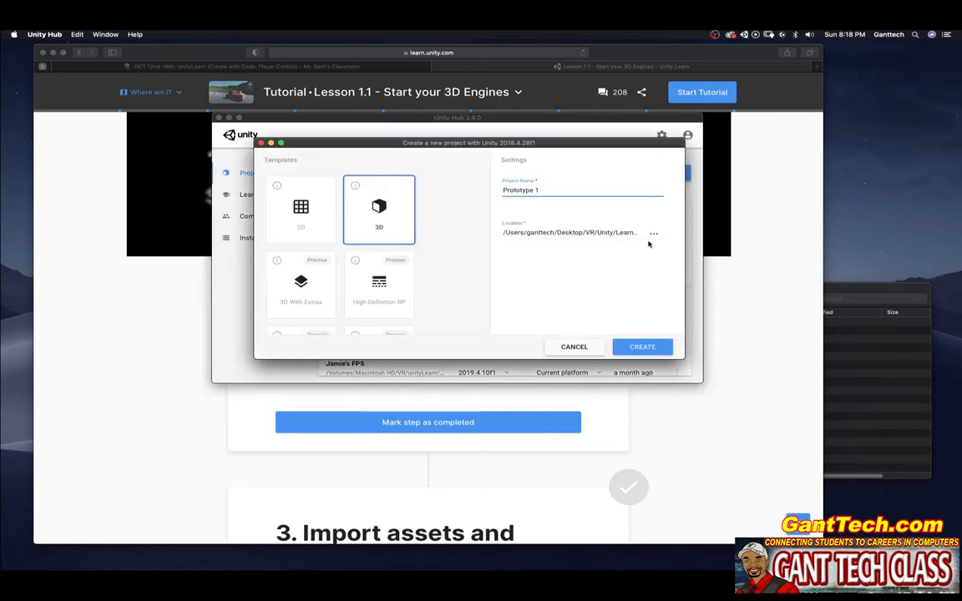
click(654, 233)
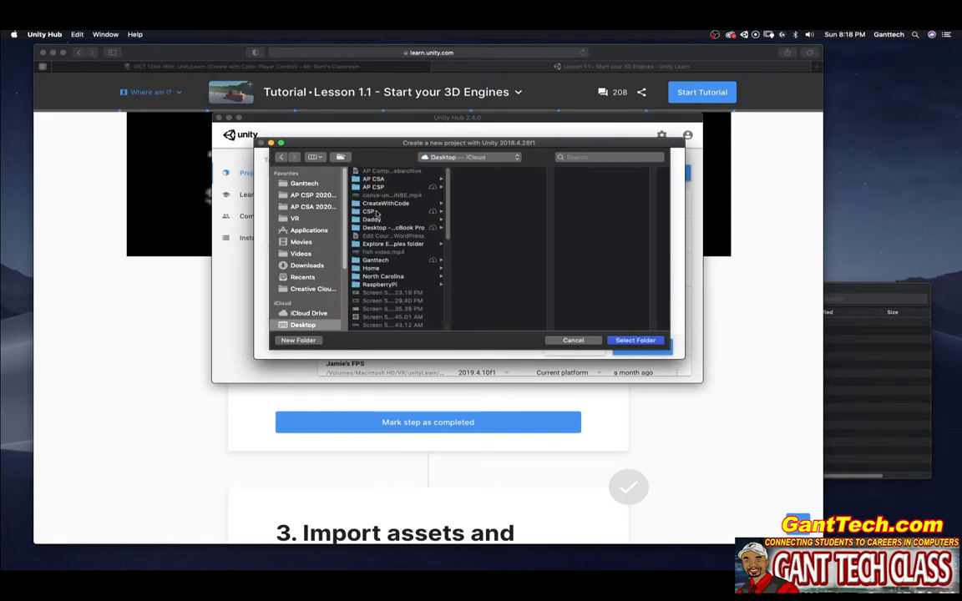
click(635, 340)
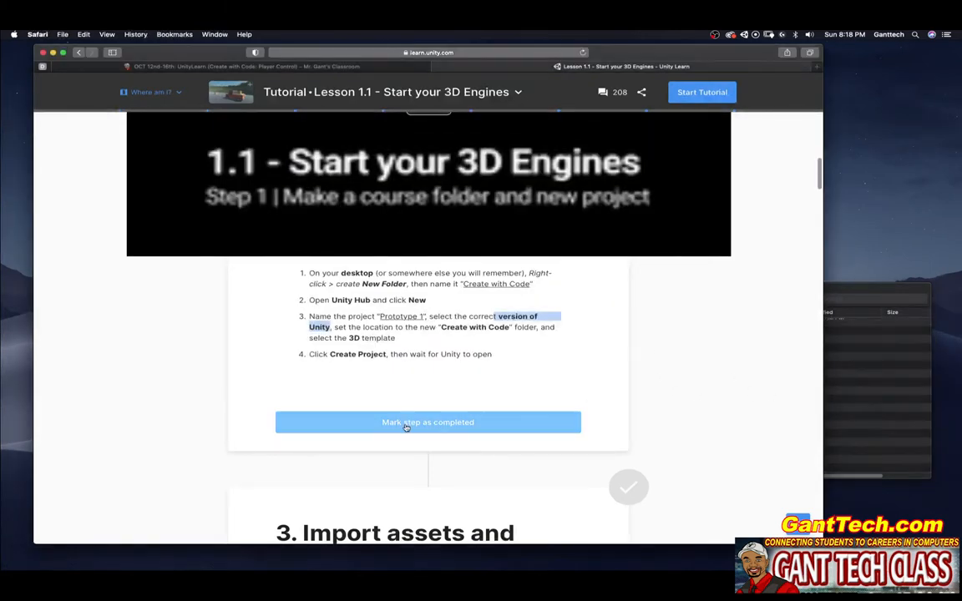
- Mark the folder-and-project step completed and bring the lesson page back
click(427, 421)
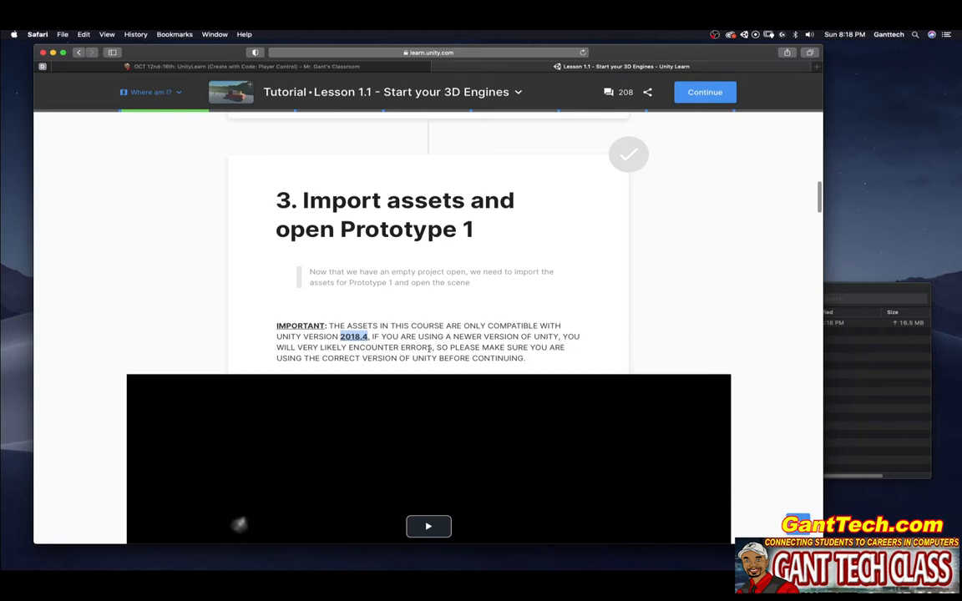
drag(436, 346, 524, 358)
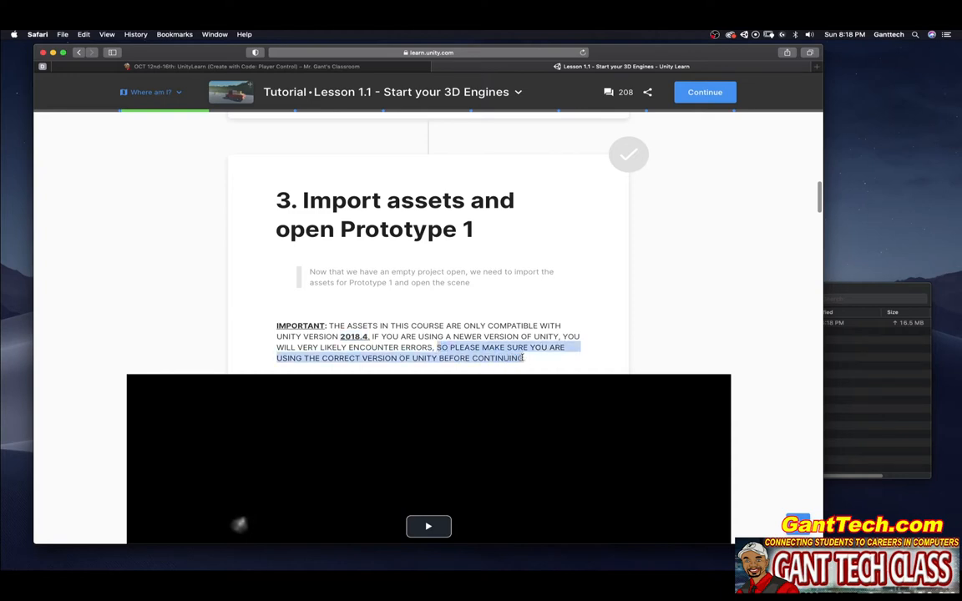
scroll(down, 3)
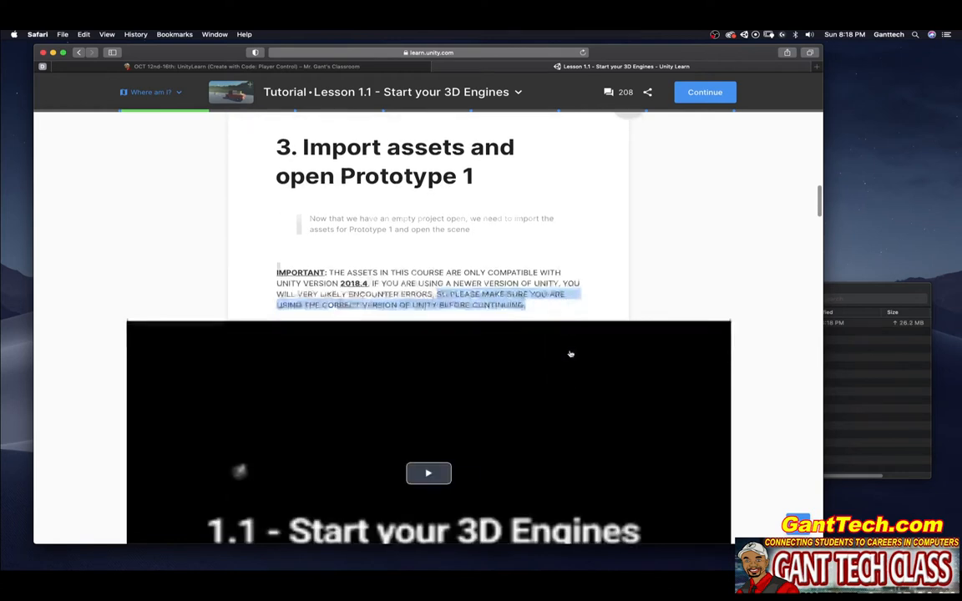
scroll(down, 3)
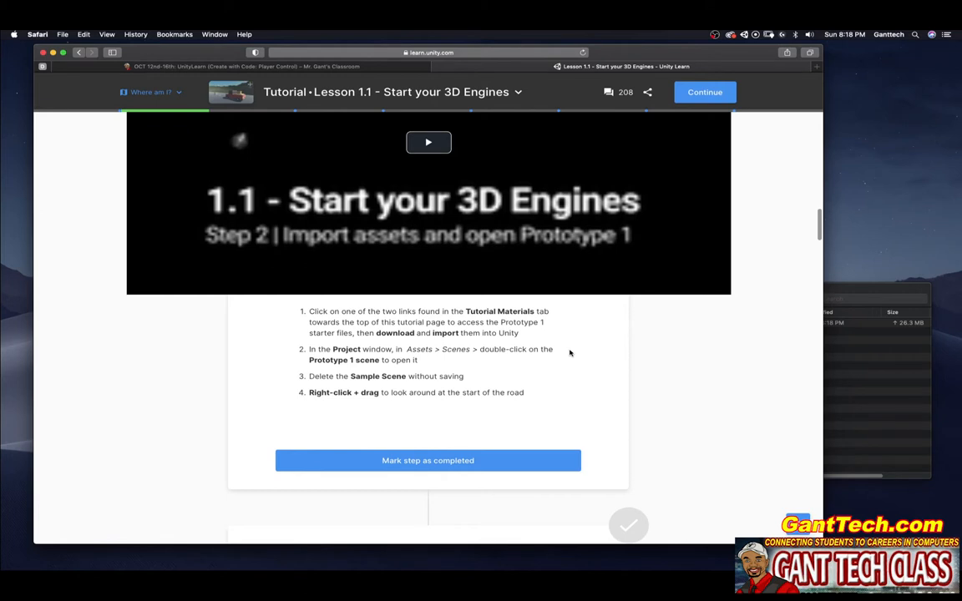
mouse_move(398, 405)
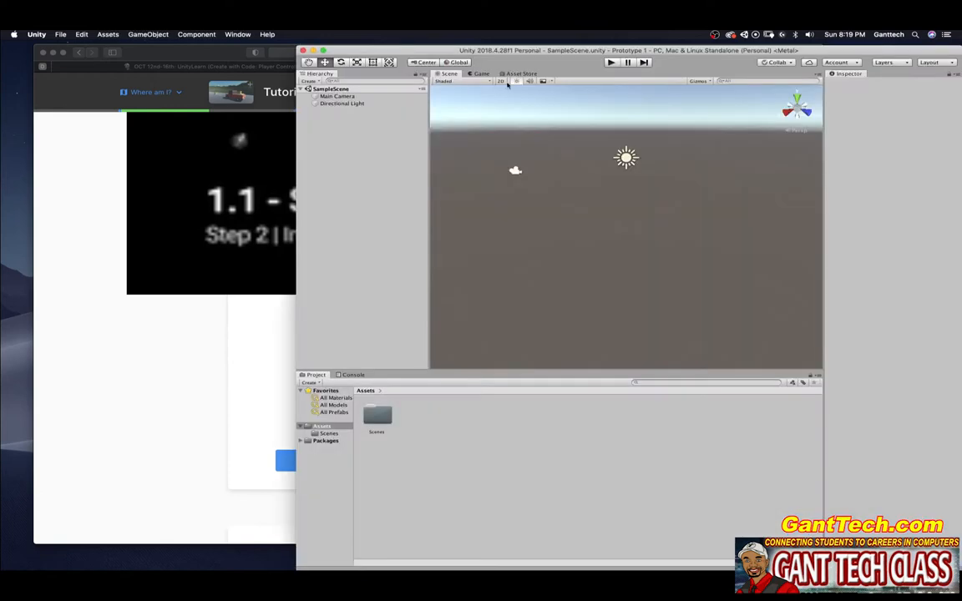
click(163, 204)
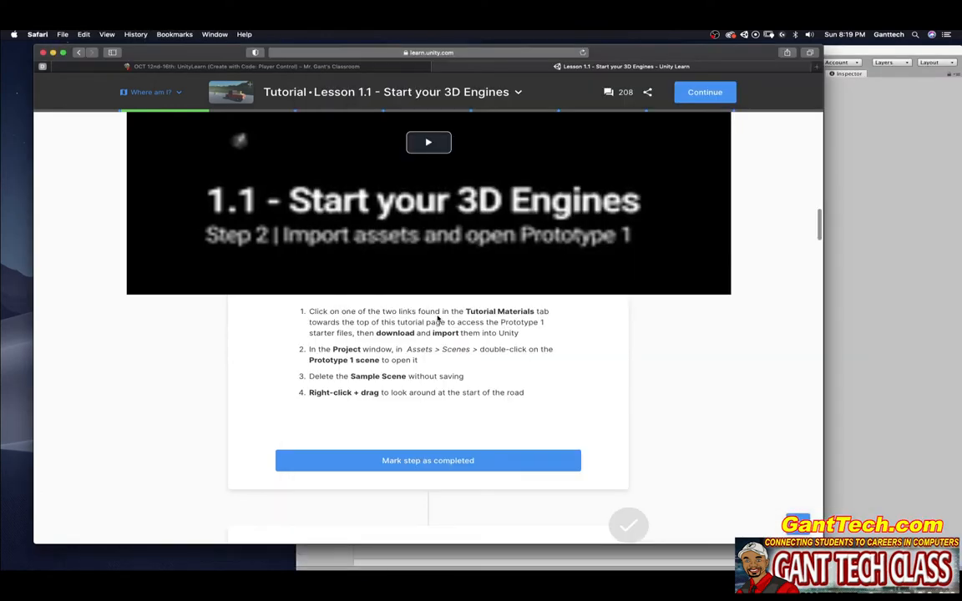
mouse_move(552, 317)
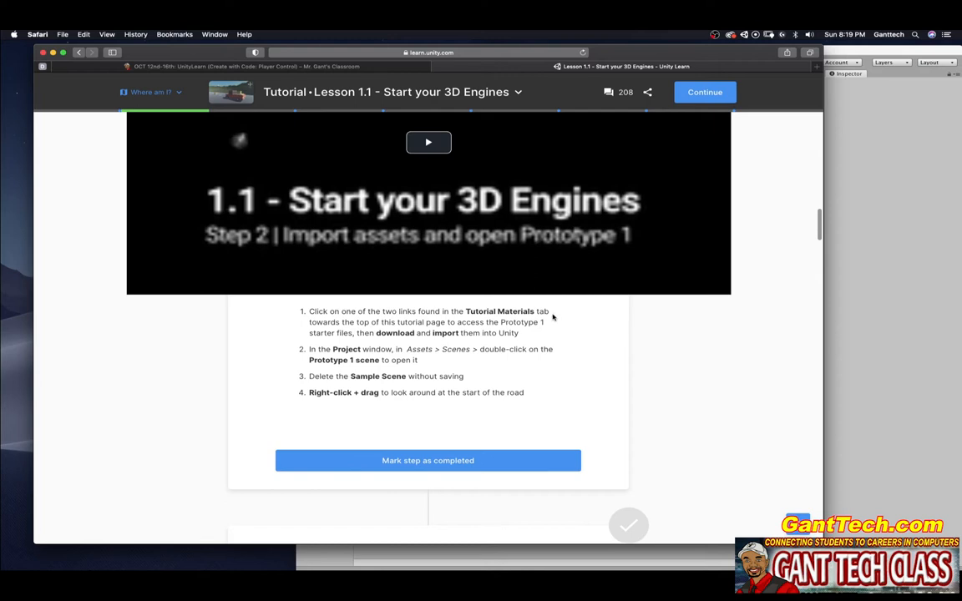
mouse_move(441, 331)
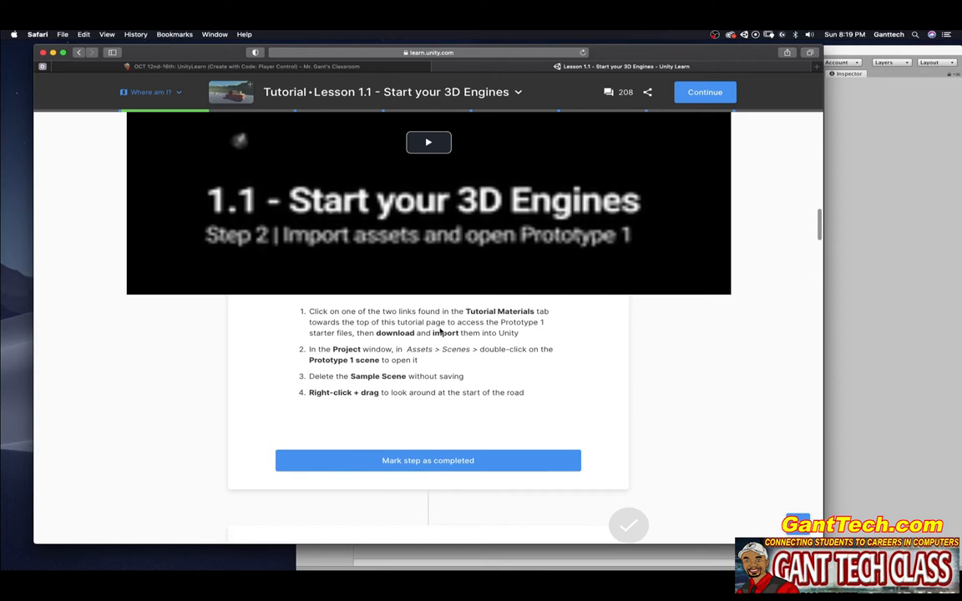
mouse_move(363, 344)
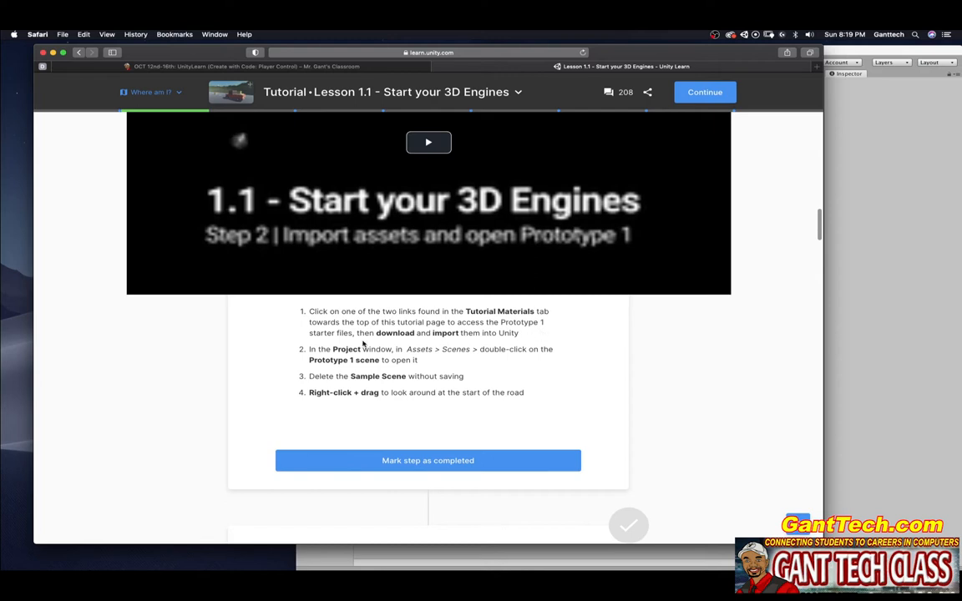
mouse_move(521, 336)
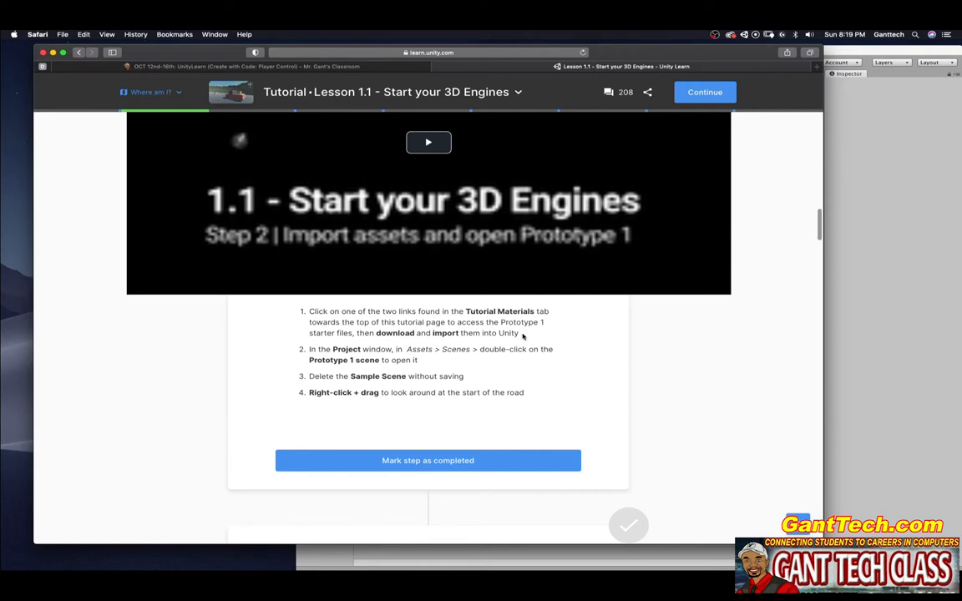
mouse_move(437, 350)
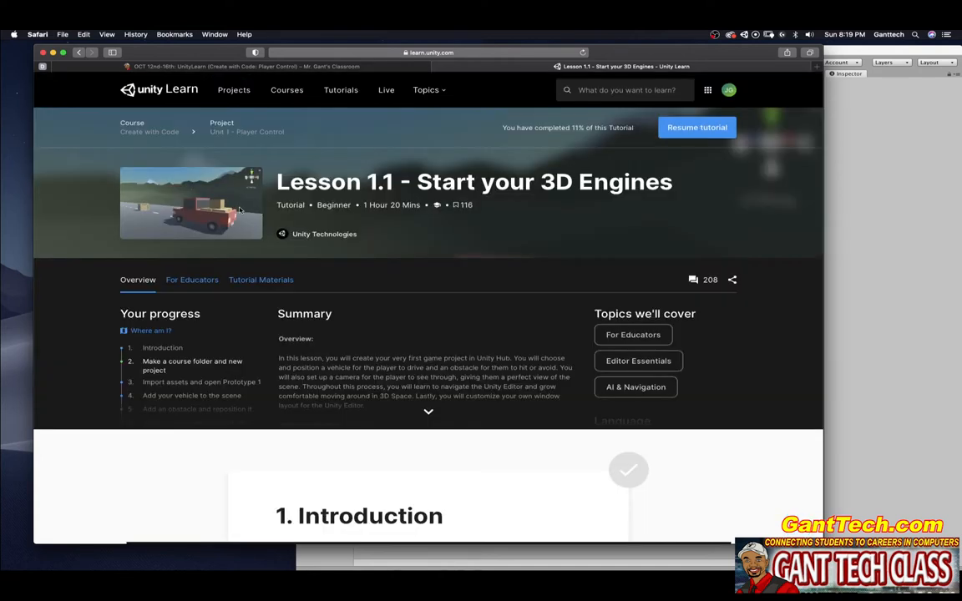
- Add Prototype 1 – Driving Simulation to My Assets and open it in Unity
click(261, 280)
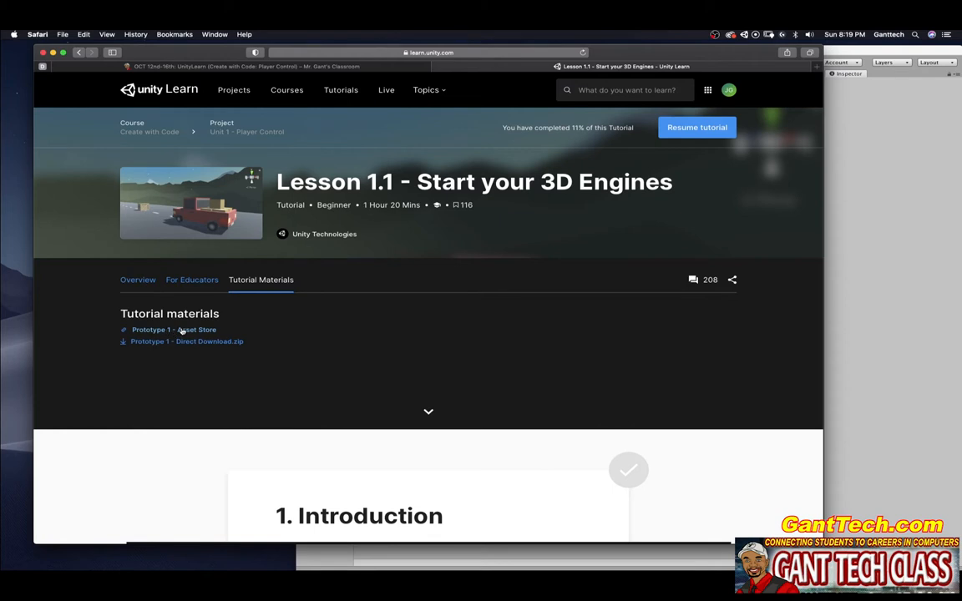
mouse_move(196, 342)
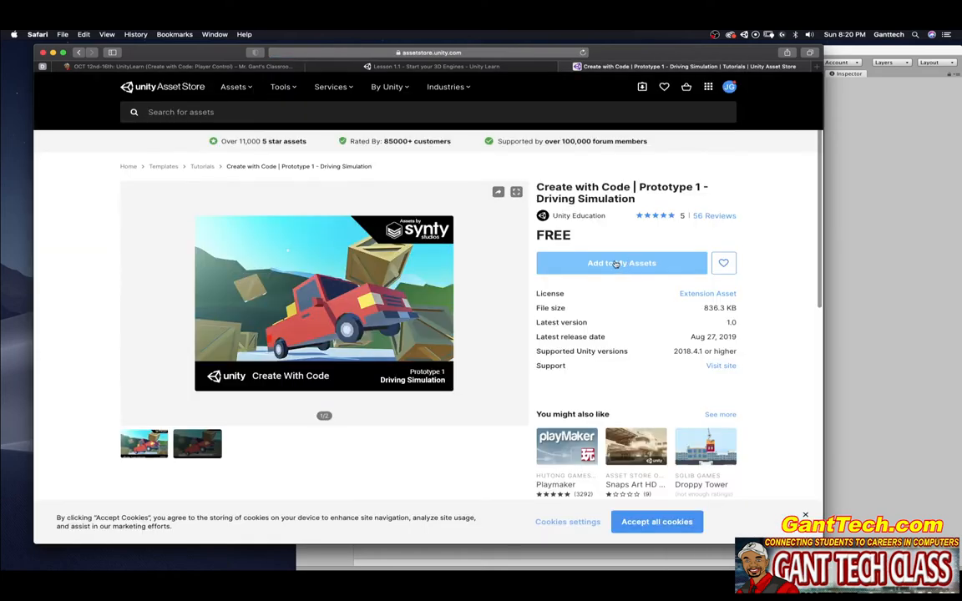
click(621, 263)
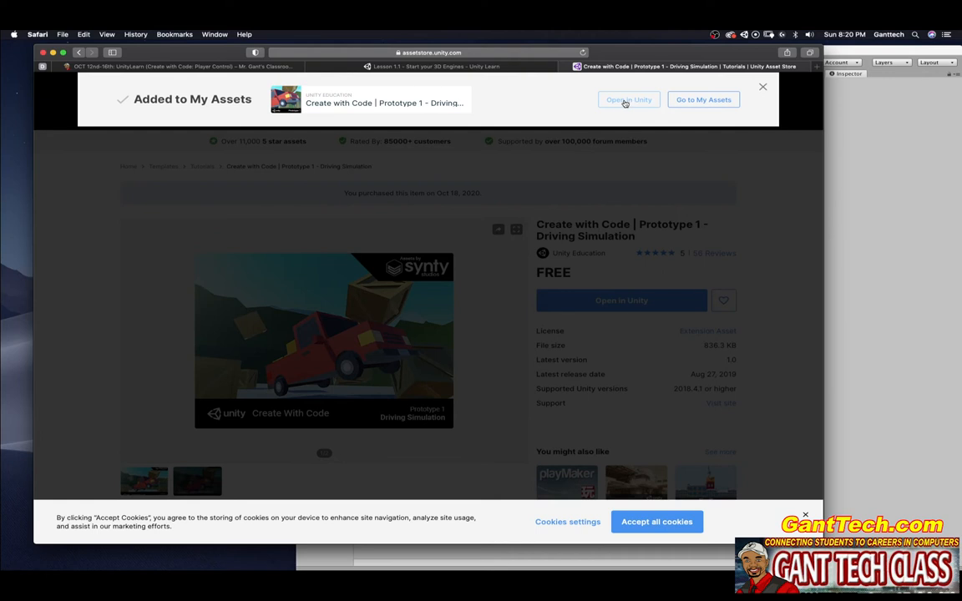
click(628, 99)
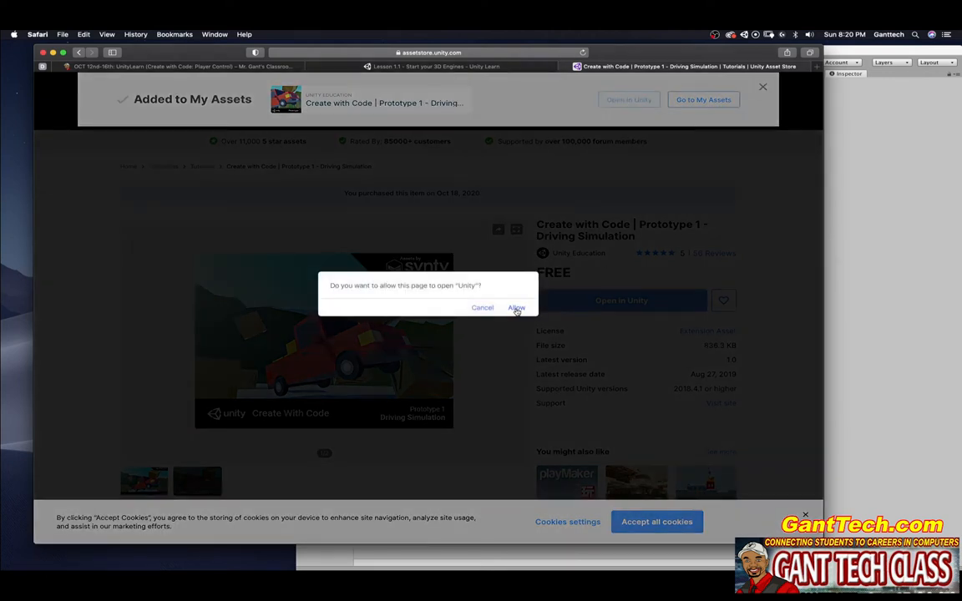
click(516, 307)
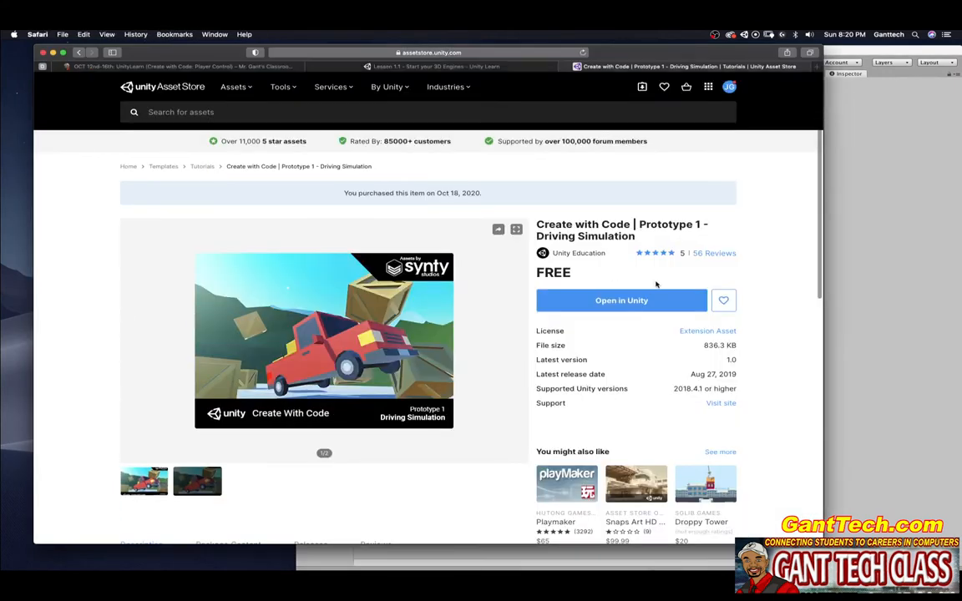
click(621, 299)
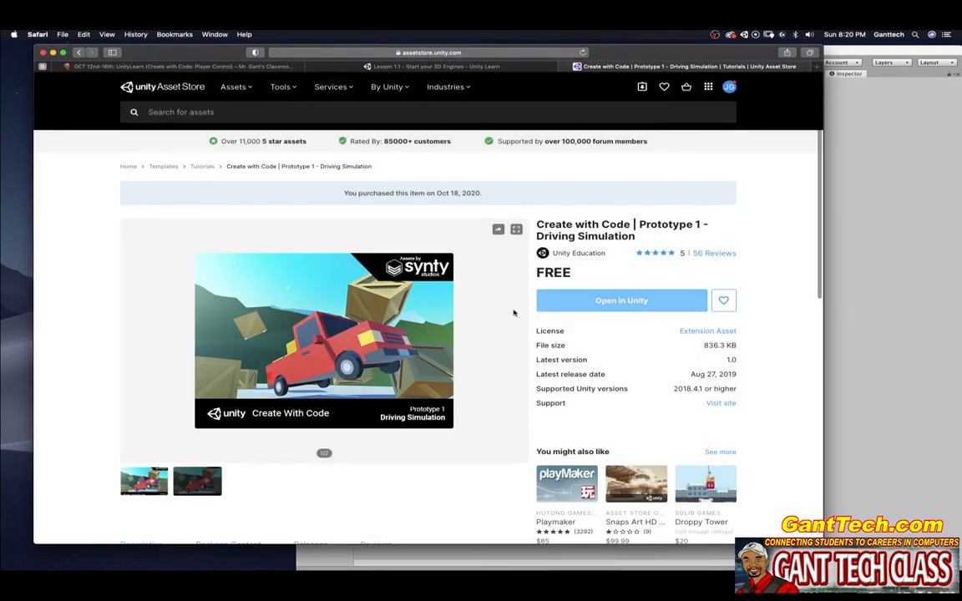
click(621, 300)
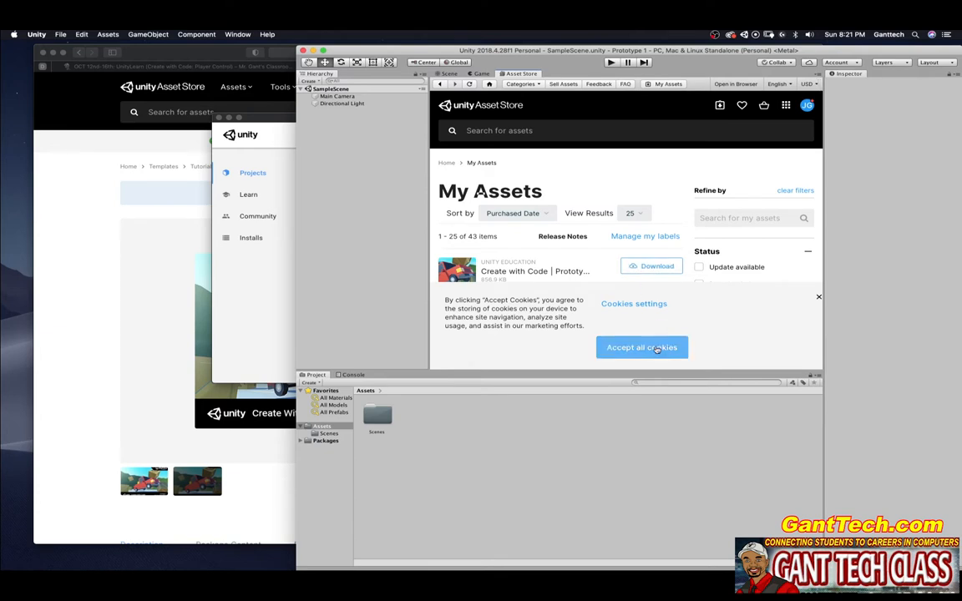
- Download the Prototype 1 package and import all its files, accepting the settings and dependency prompts
click(641, 347)
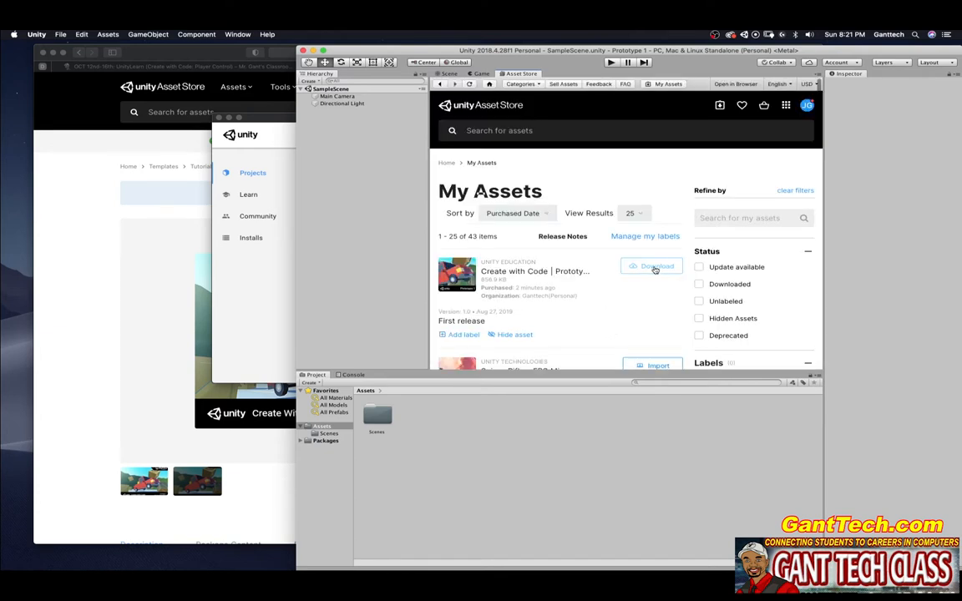
click(657, 266)
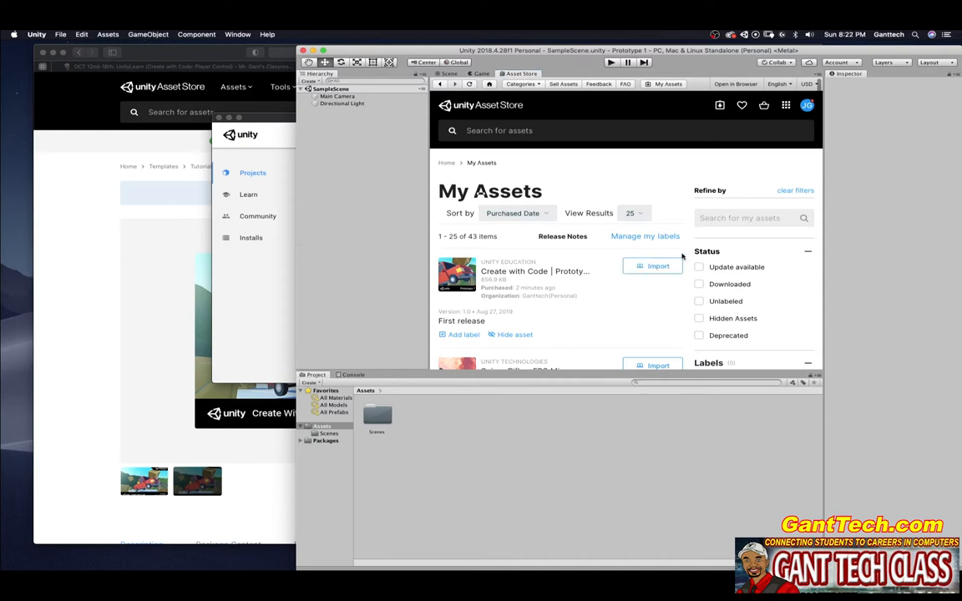
click(657, 265)
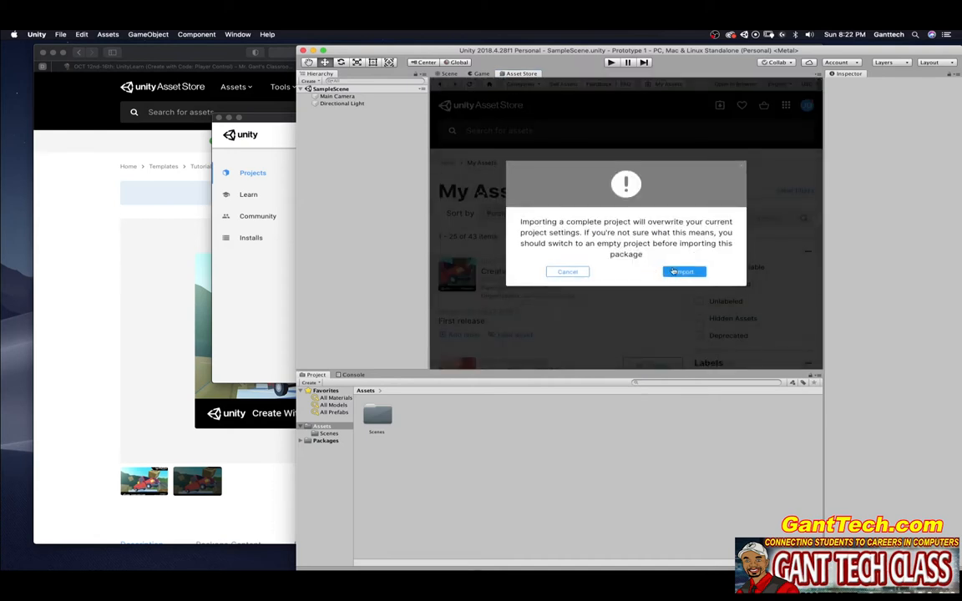
click(683, 272)
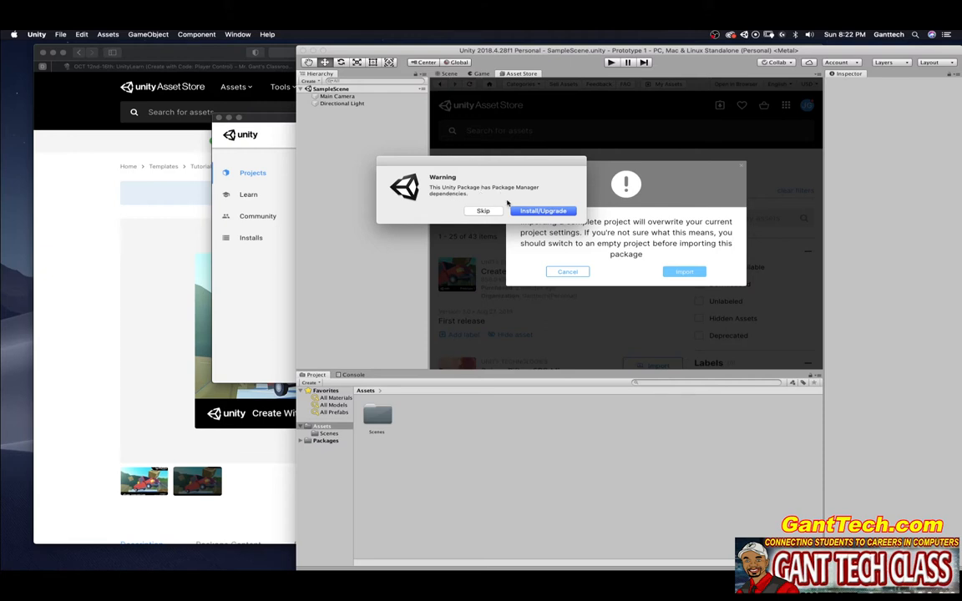
click(542, 210)
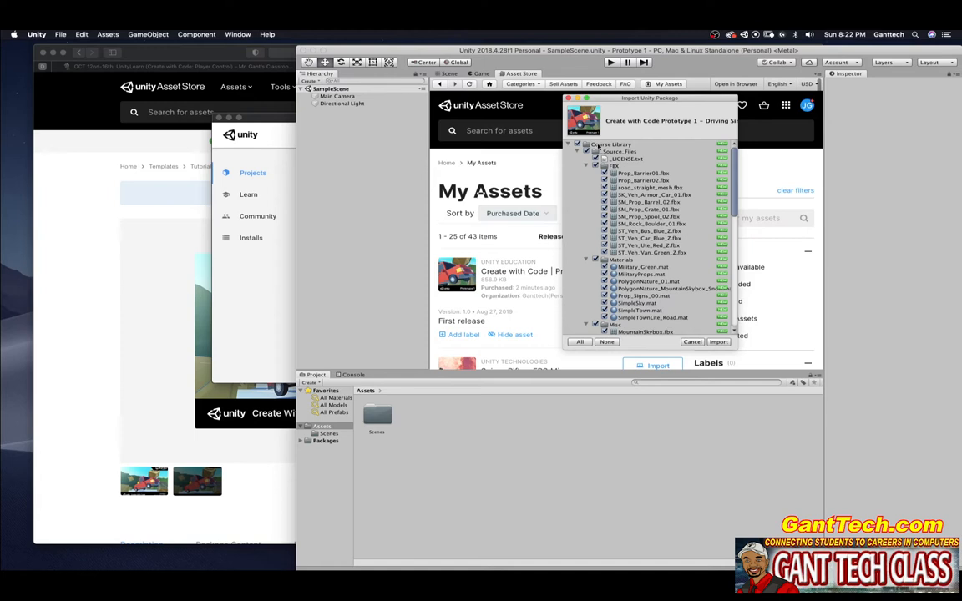
mouse_move(596, 303)
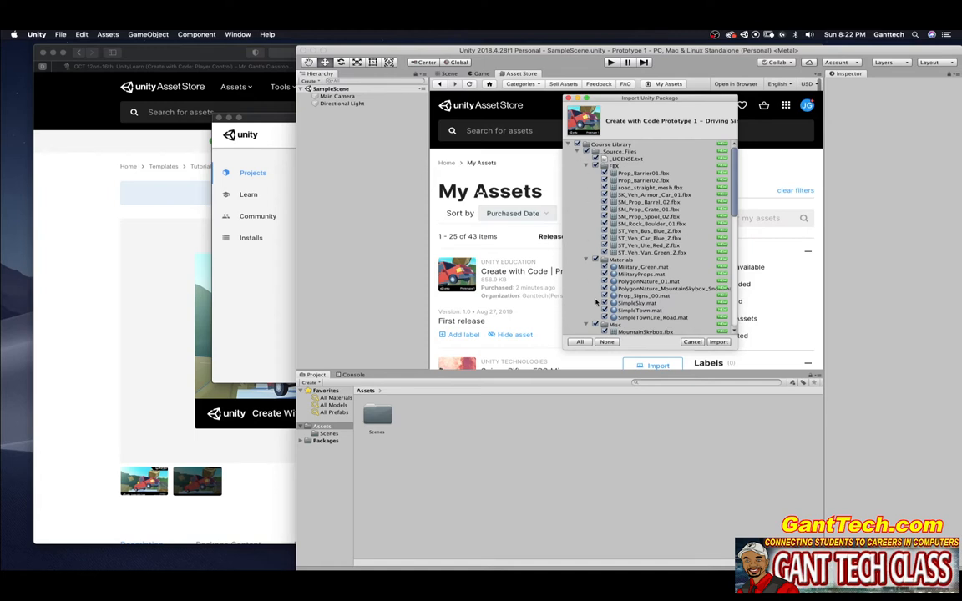
click(717, 341)
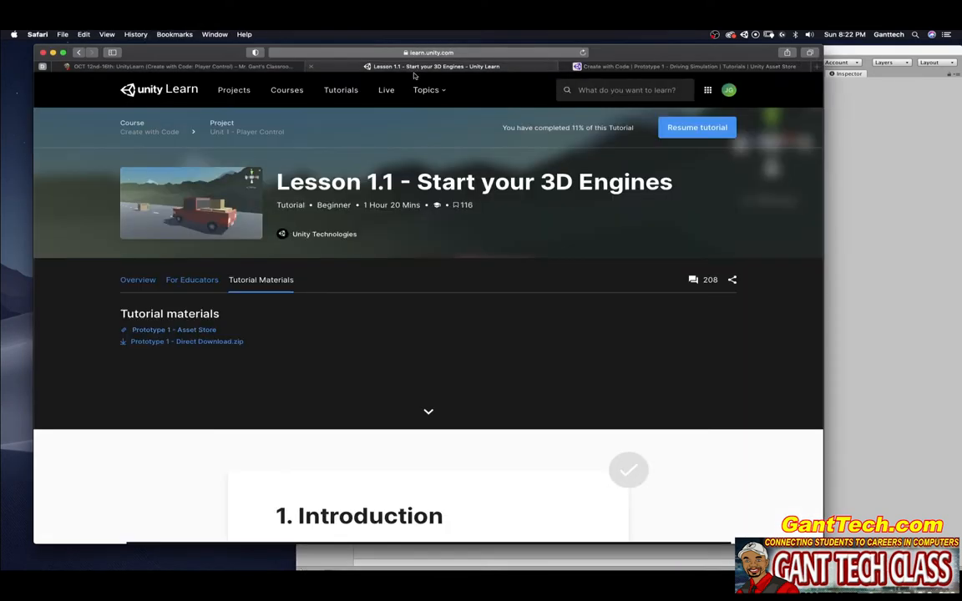
- Resume the tutorial, open Assets > Scenes > Prototype 1, and look around the road
click(676, 66)
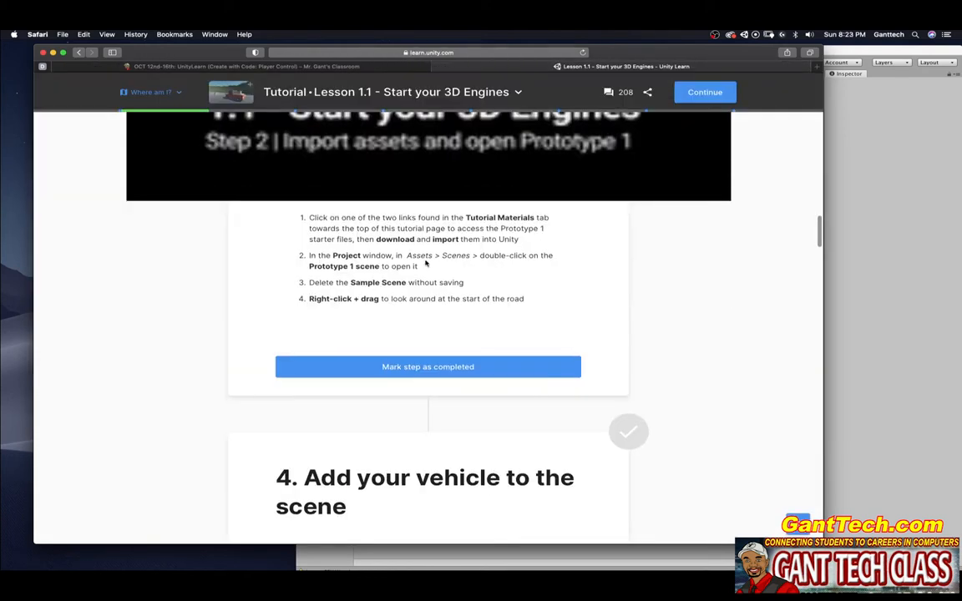
mouse_move(509, 265)
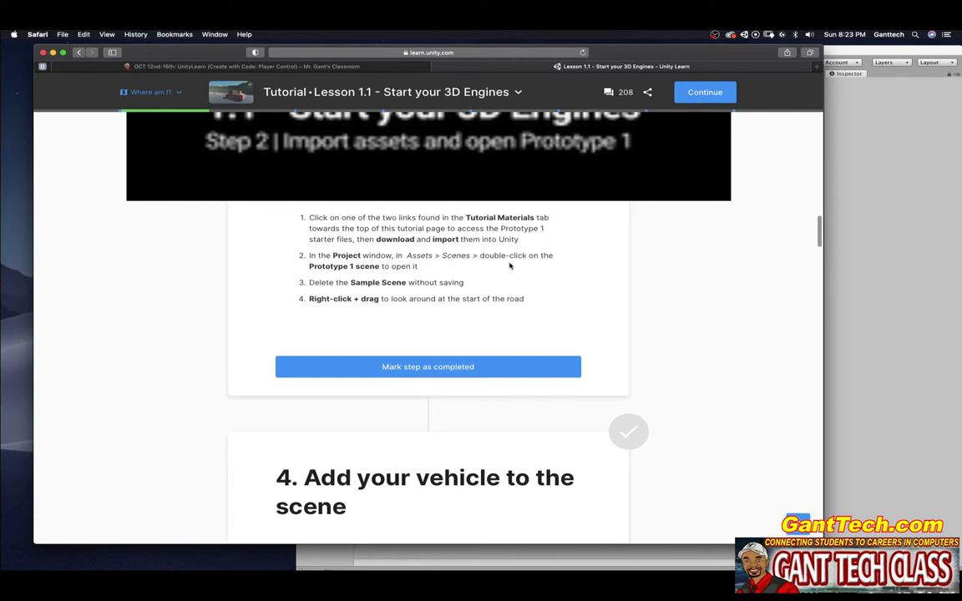
mouse_move(860, 343)
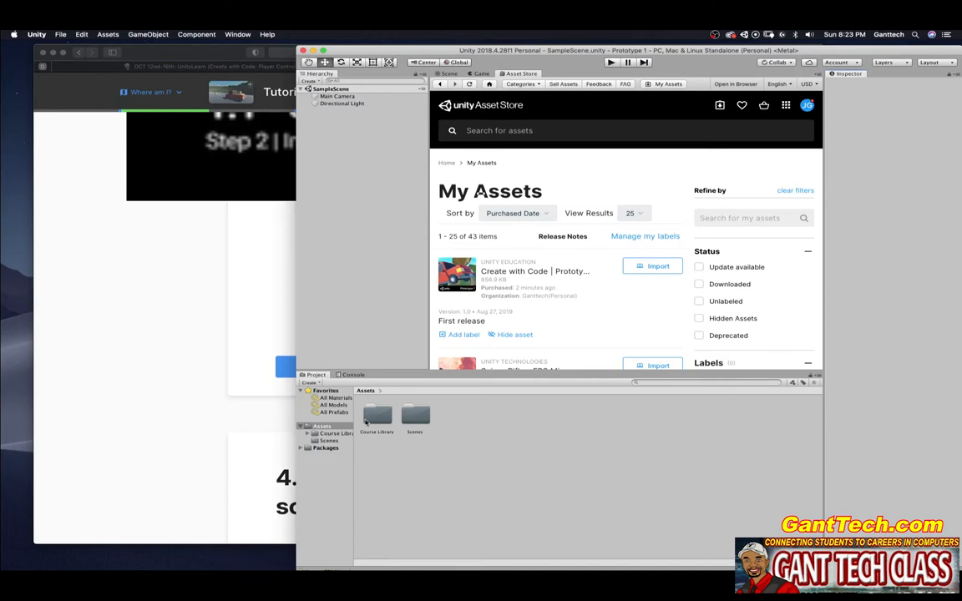
double_click(415, 416)
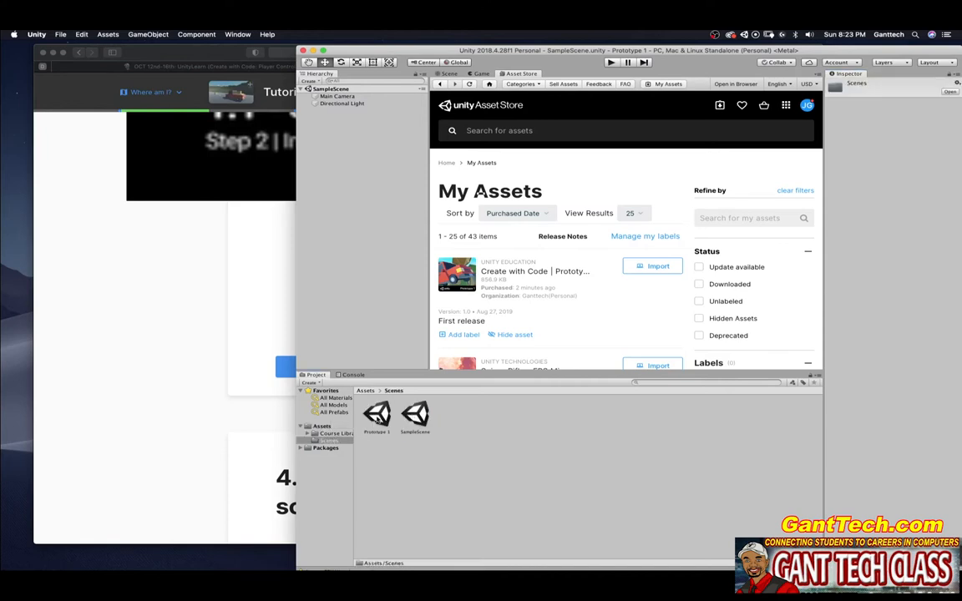
double_click(377, 414)
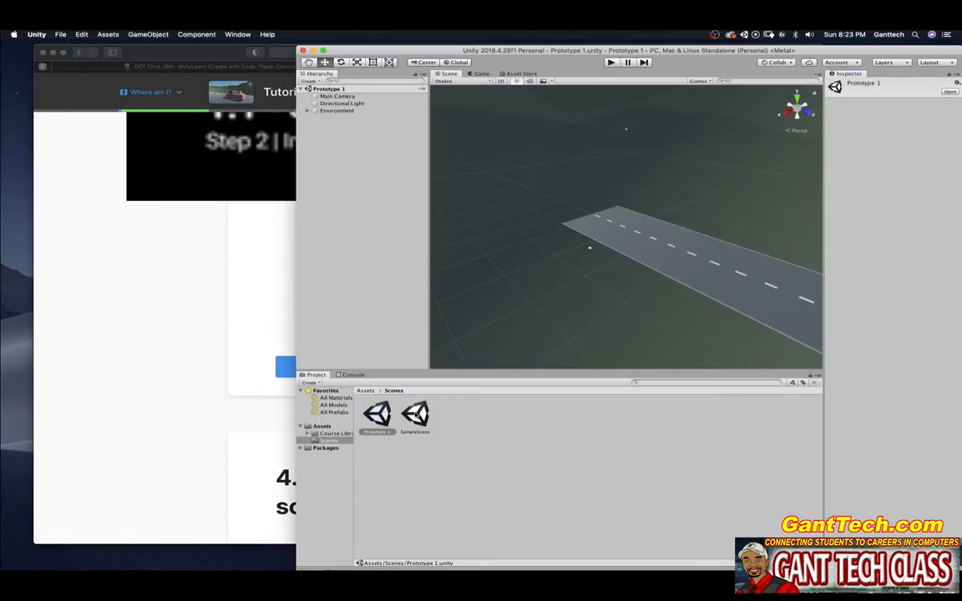
right_click(415, 415)
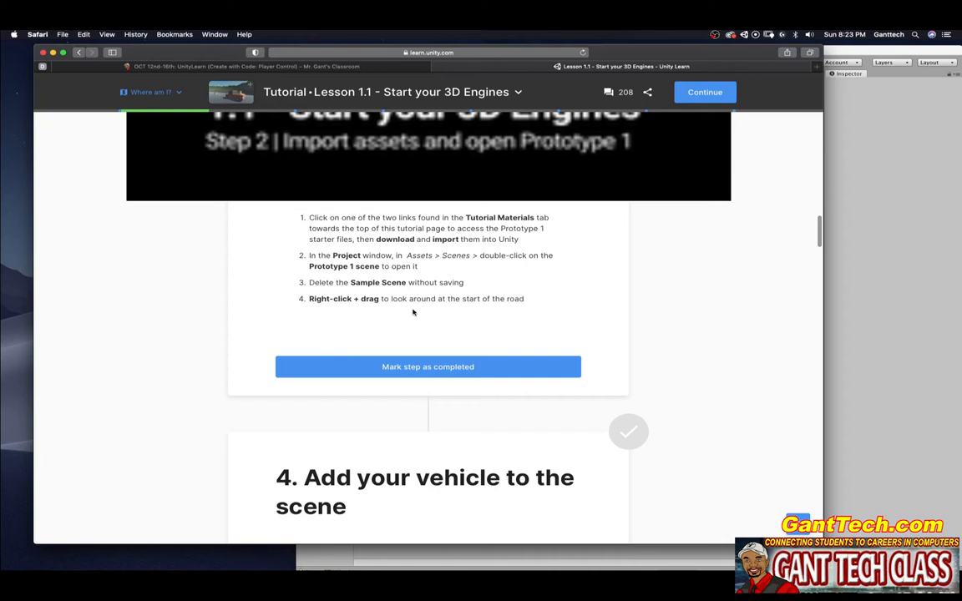
mouse_move(646, 307)
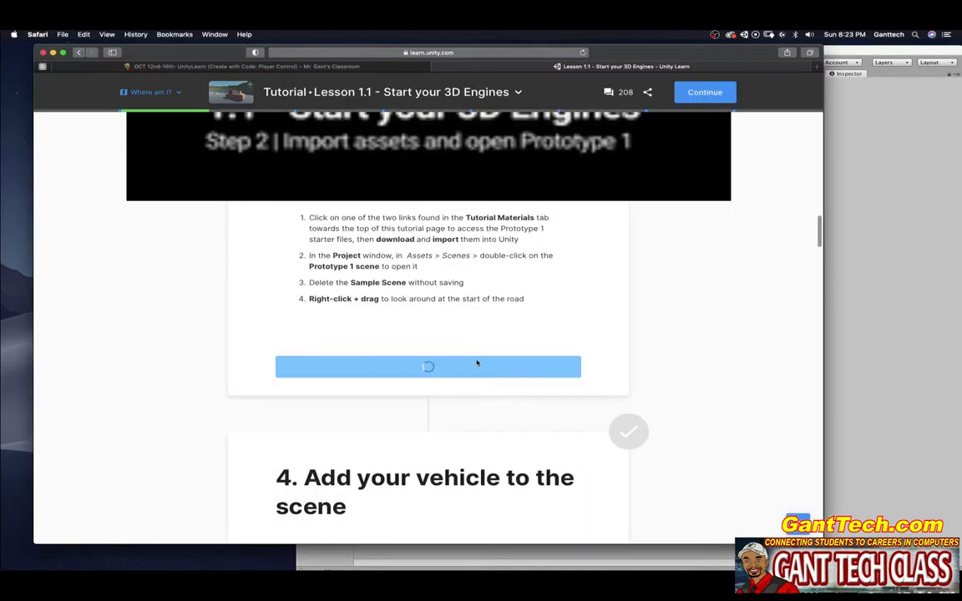
- Select Course Library in the Project window and open its Vehicles folder
scroll(down, 3)
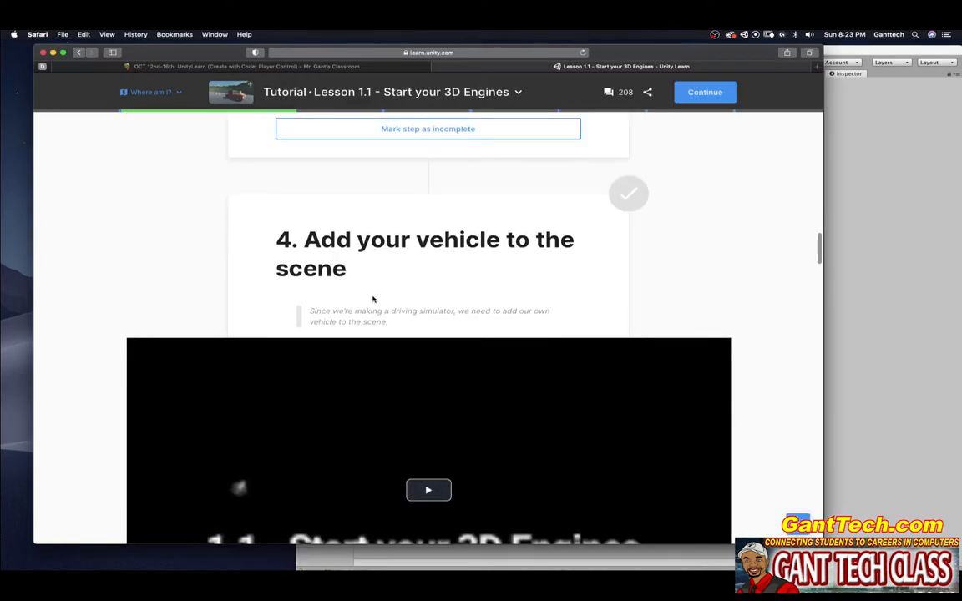
scroll(down, 3)
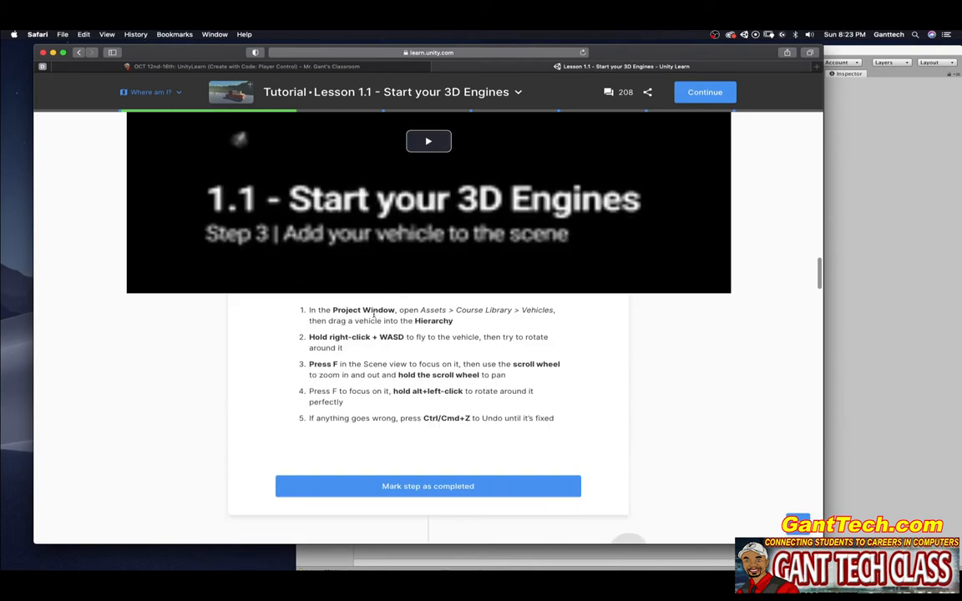
mouse_move(504, 319)
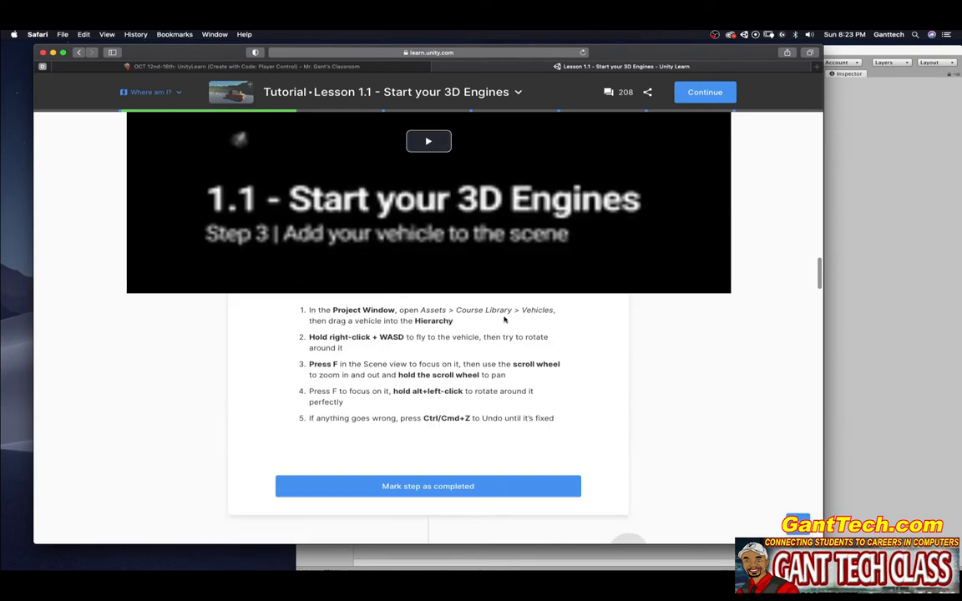
mouse_move(396, 329)
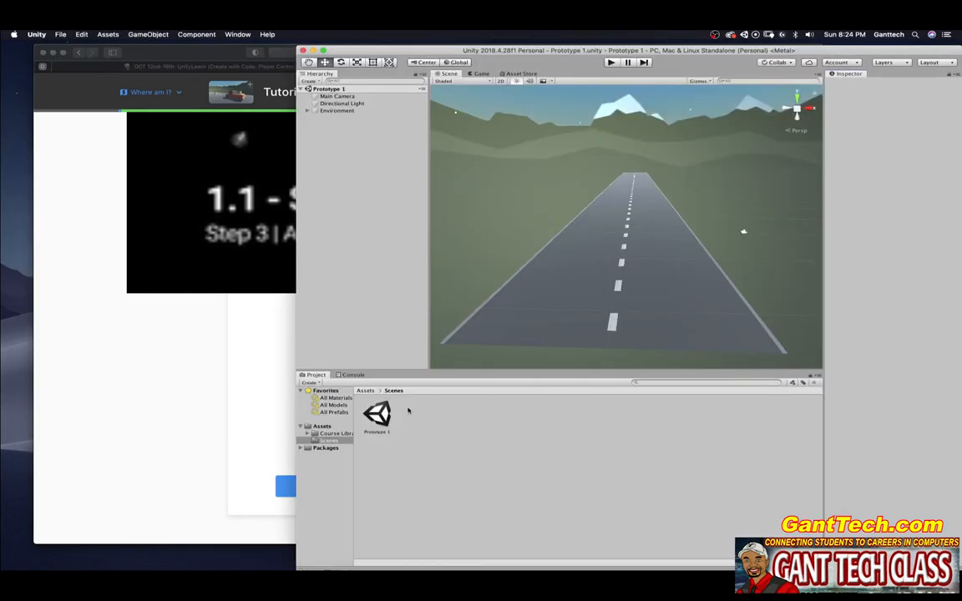
click(365, 390)
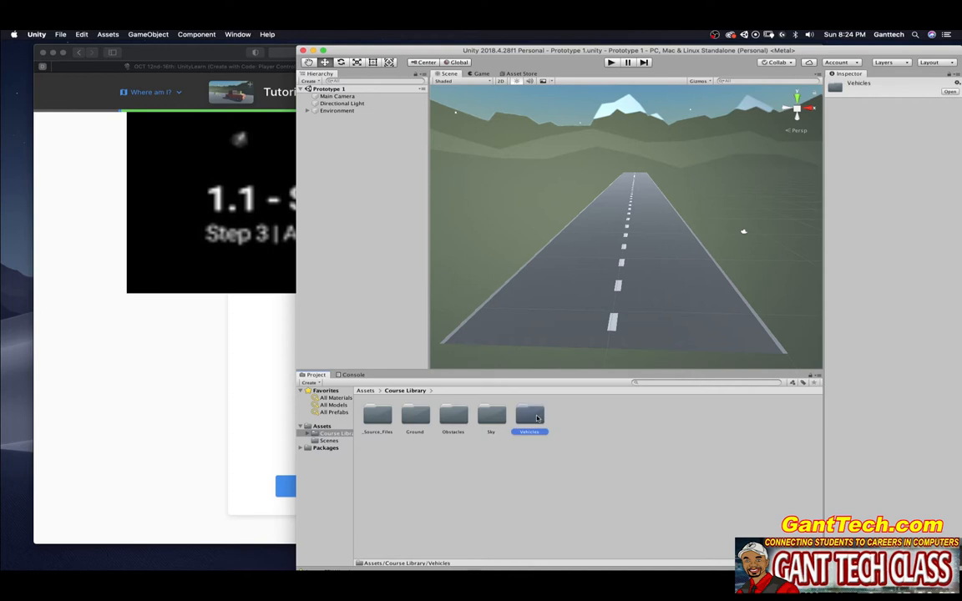
double_click(528, 415)
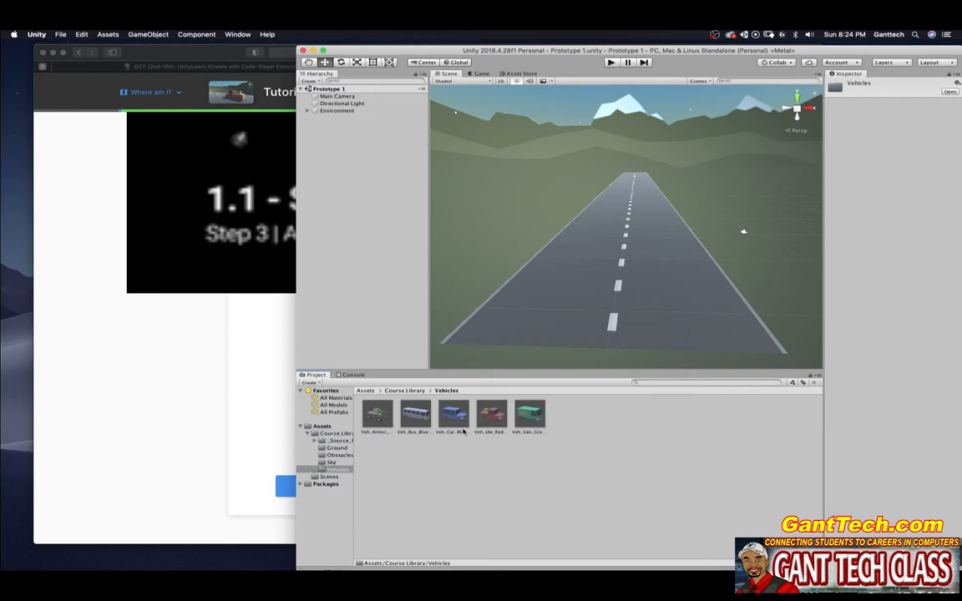
mouse_move(766, 518)
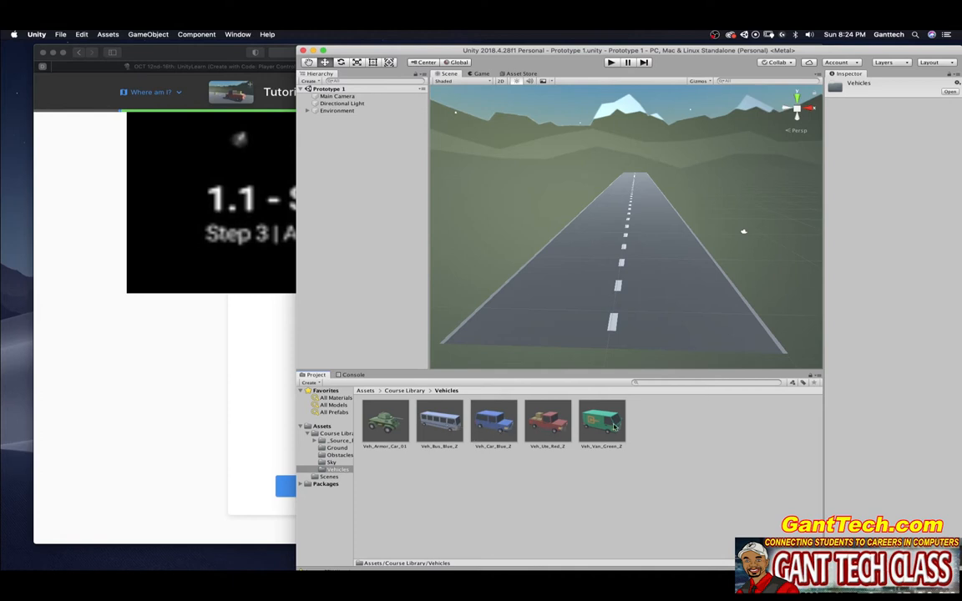
- Drag Veh_Armor_Car_01 into the scene and confirm Edit > Undo is available
drag(385, 421, 605, 333)
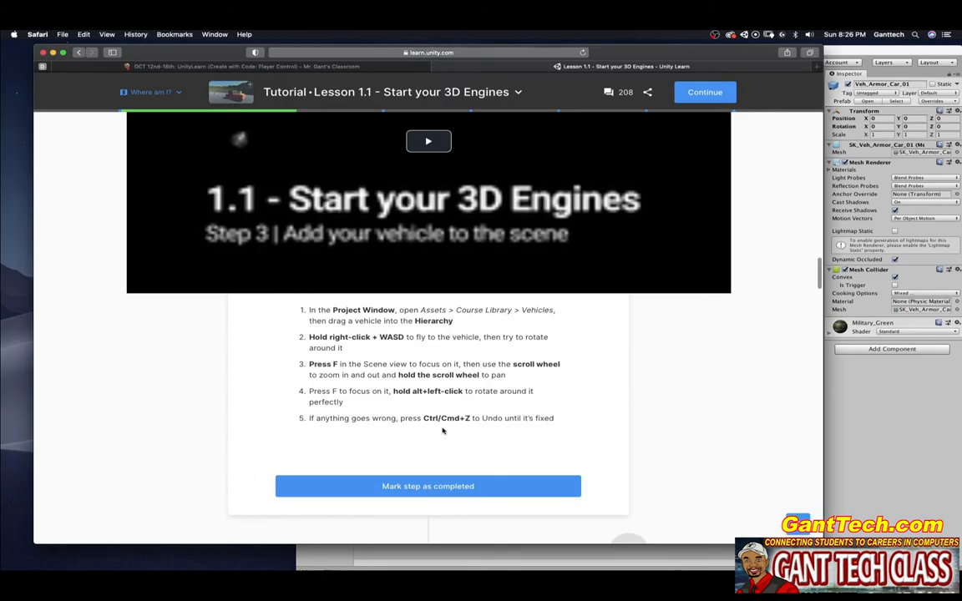
mouse_move(459, 425)
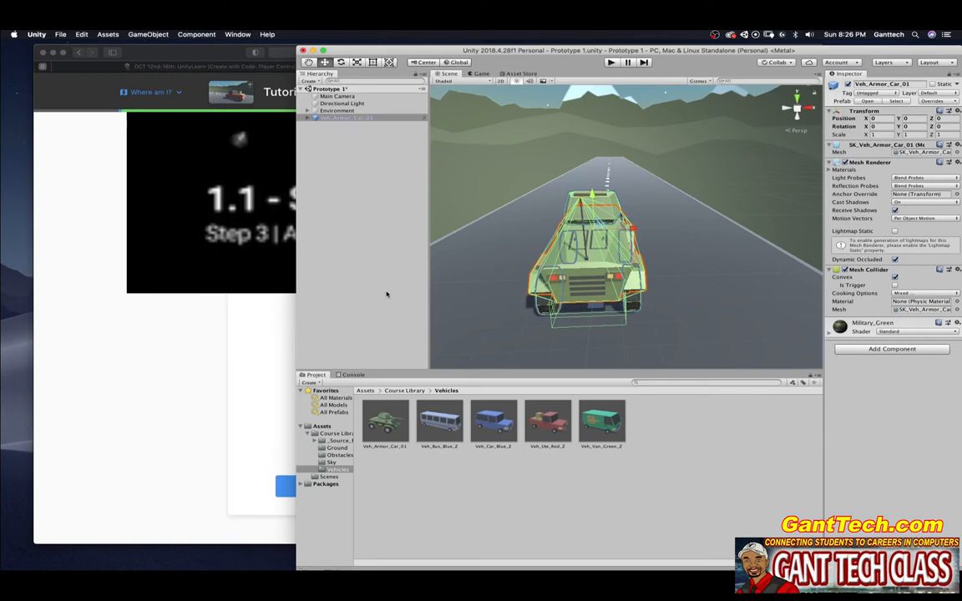
click(81, 34)
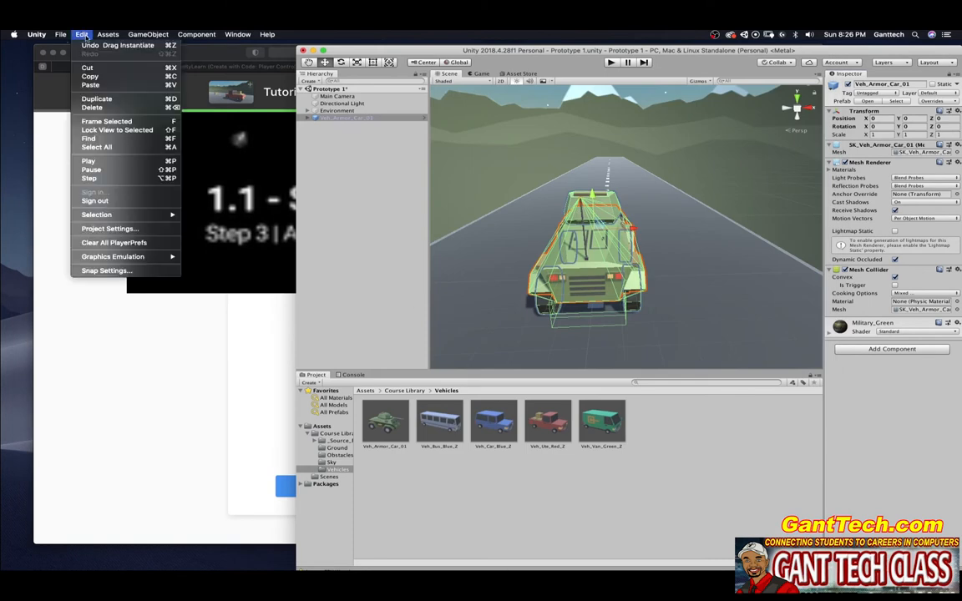
mouse_move(117, 45)
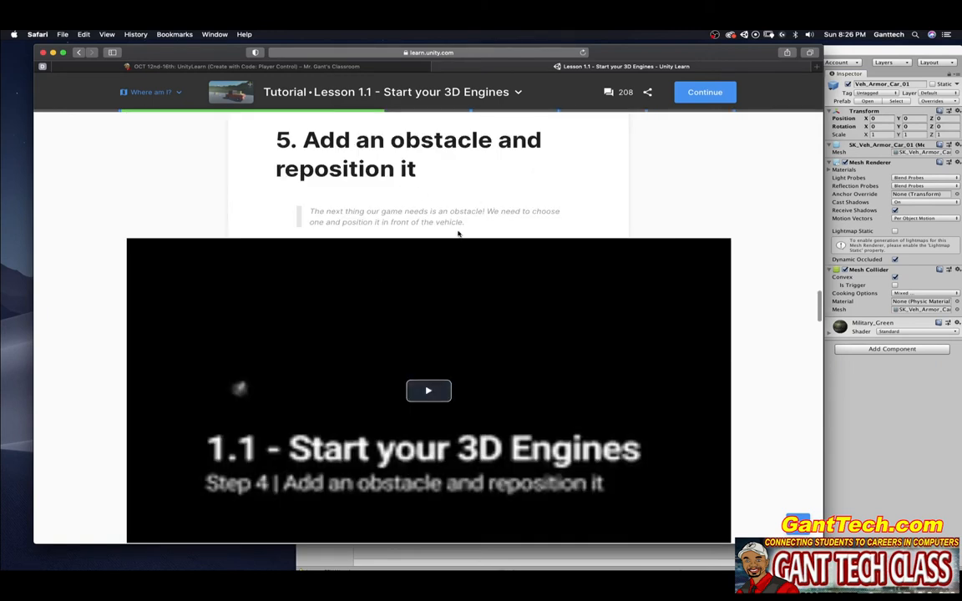
- Open the Obstacles folder and drag SM_Rock_Boulder_01 onto the road
scroll(down, 3)
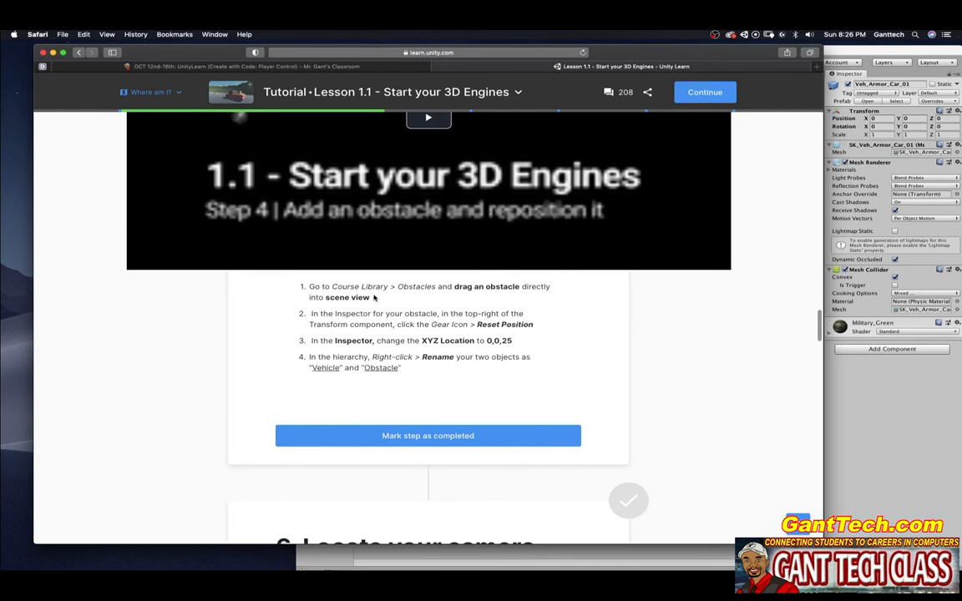
mouse_move(502, 297)
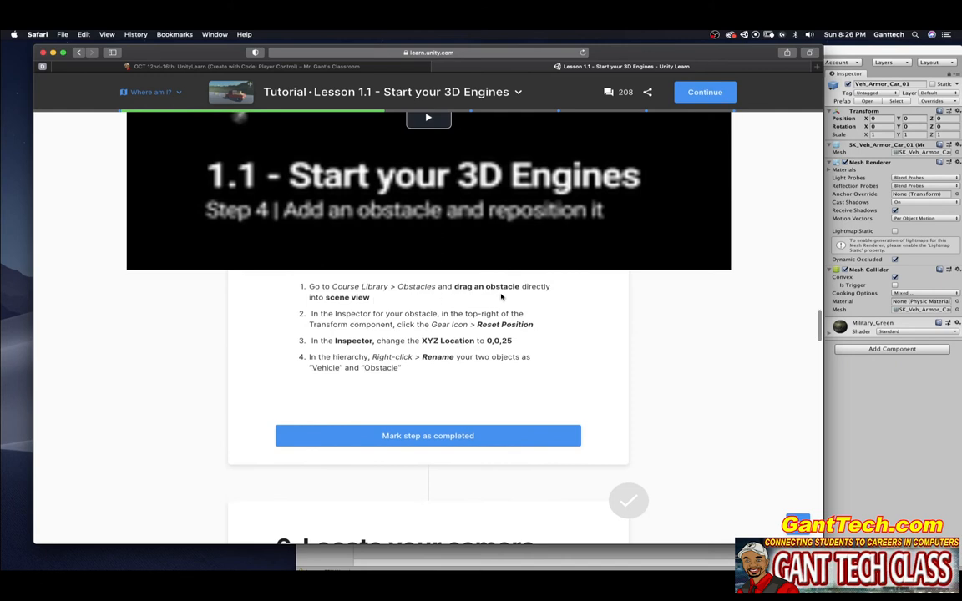
mouse_move(365, 304)
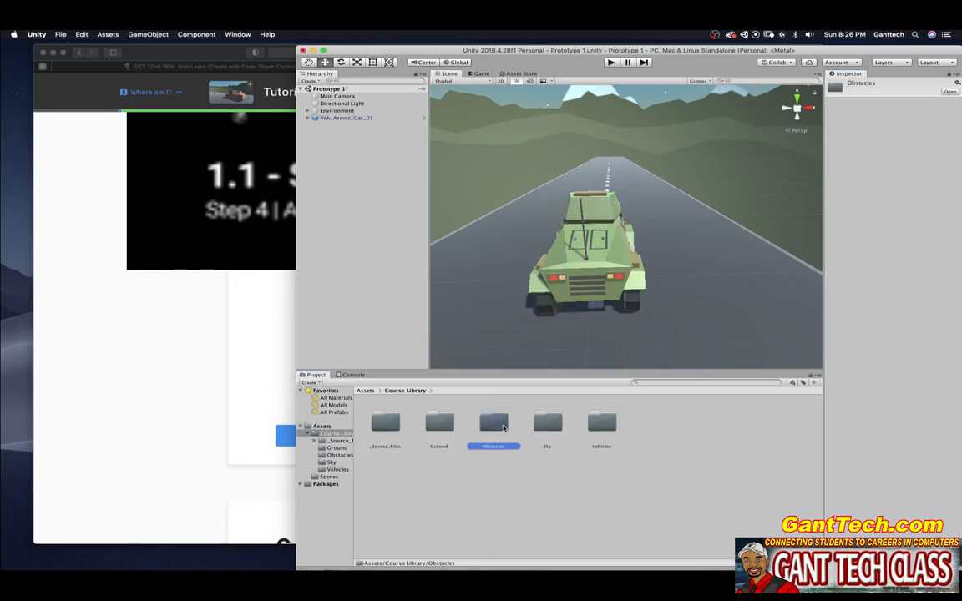
double_click(492, 422)
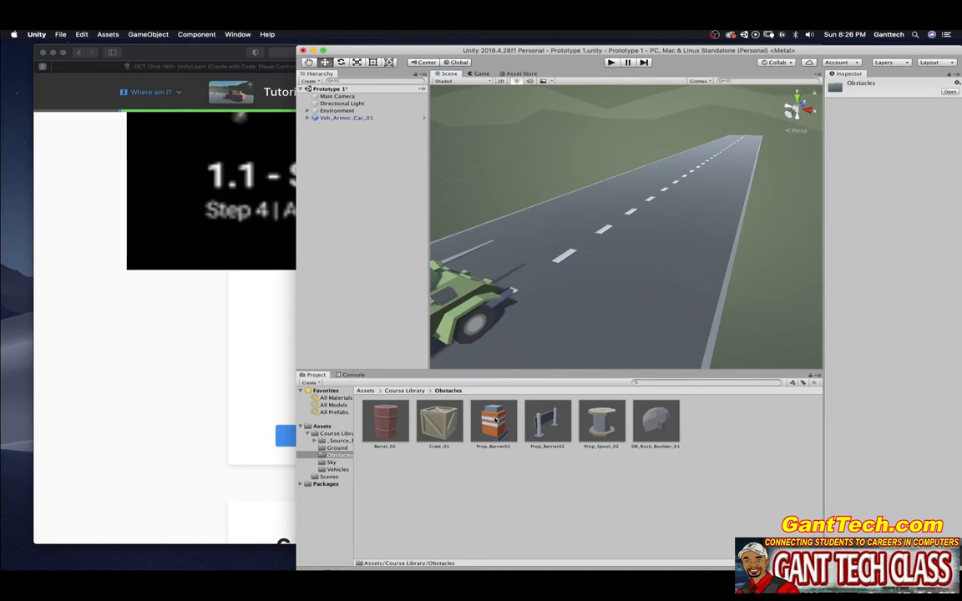
drag(655, 422, 605, 238)
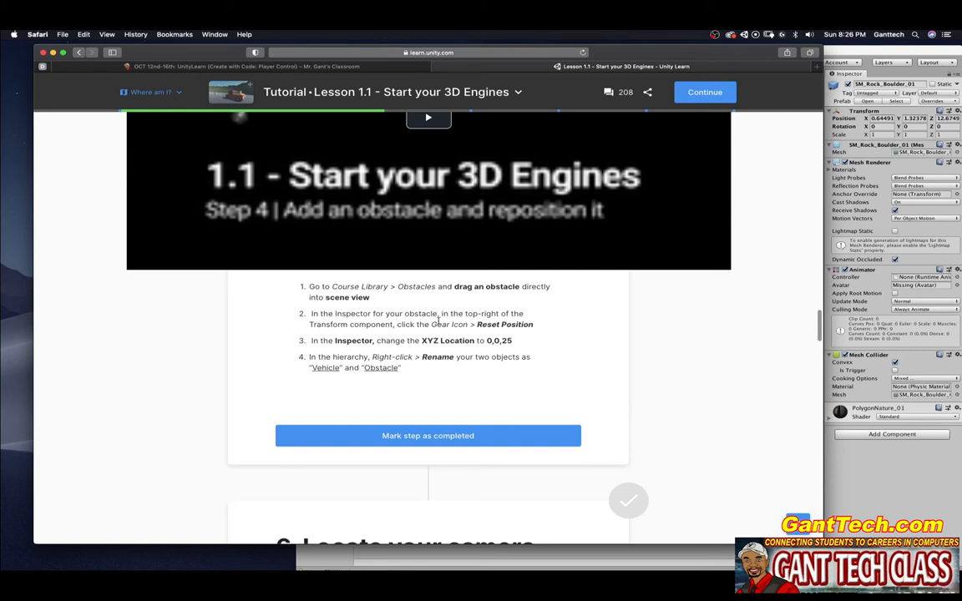
mouse_move(405, 333)
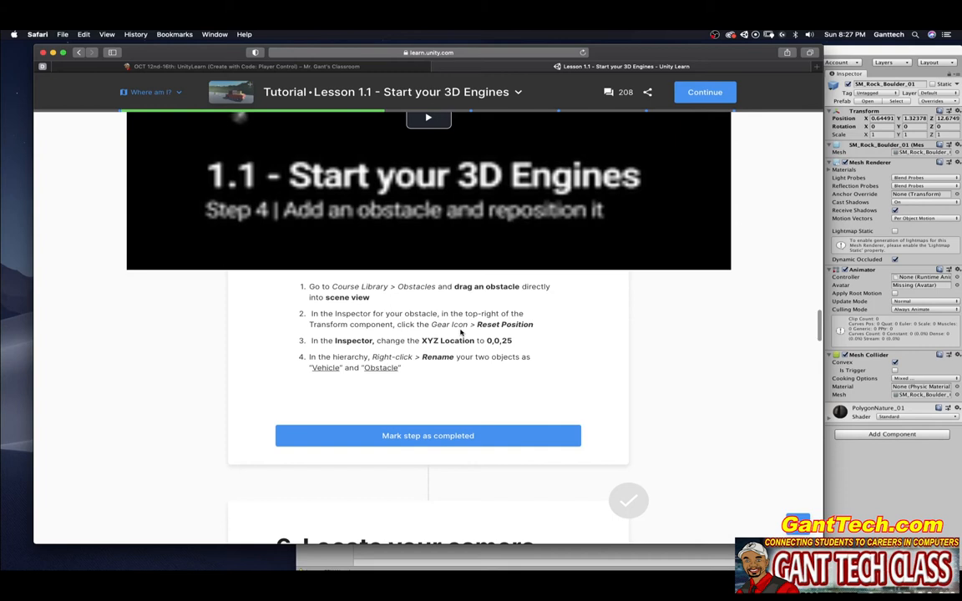
mouse_move(886, 479)
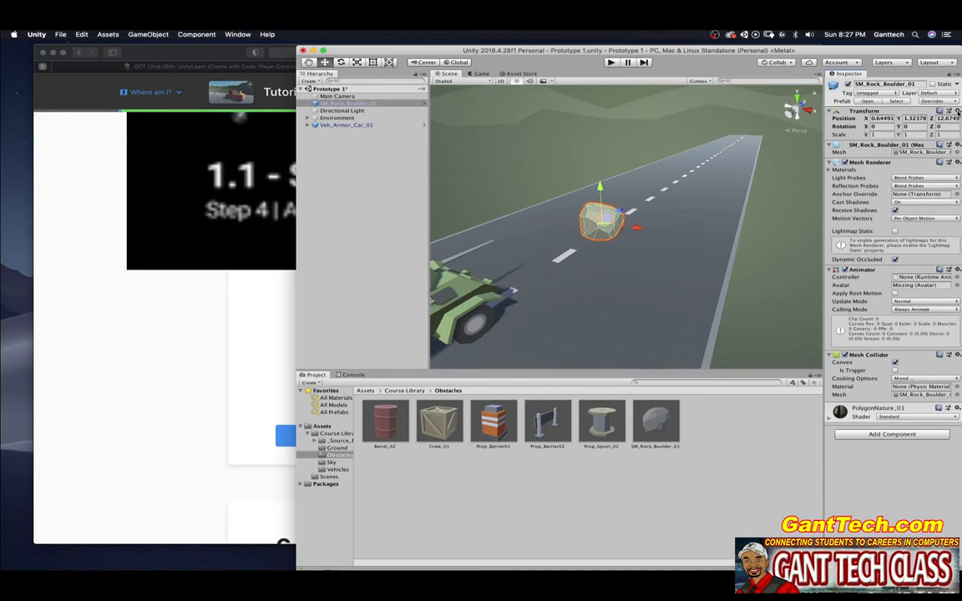
- Reset the boulder's Transform to sit at 0,0,25, then rename it Obstacle and the car Vehicle
click(958, 110)
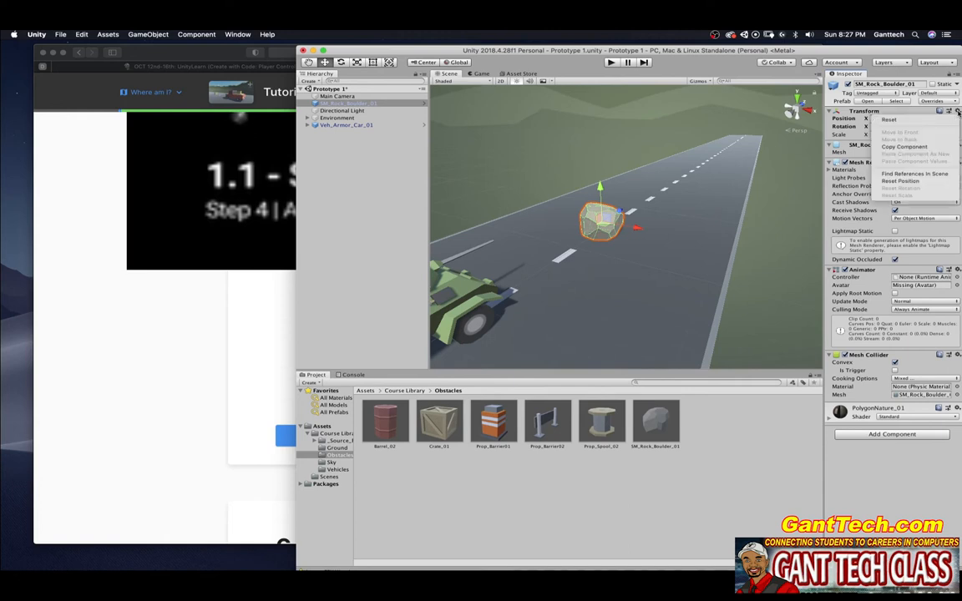
mouse_move(893, 119)
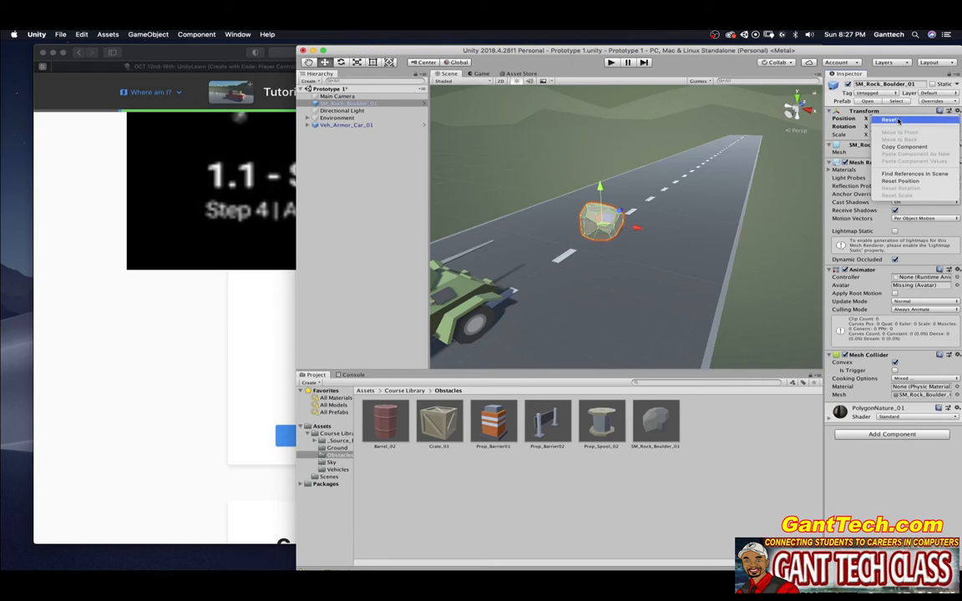
click(889, 119)
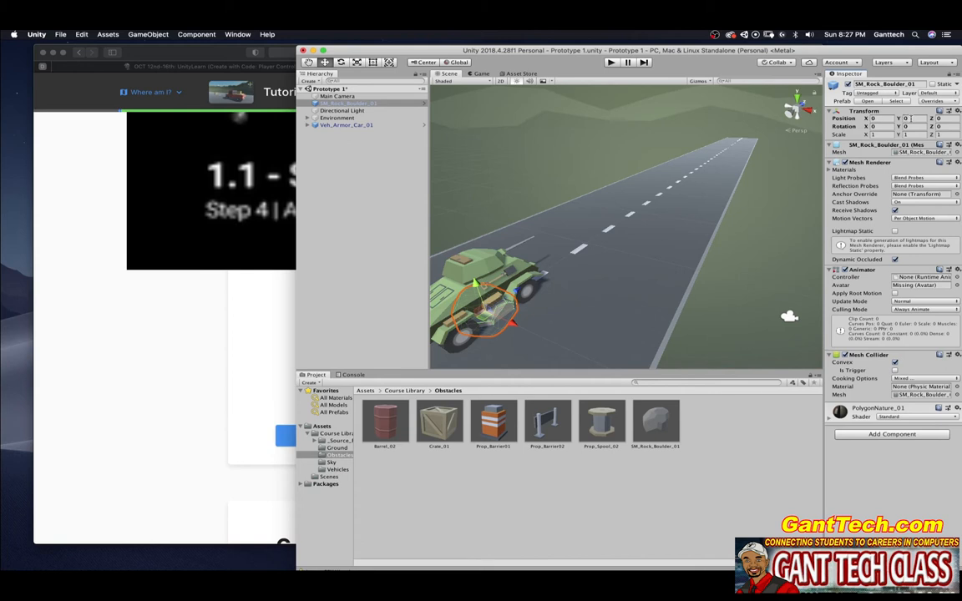
mouse_move(552, 267)
text(25)
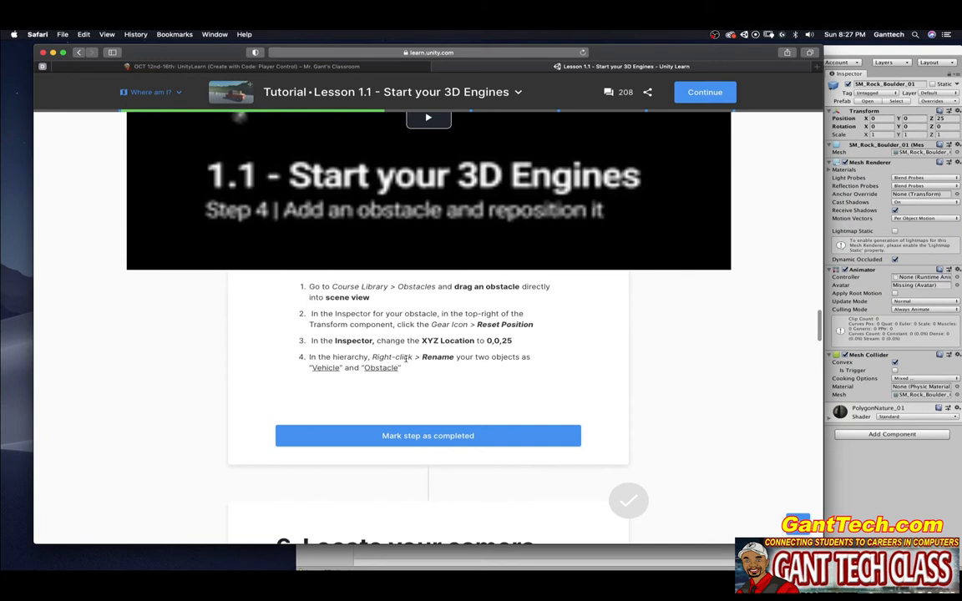
mouse_move(346, 378)
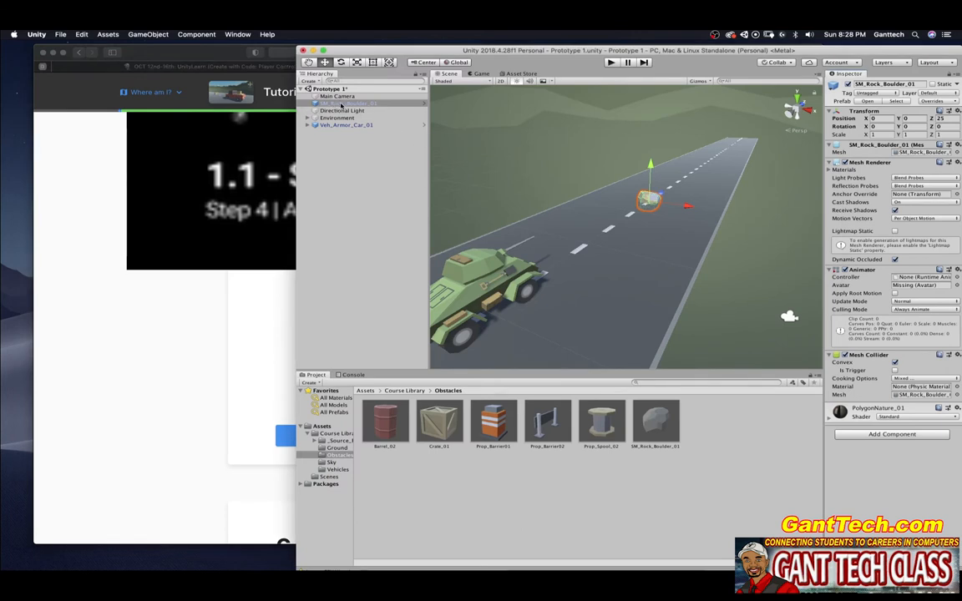
right_click(342, 103)
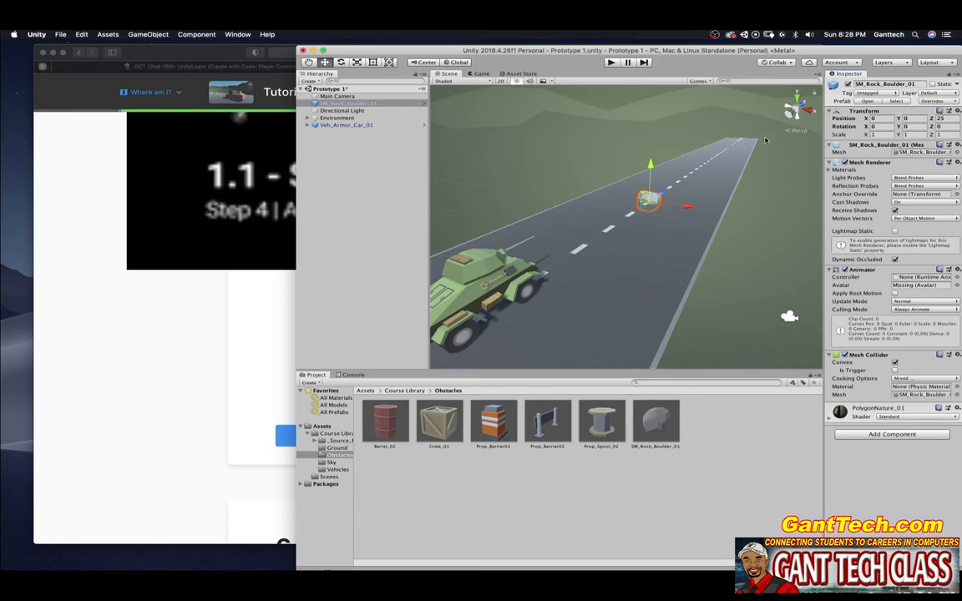
double_click(885, 83)
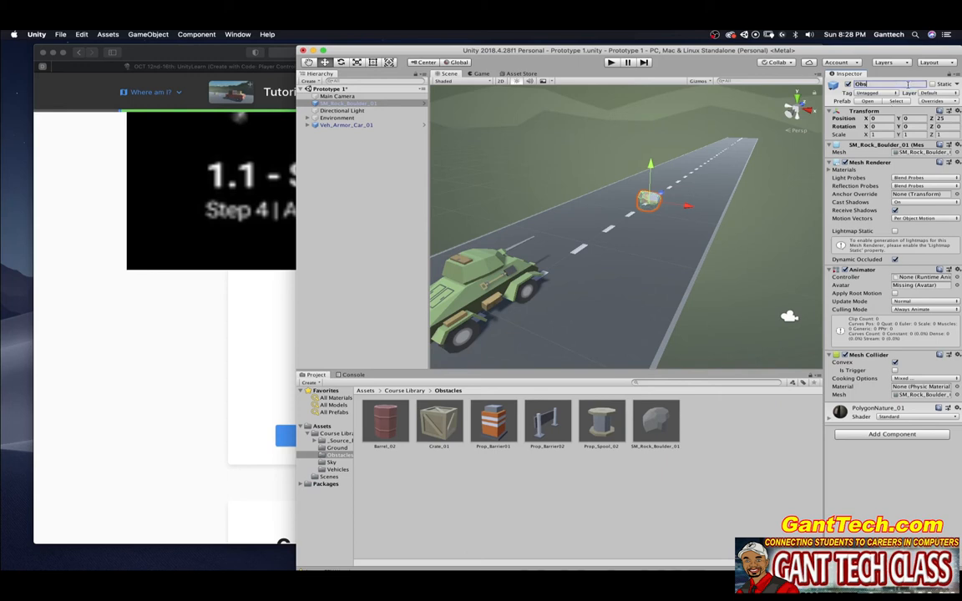
click(346, 124)
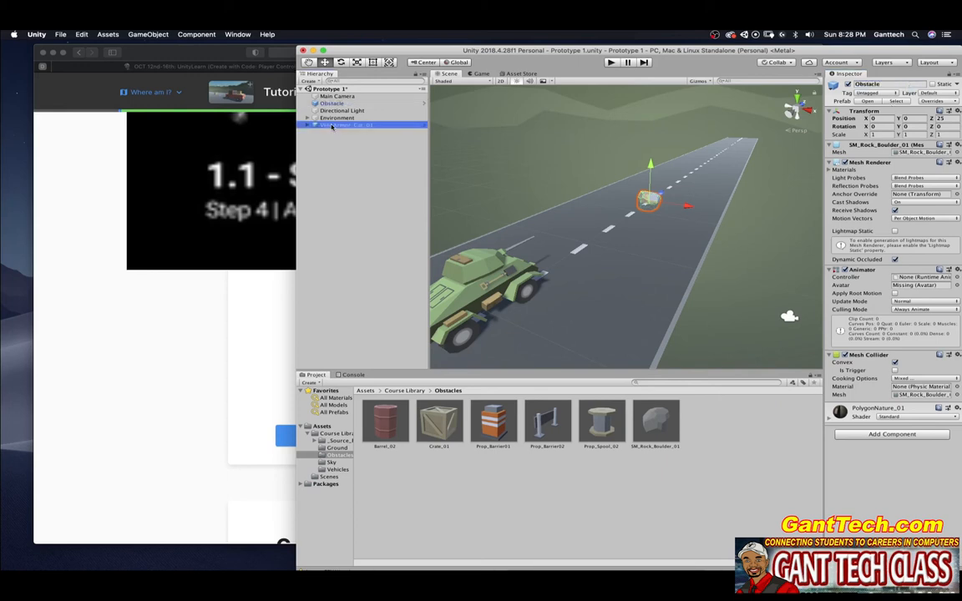
click(342, 124)
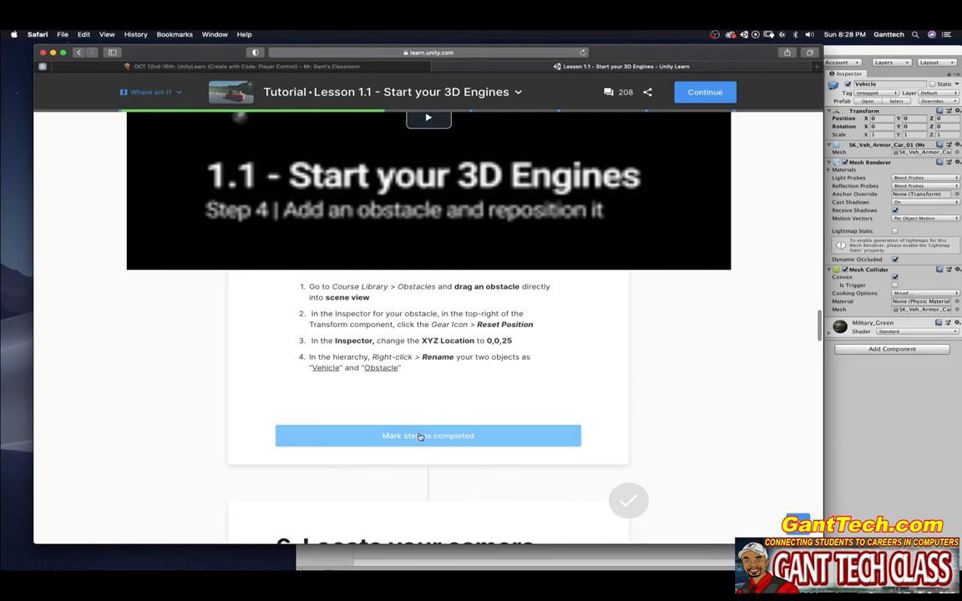
- Mark the obstacle step completed and scroll further down the Lesson 1.1 page
click(428, 435)
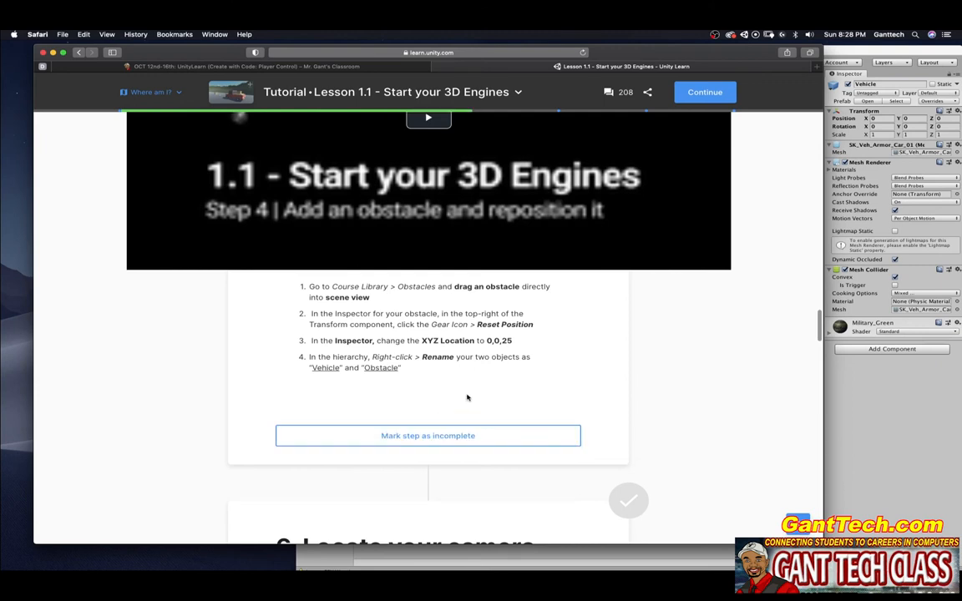
scroll(down, 3)
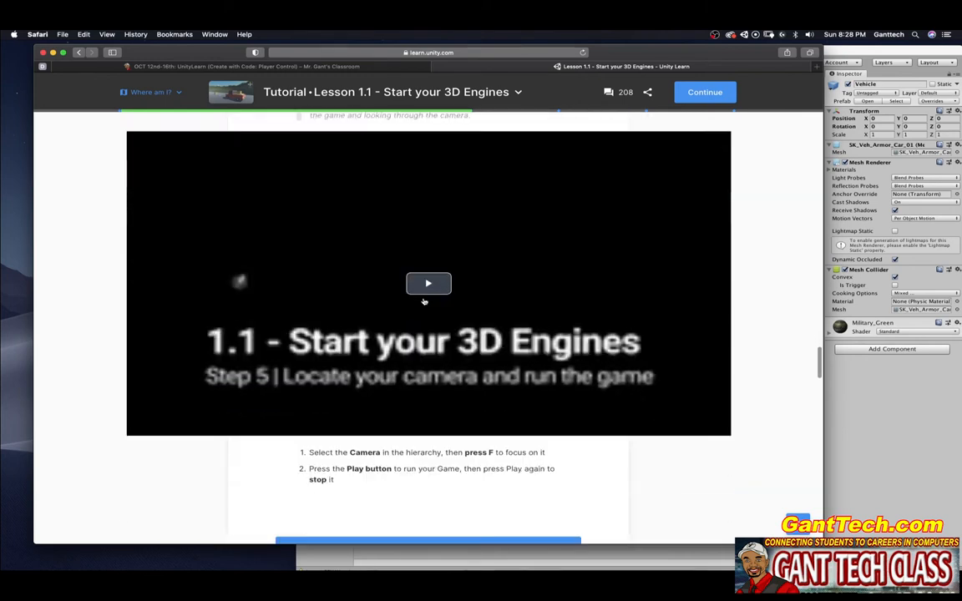
scroll(down, 3)
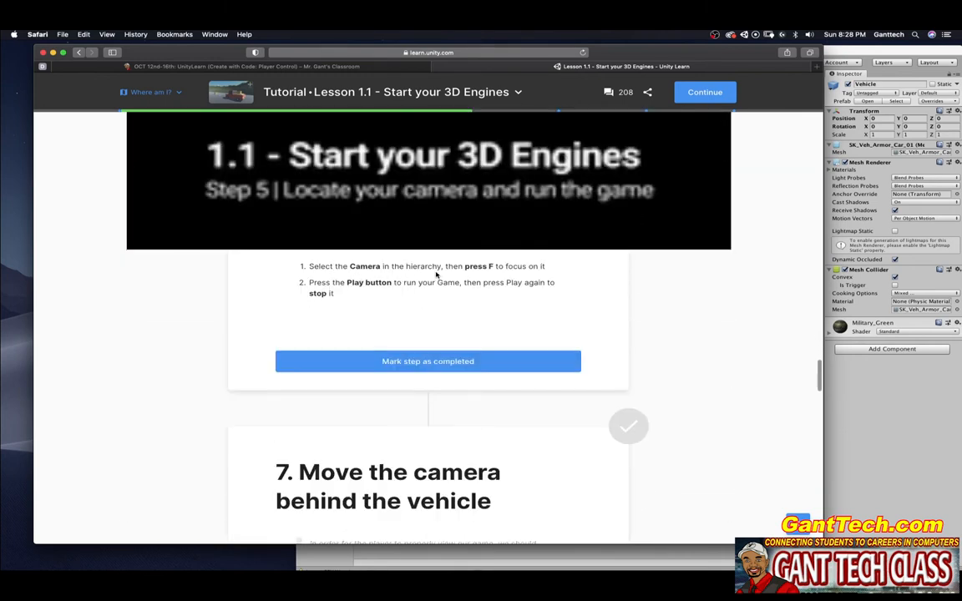
mouse_move(381, 282)
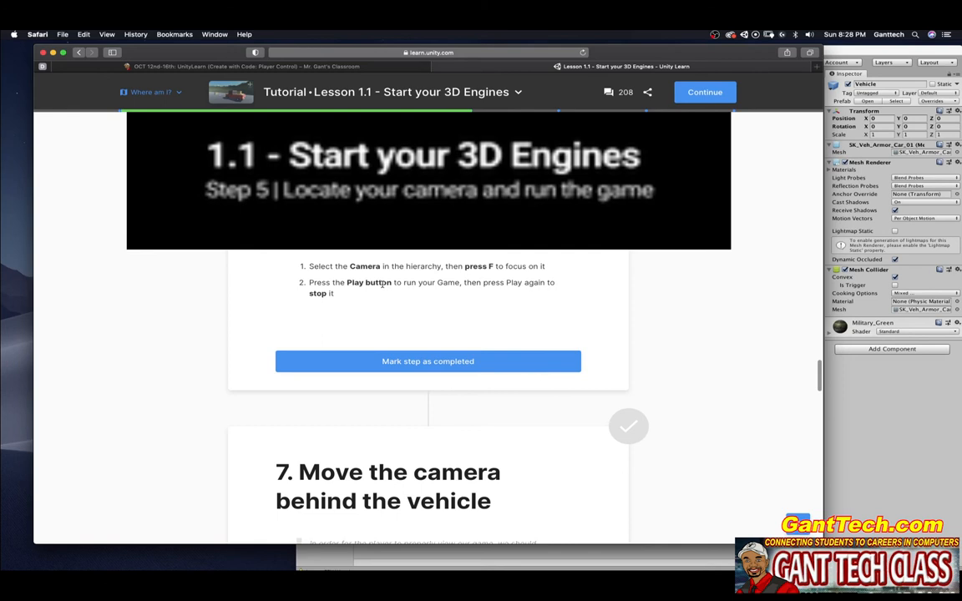
mouse_move(489, 292)
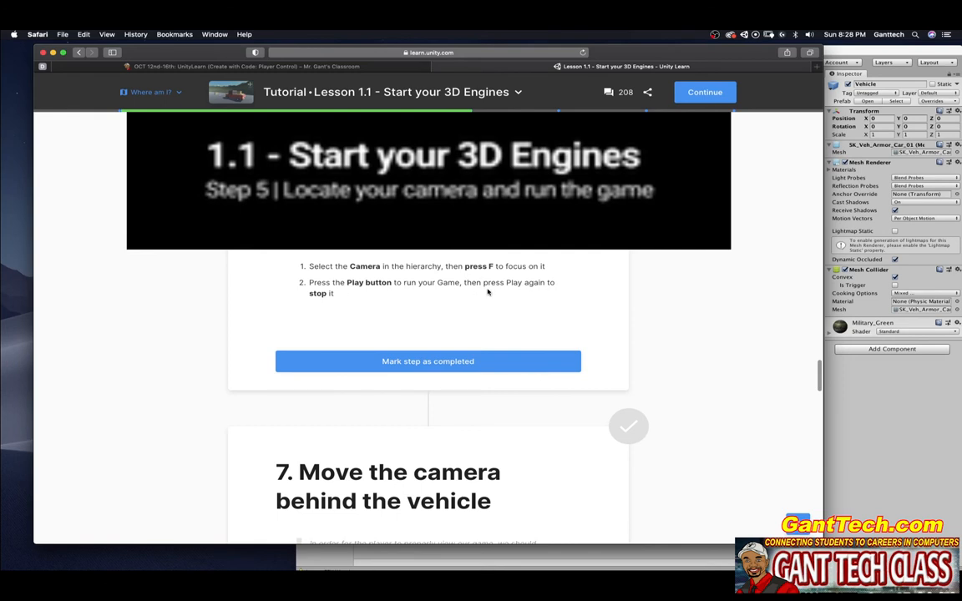
mouse_move(808, 381)
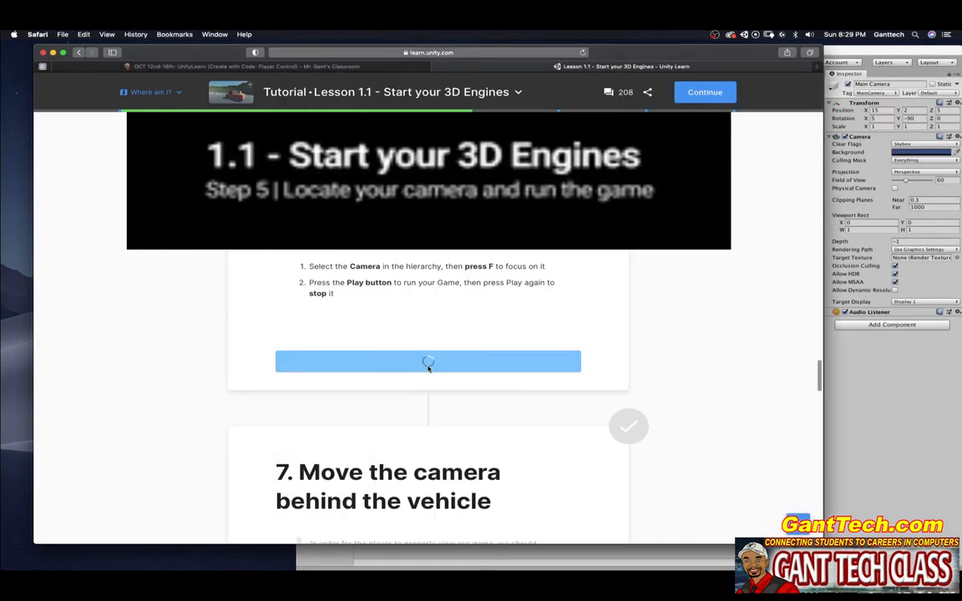
- Mark the locate-camera step completed and scroll to step 7, 'Move the camera behind the vehicle'
click(427, 361)
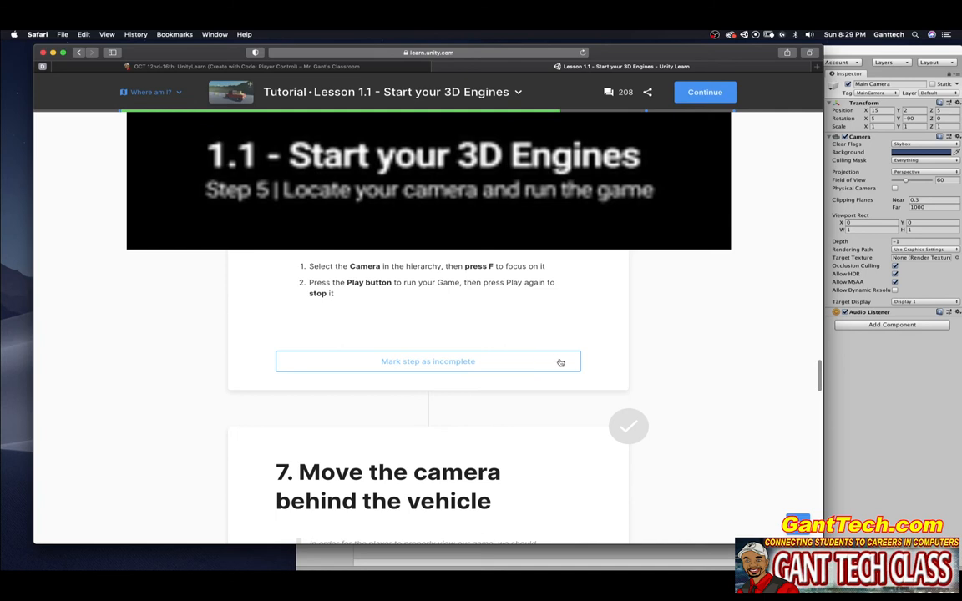
scroll(down, 3)
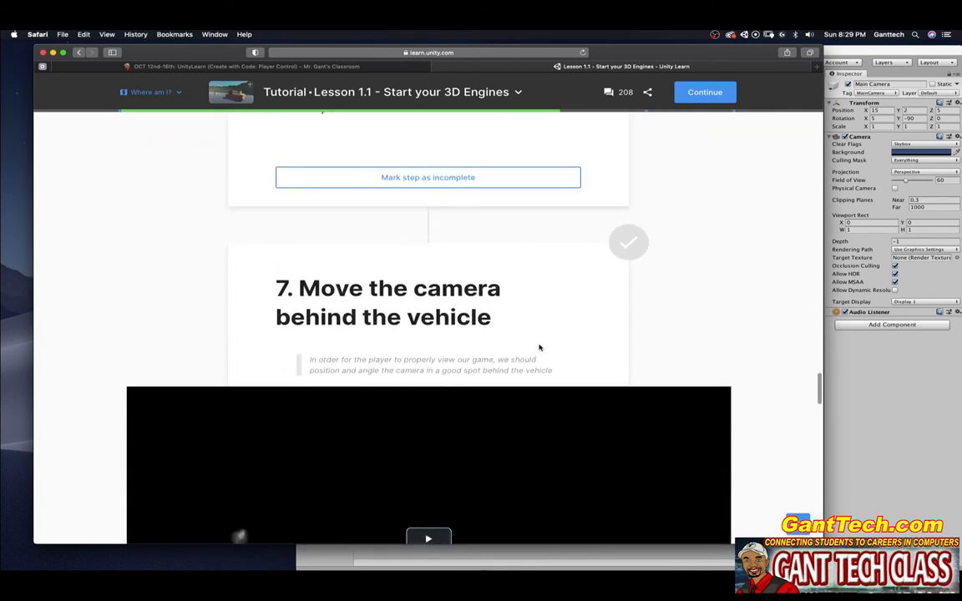
scroll(down, 3)
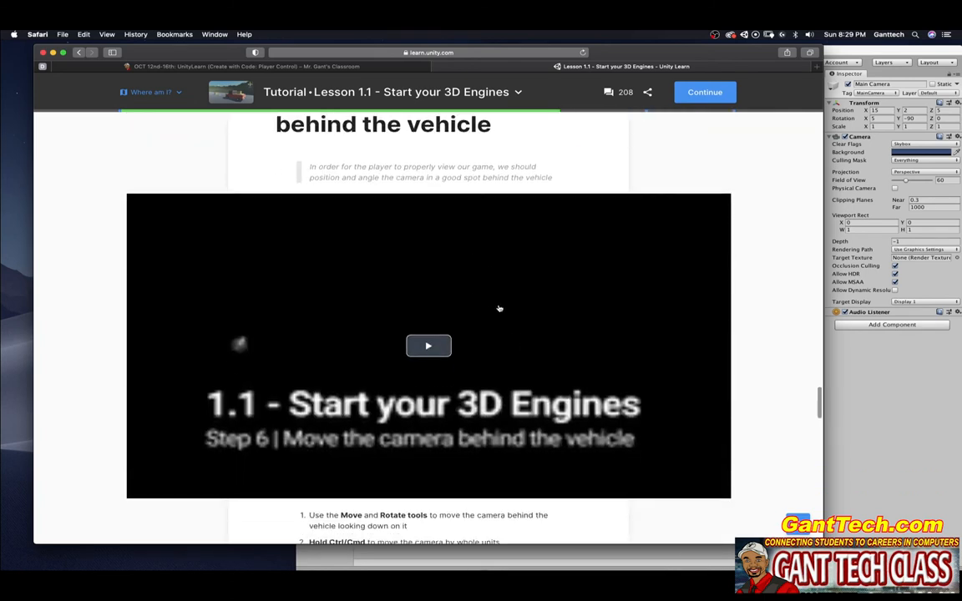
scroll(down, 3)
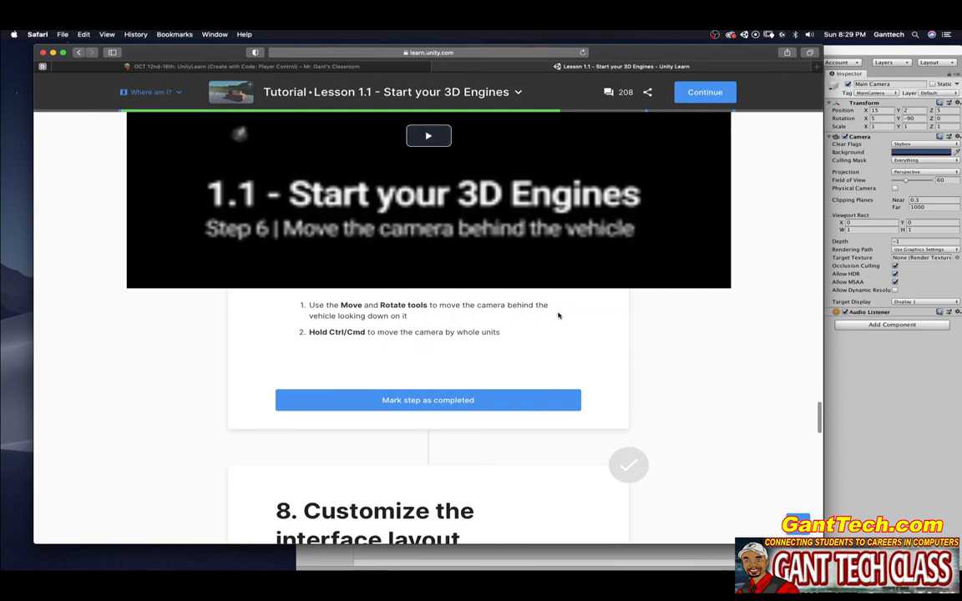
mouse_move(383, 323)
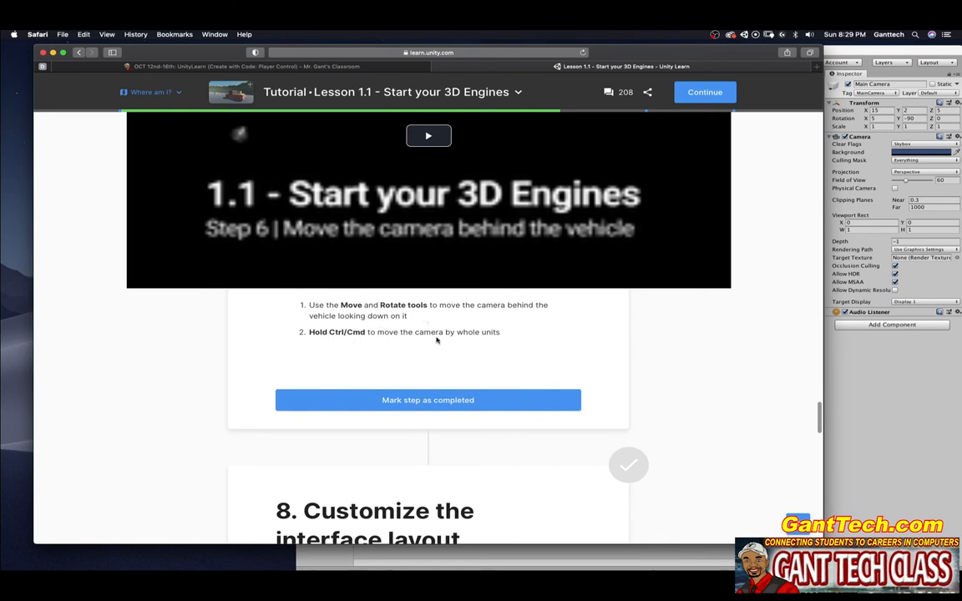
mouse_move(488, 340)
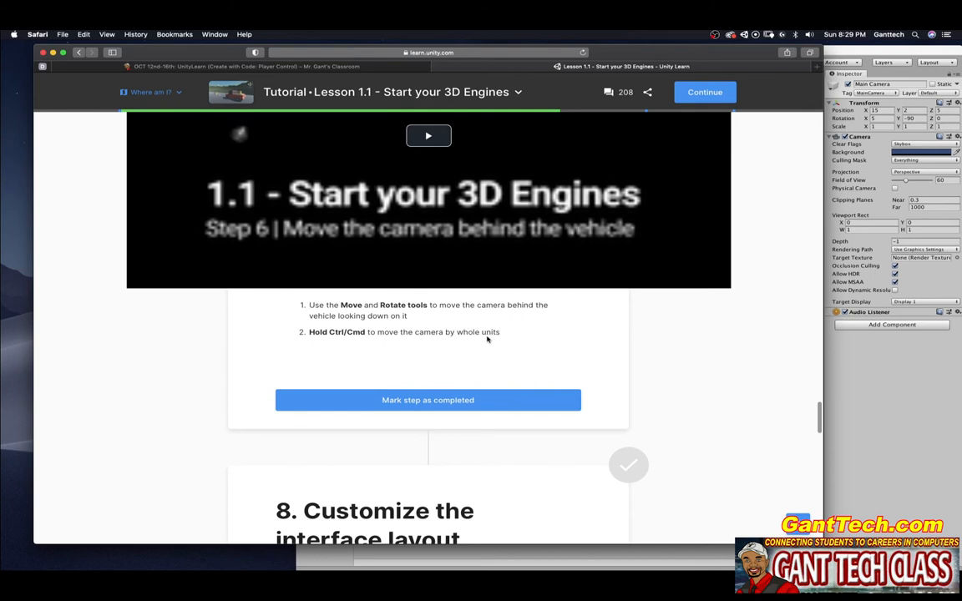
mouse_move(863, 402)
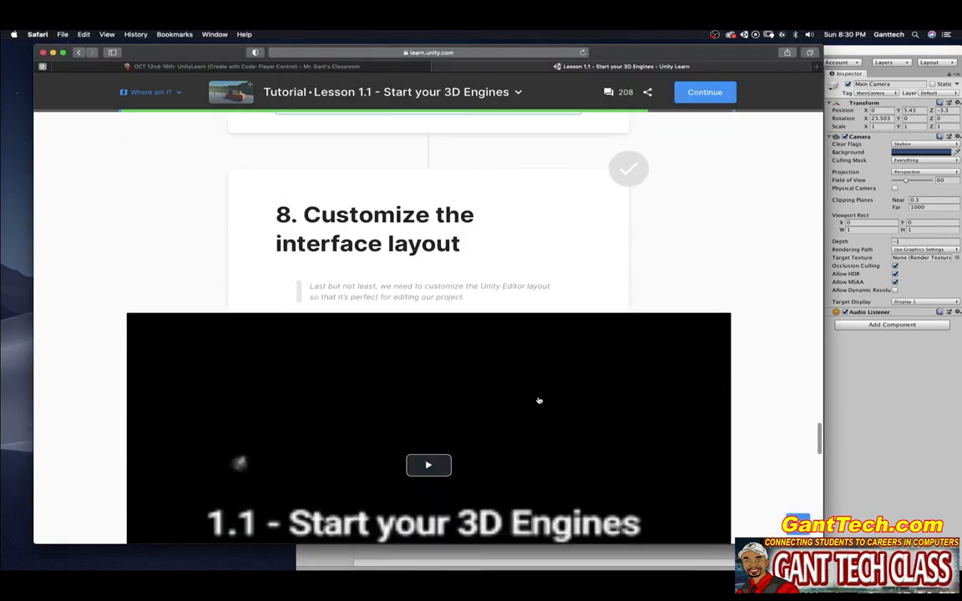
- Pick Tall instead of Default from the top-right Layout dropdown
scroll(down, 3)
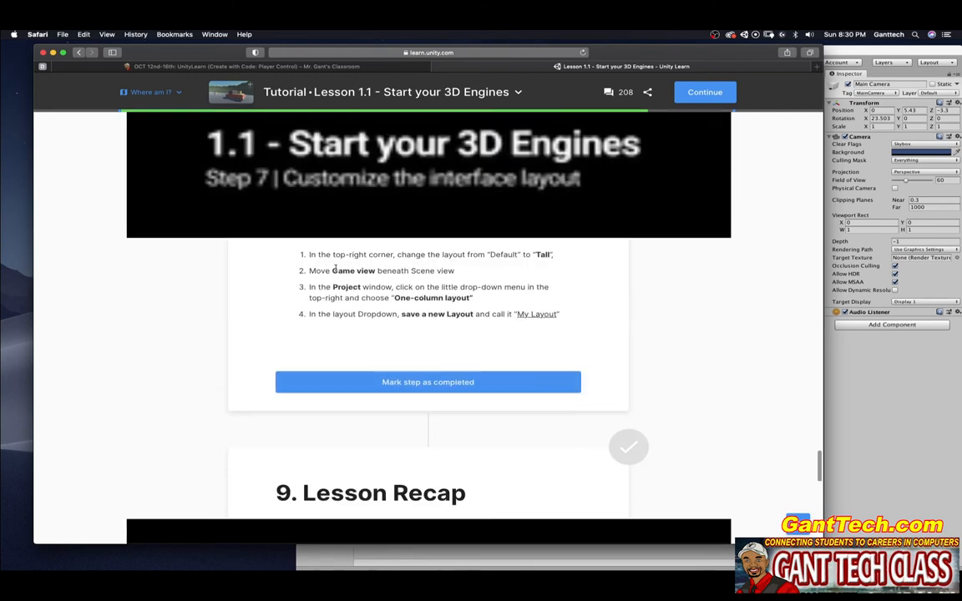
mouse_move(501, 261)
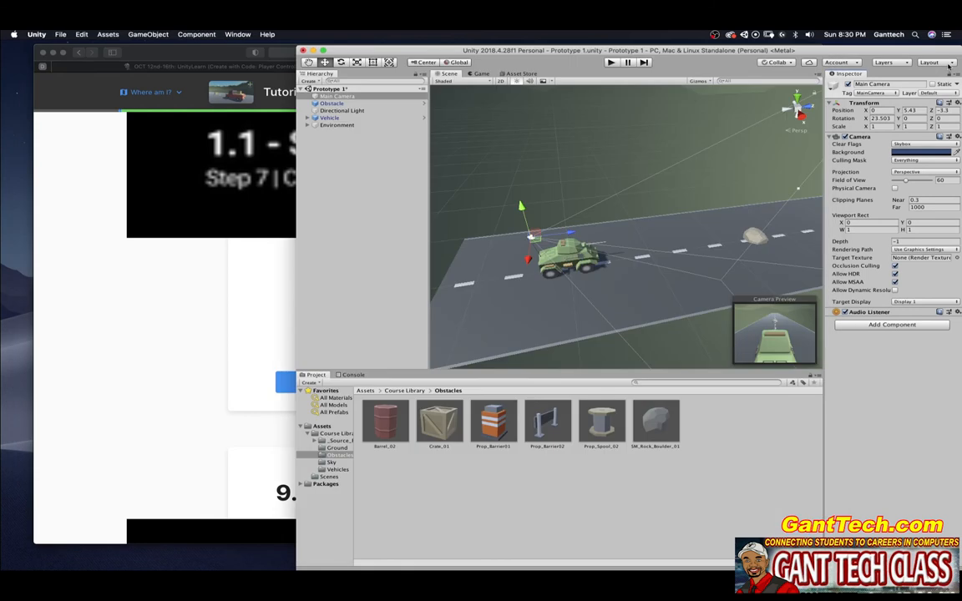
click(929, 61)
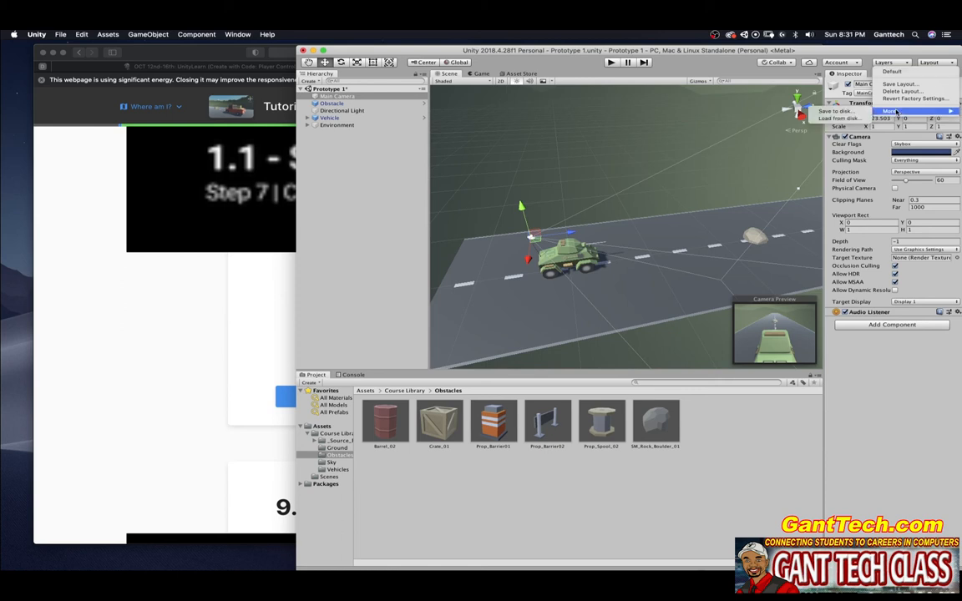
mouse_move(839, 111)
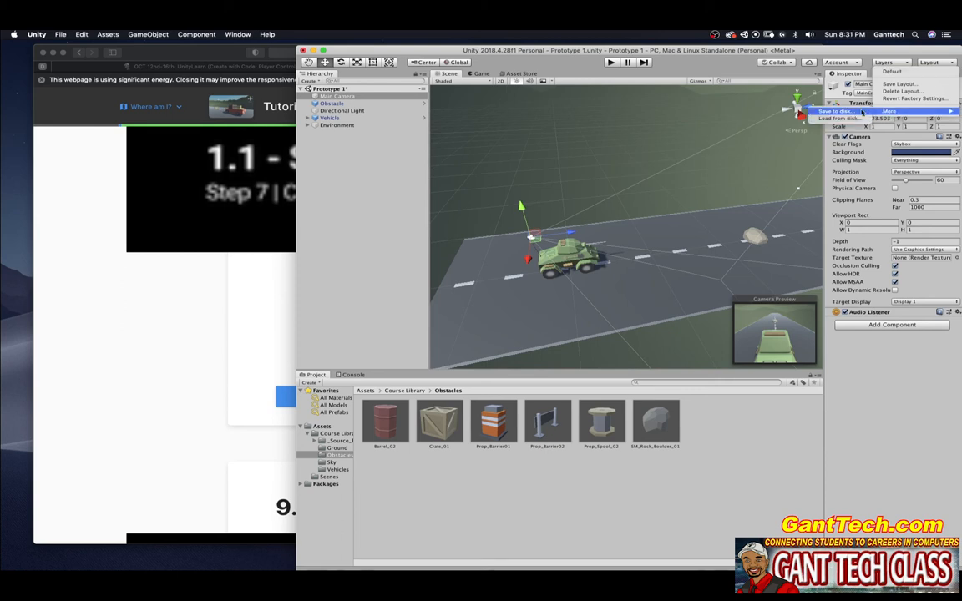
click(607, 196)
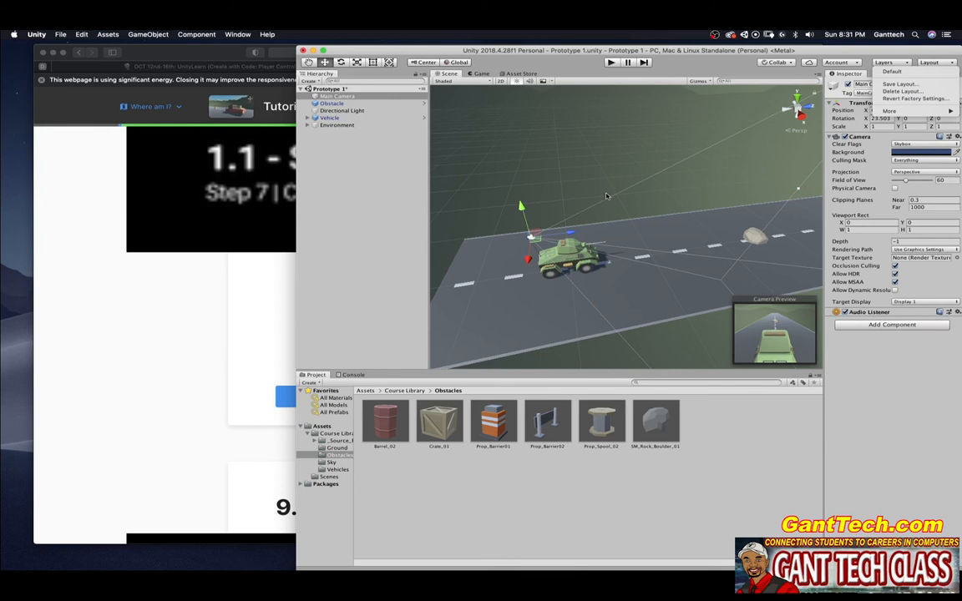
mouse_move(745, 167)
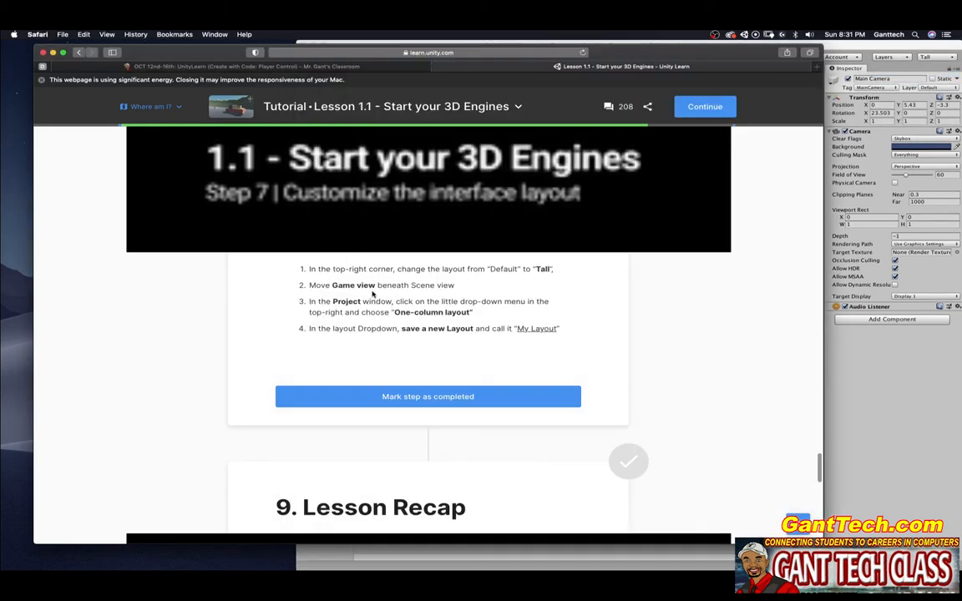
mouse_move(464, 285)
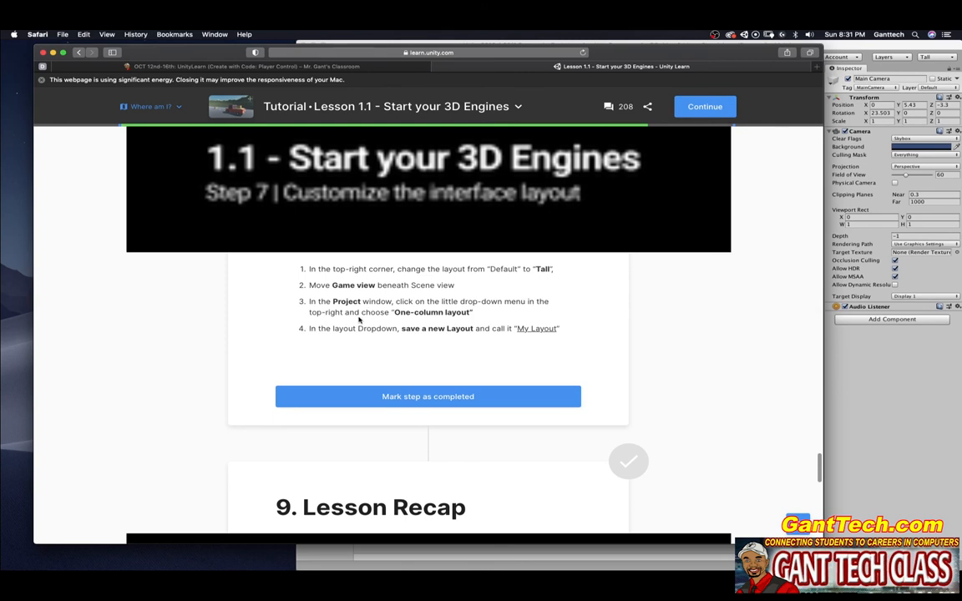
mouse_move(692, 351)
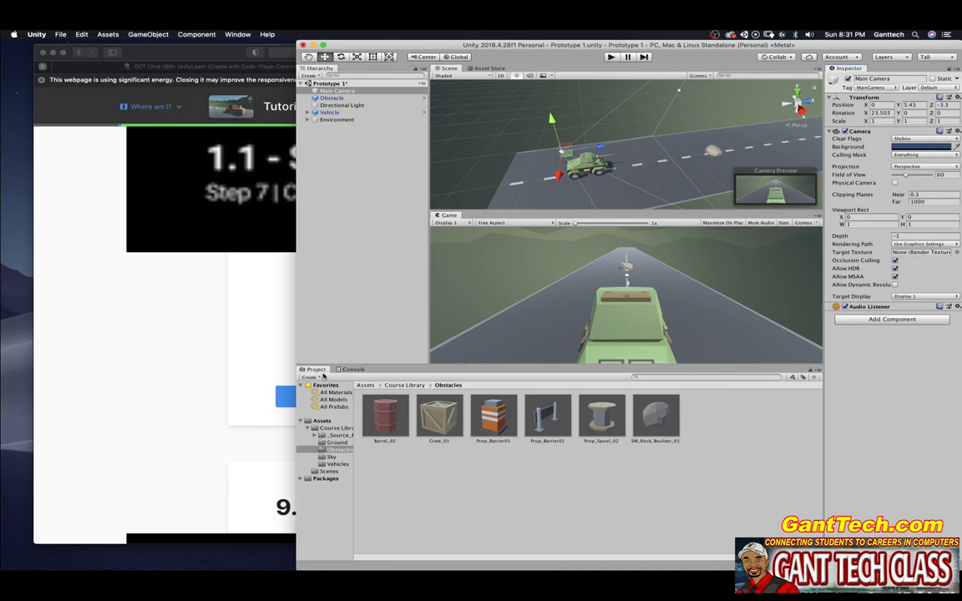
- Open the Project window's column options to choose One Column Layout
click(817, 370)
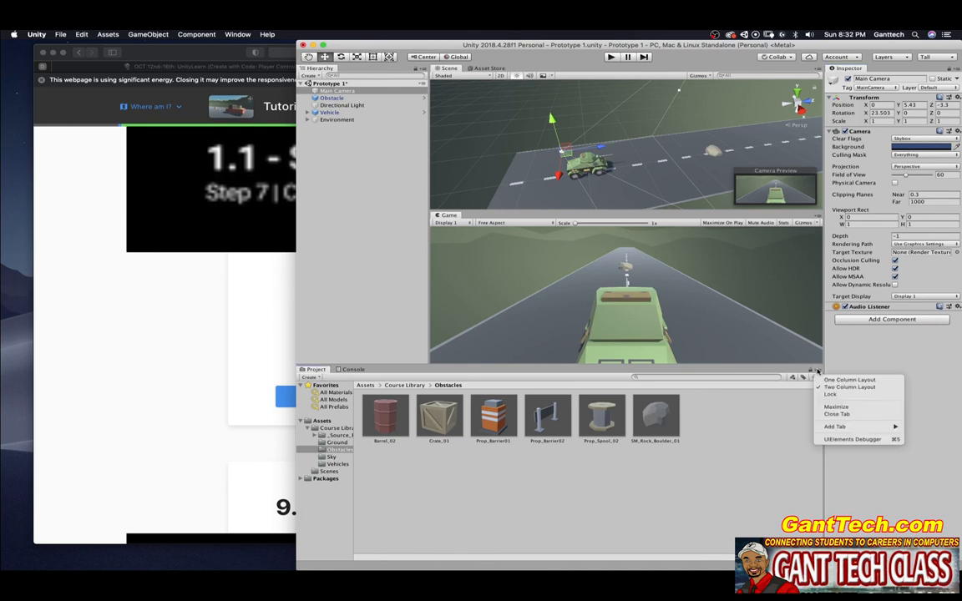
mouse_move(818, 373)
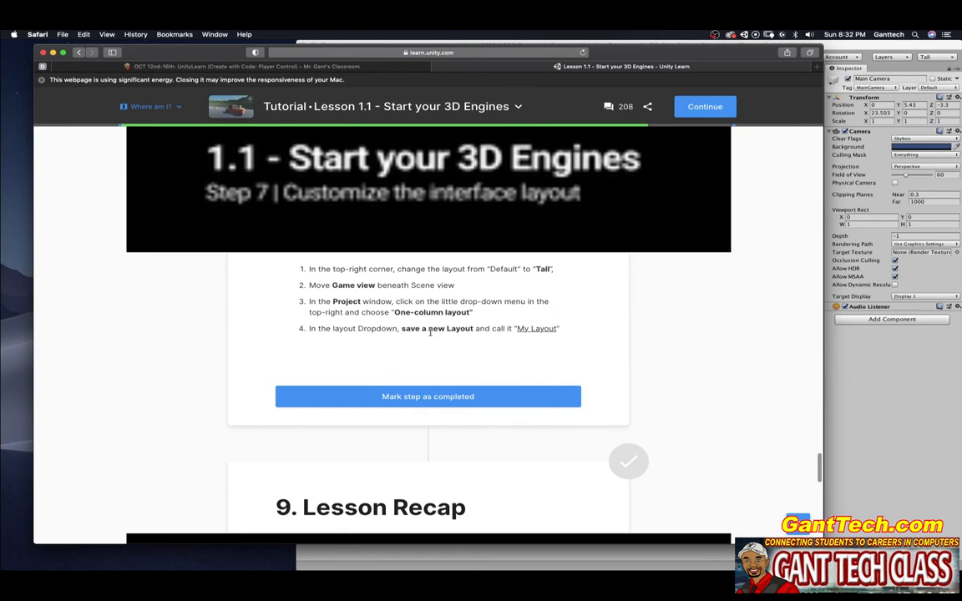
mouse_move(442, 336)
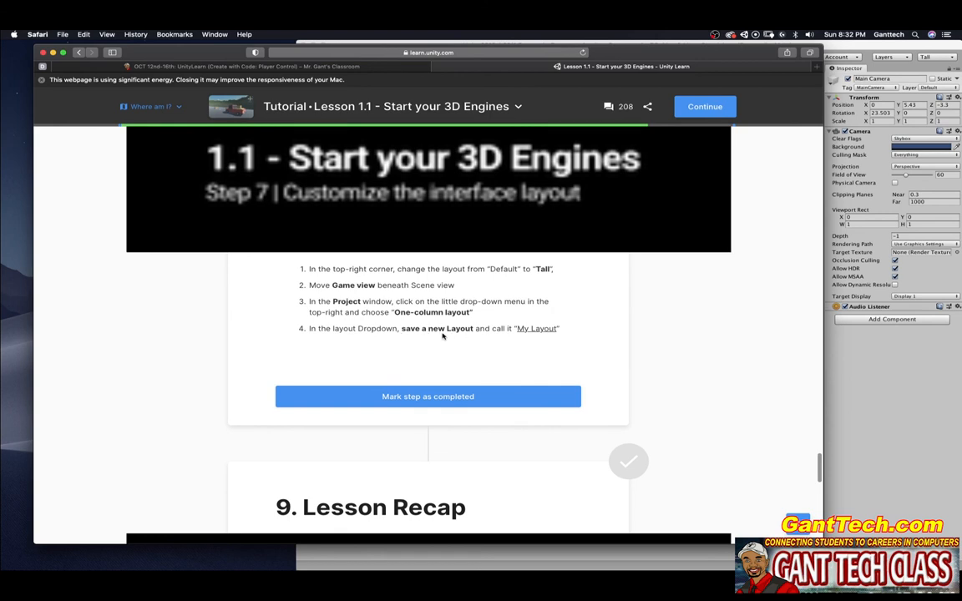
mouse_move(547, 337)
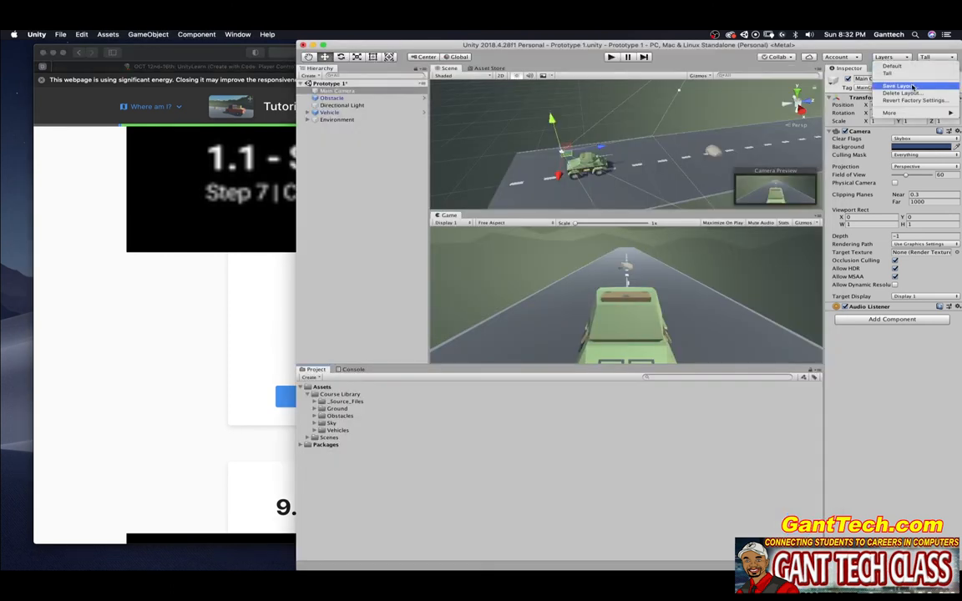
- Rearrange the editor panels, regrouping the Console with the Game view
click(898, 86)
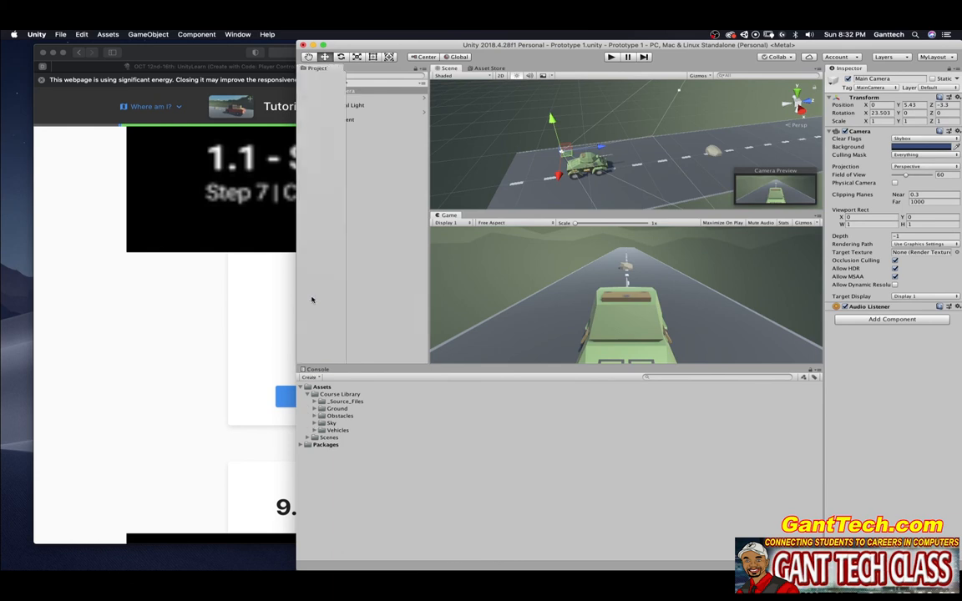
mouse_move(307, 183)
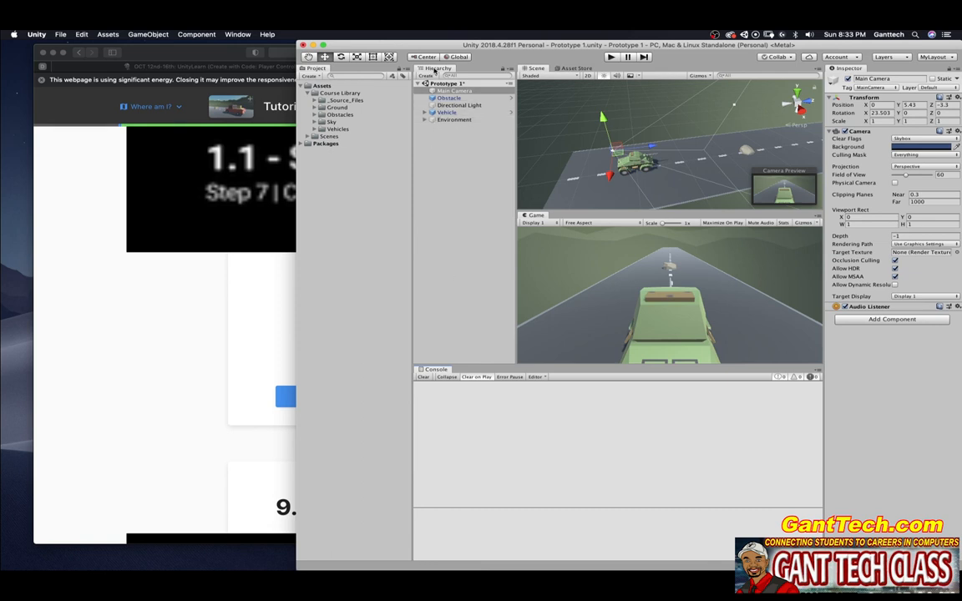
click(320, 67)
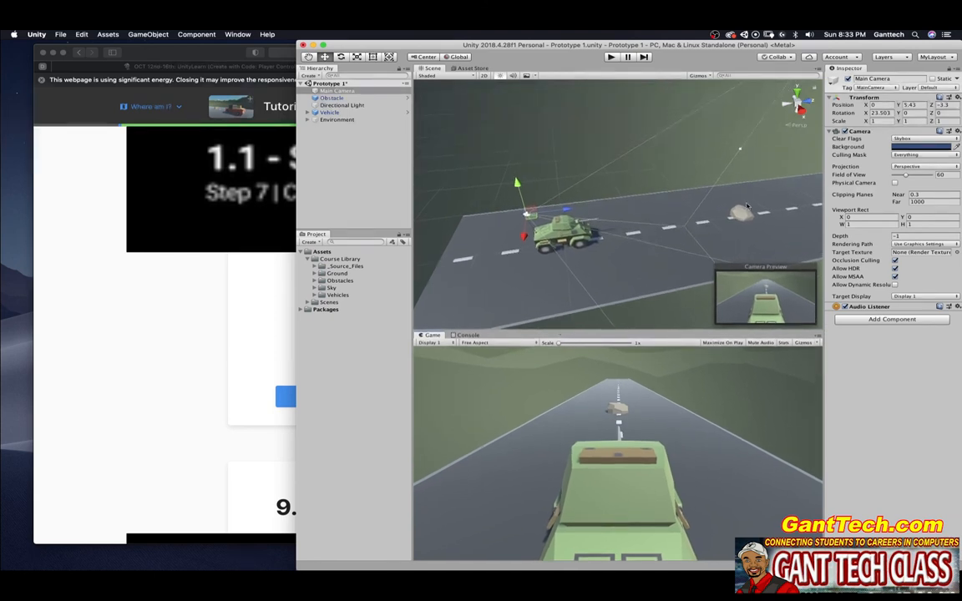
click(933, 56)
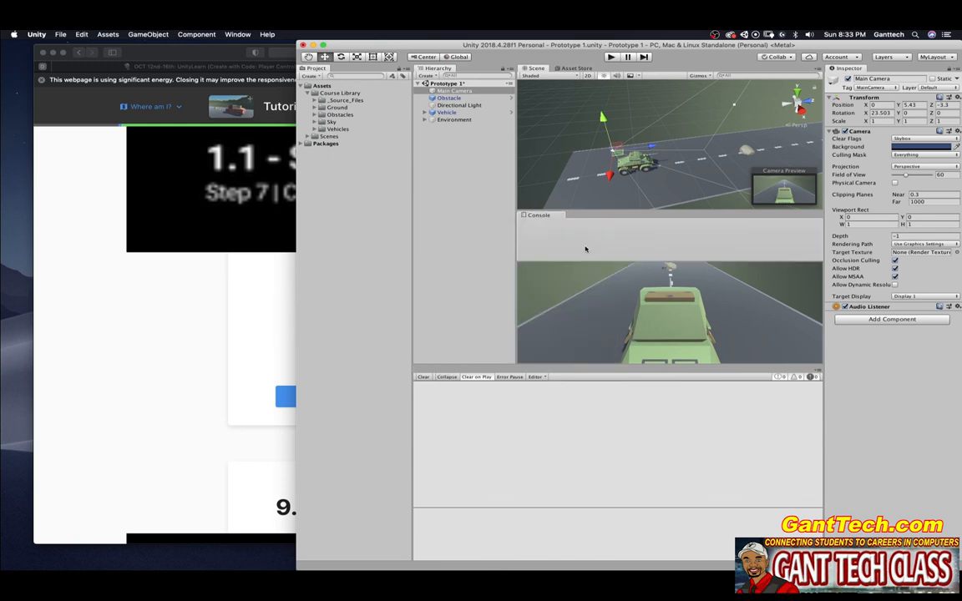
click(536, 214)
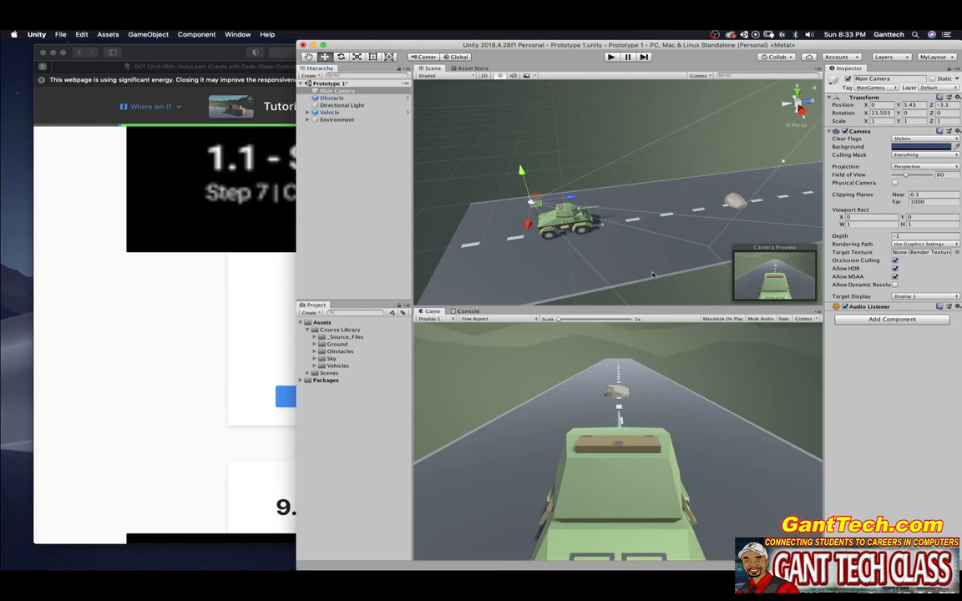
- Save the arrangement as the MyLayout layout and switch to it
click(935, 57)
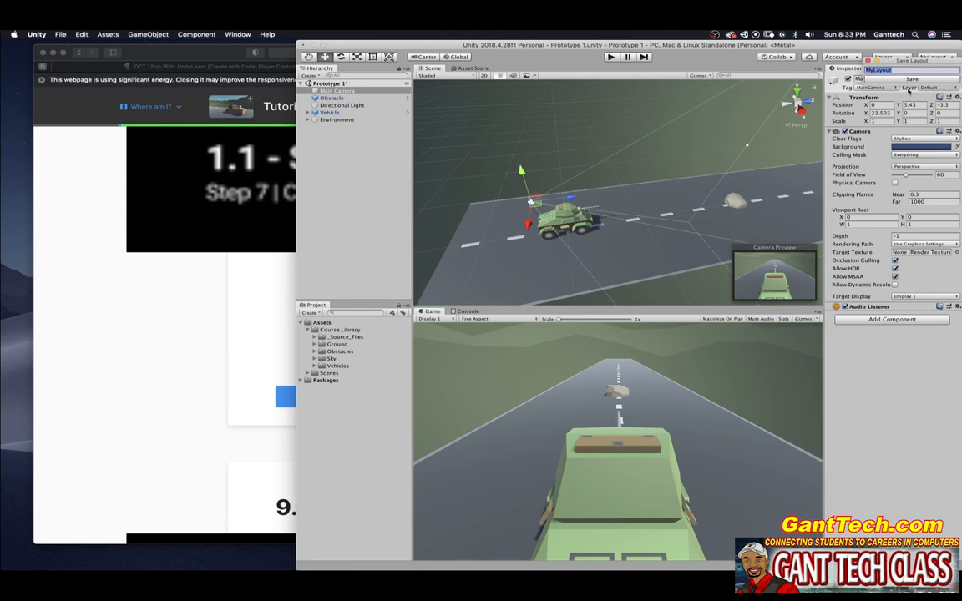
click(934, 56)
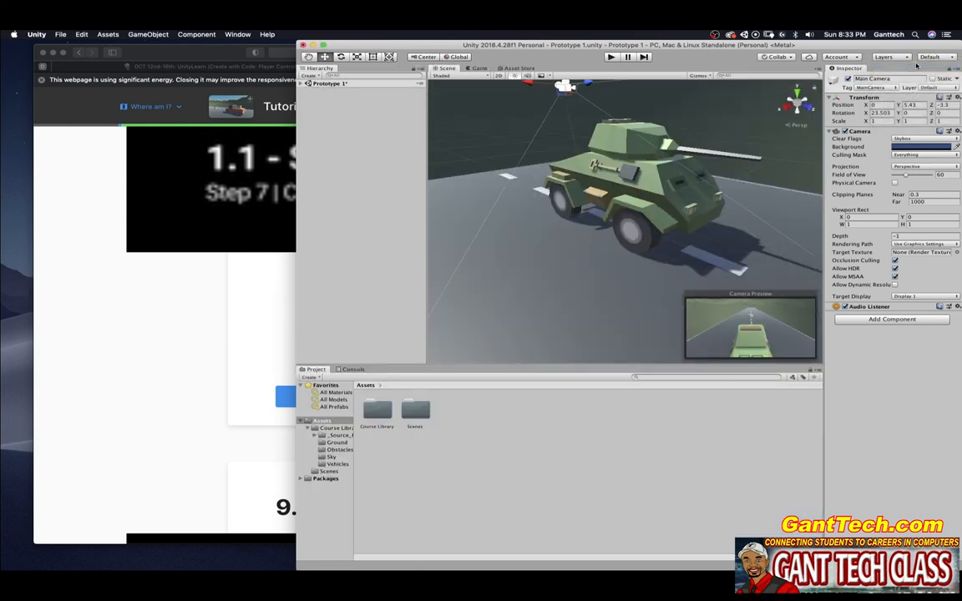
click(931, 57)
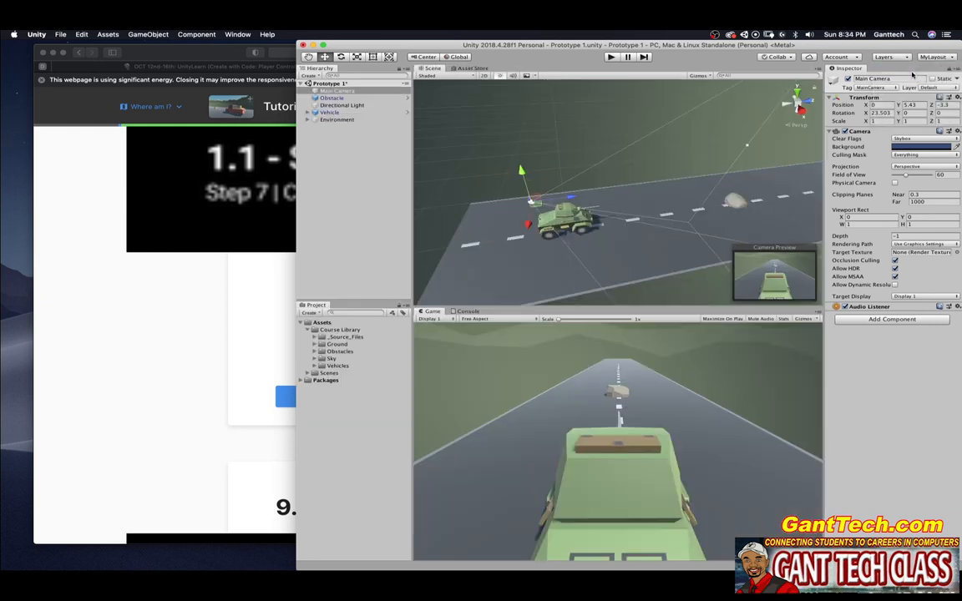
click(933, 56)
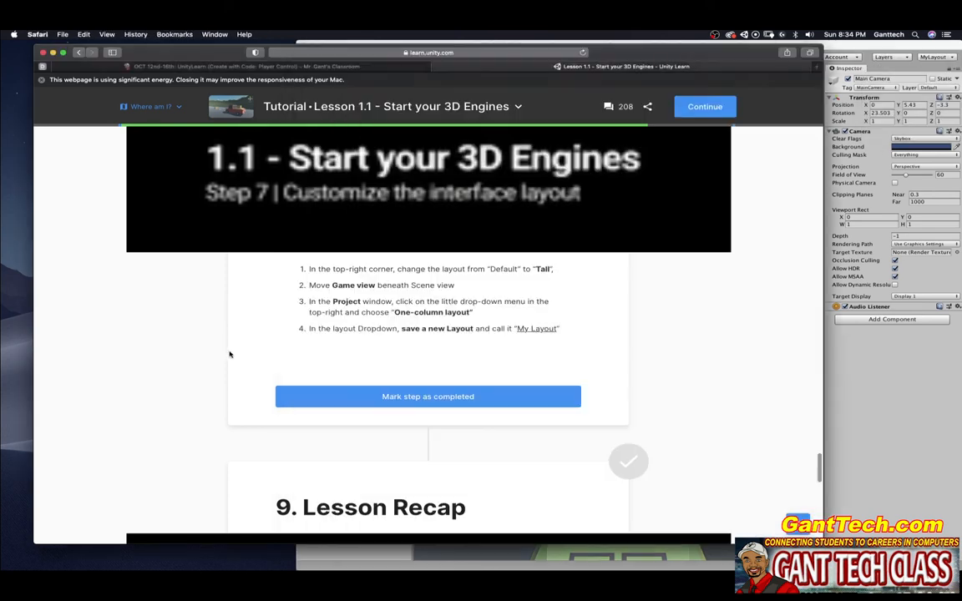
- Scroll down to Lesson 1.1's Lesson Recap and mark it completed
click(427, 396)
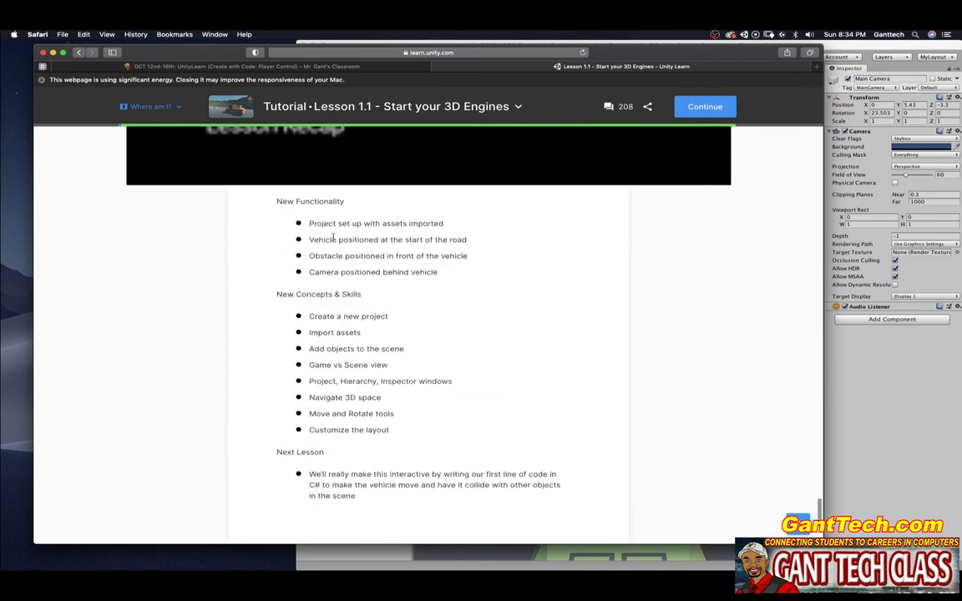
mouse_move(350, 406)
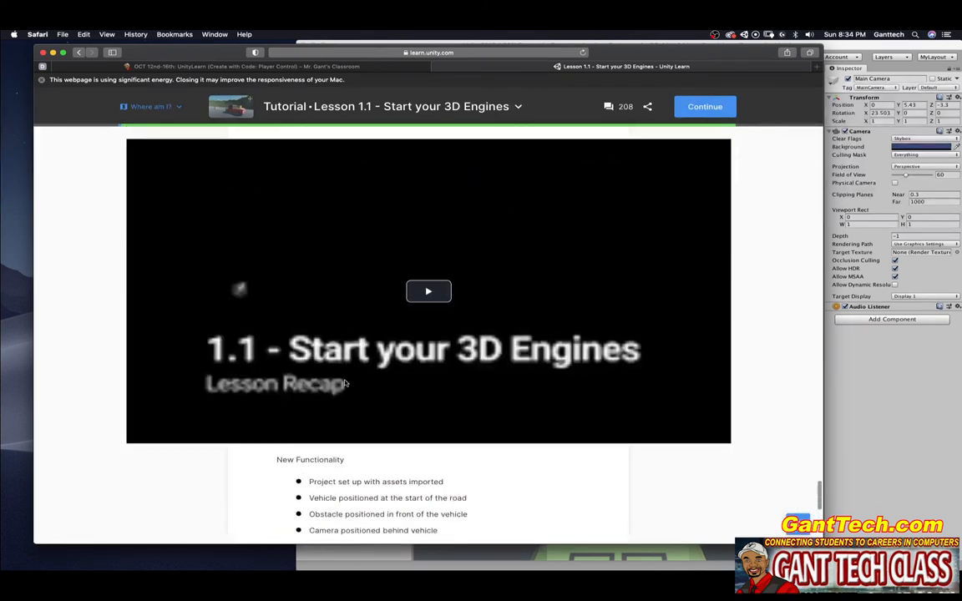
scroll(down, 3)
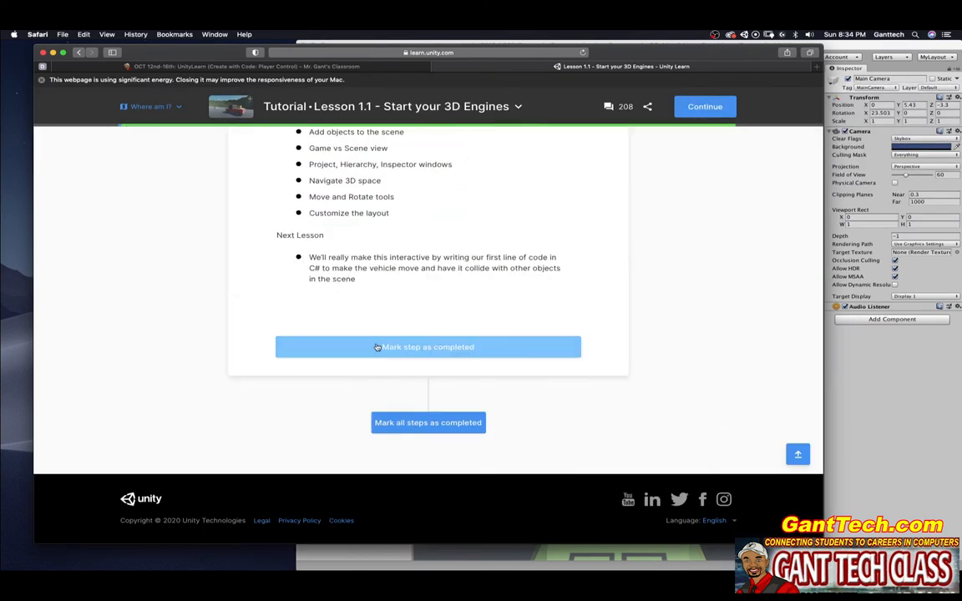
click(427, 347)
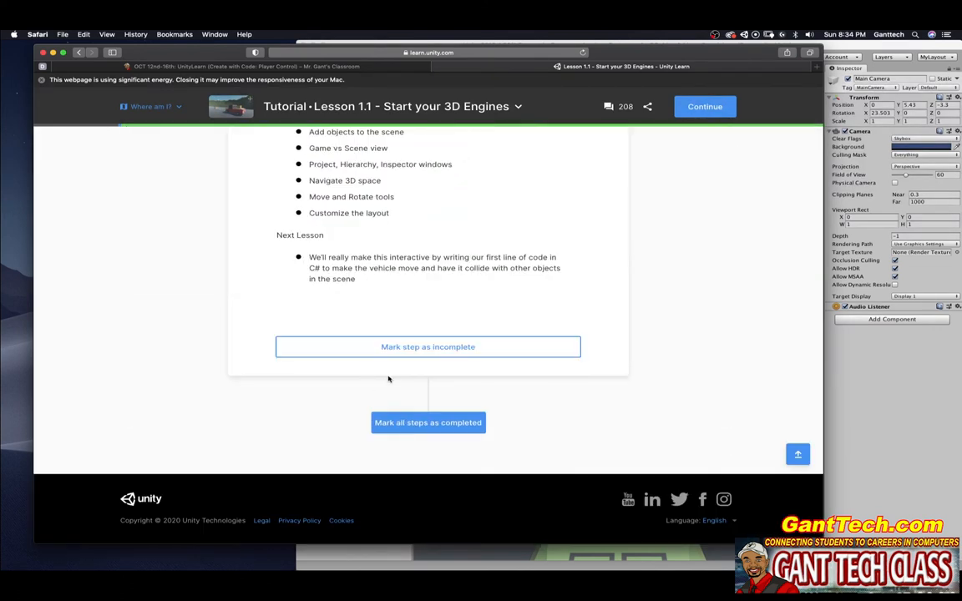